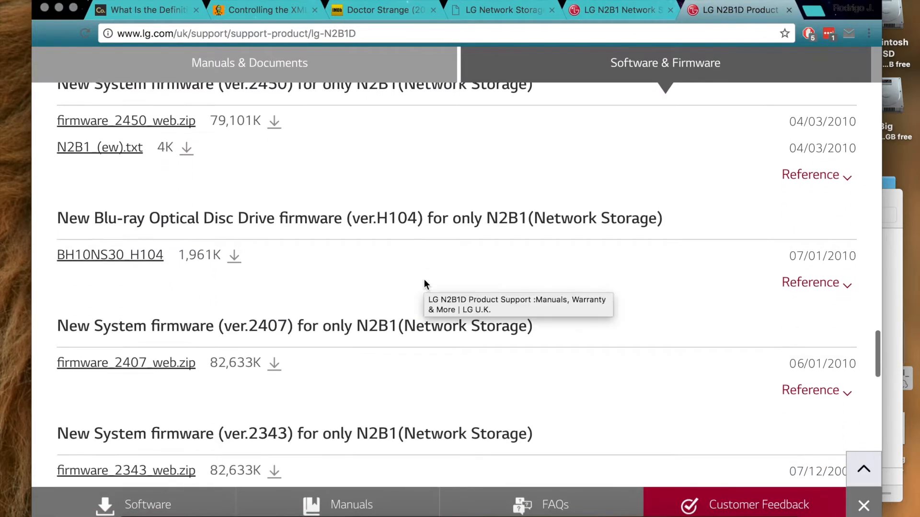
- Scroll up the Software & Firmware list to the top firmware version 10124 entry
{"action": "scroll", "scroll_direction": "up", "scroll_amount": 3}
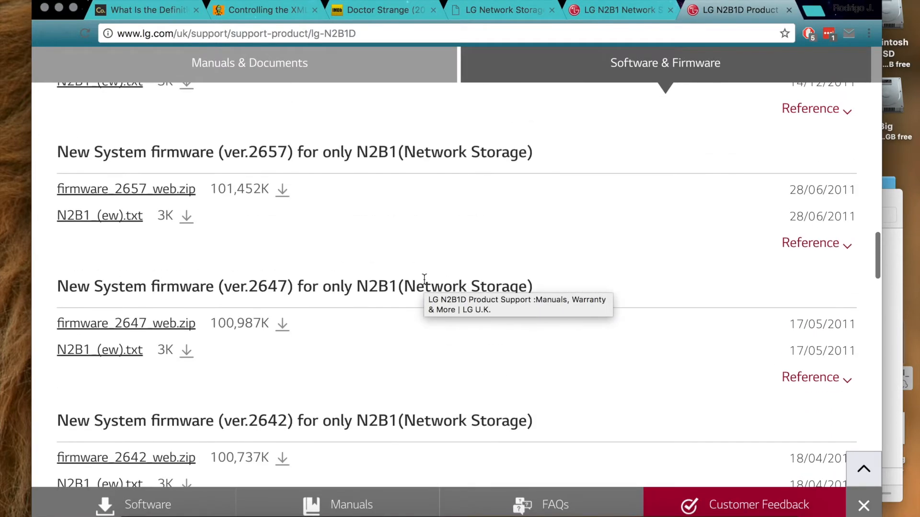
{"action": "scroll", "scroll_direction": "up", "scroll_amount": 3}
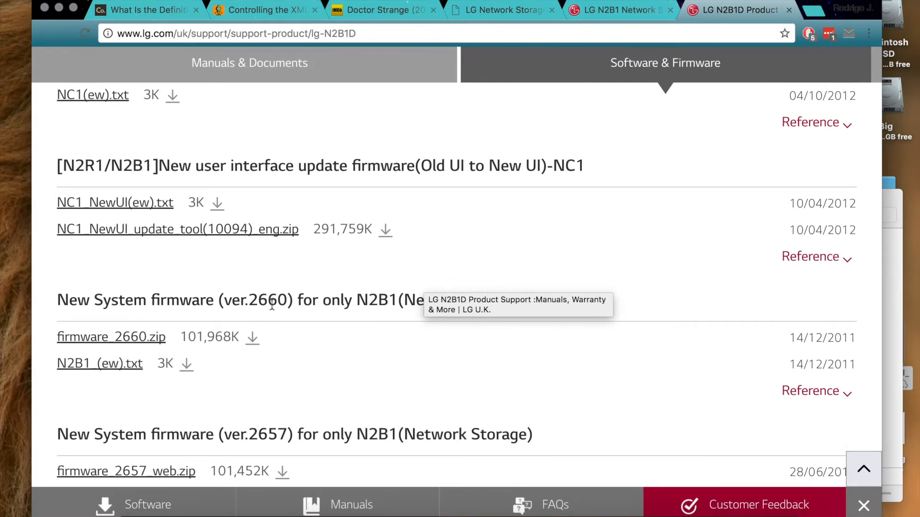
{"action": "scroll", "scroll_direction": "up", "scroll_amount": 3}
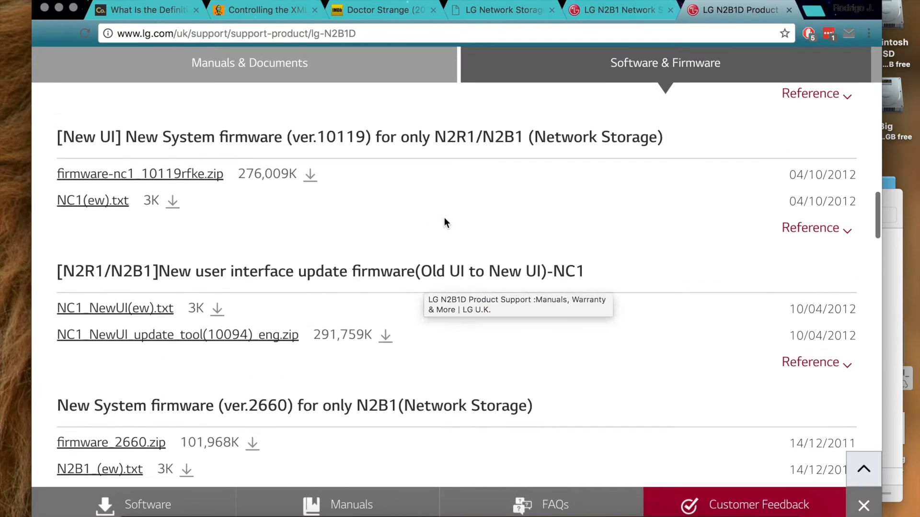
{"action": "scroll", "scroll_direction": "up", "scroll_amount": 3}
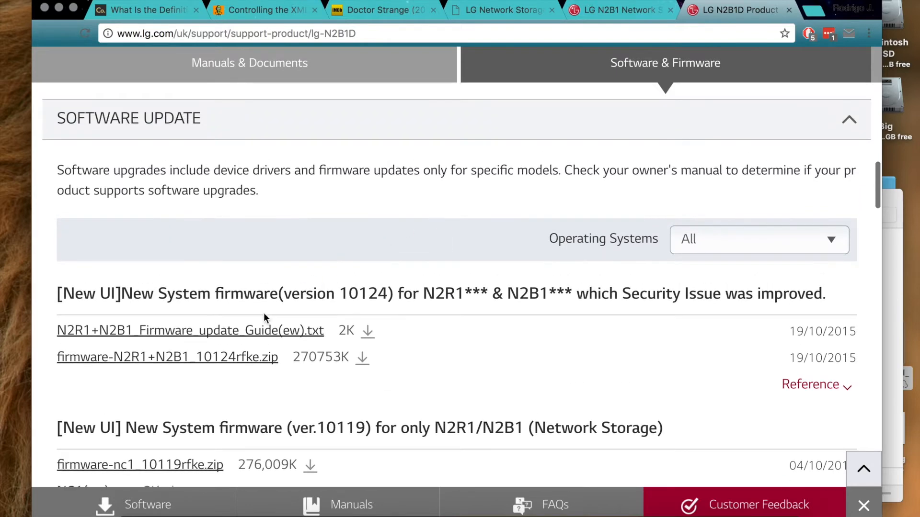
{"action": "mouse_move", "coordinate": [147, 357]}
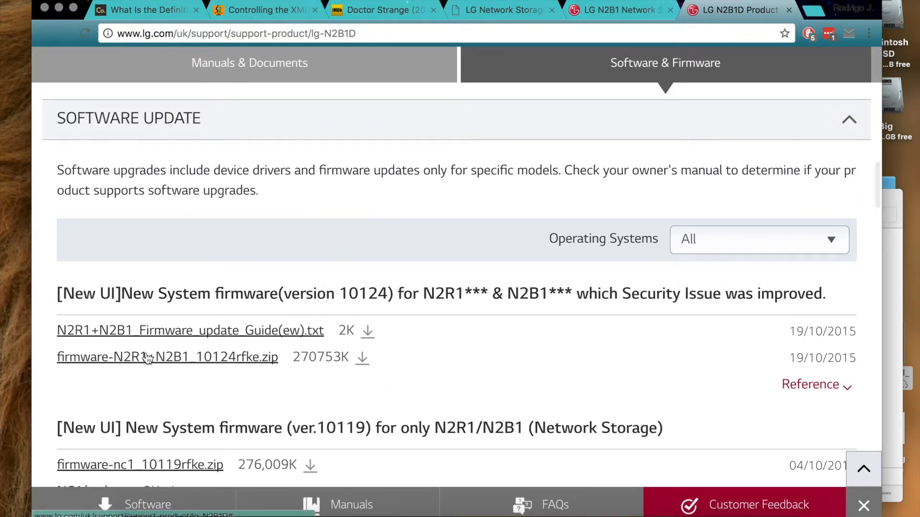
{"action": "mouse_move", "coordinate": [167, 357]}
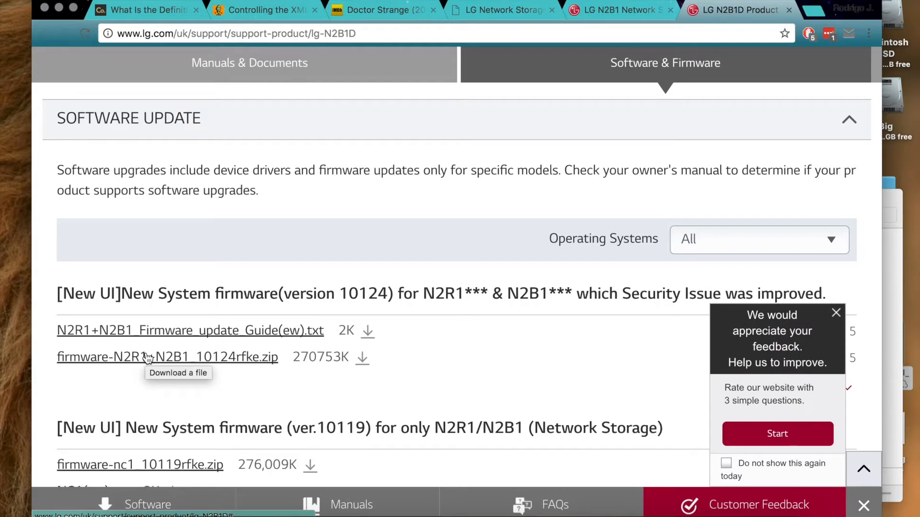
{"action": "mouse_move", "coordinate": [167, 357]}
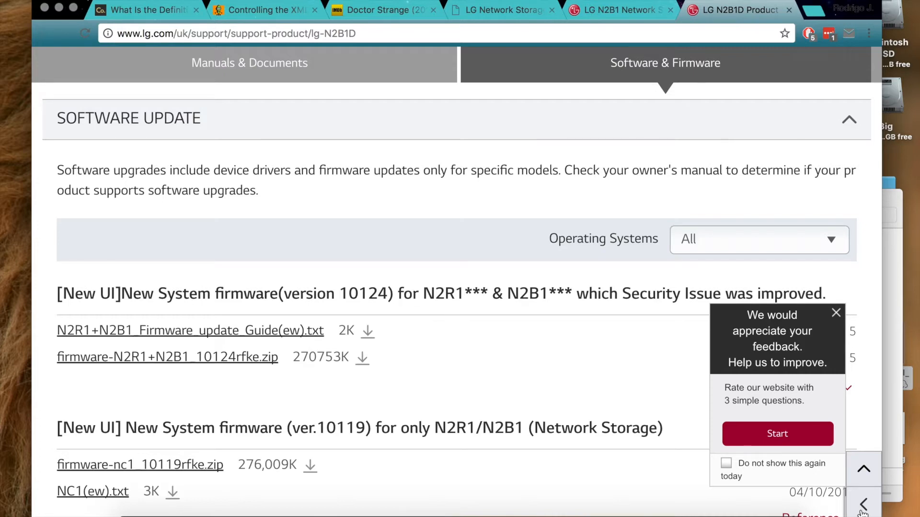
{"action": "mouse_move", "coordinate": [633, 495]}
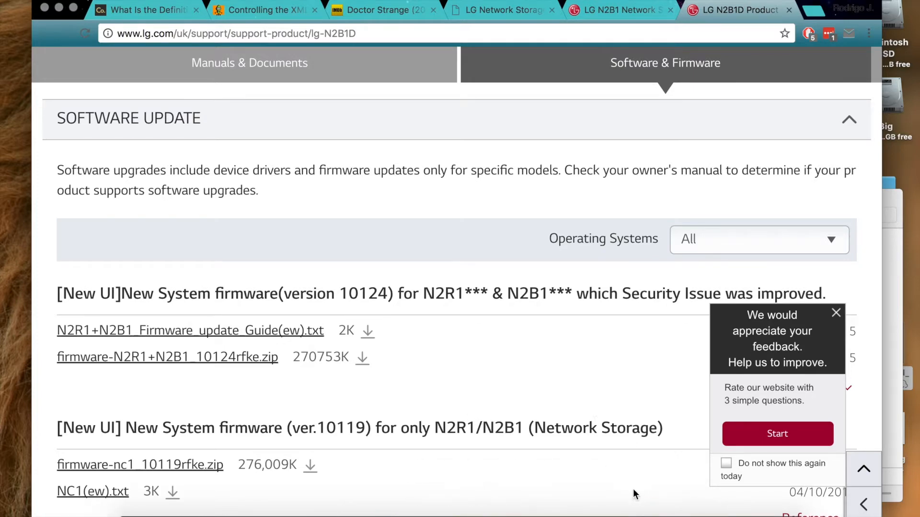
{"action": "mouse_move", "coordinate": [575, 501]}
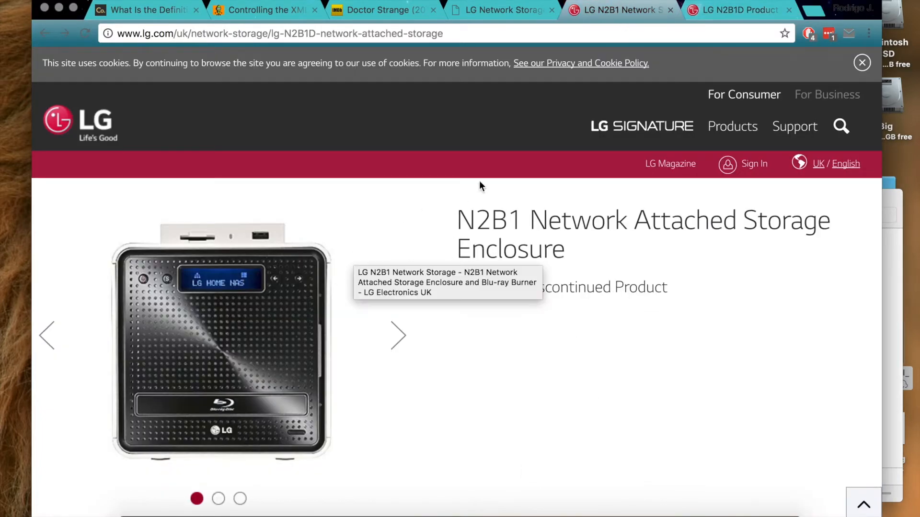
- Scroll the N2B1 product page back up and bring up the virtual machine library
{"action": "scroll", "scroll_direction": "down", "scroll_amount": 3}
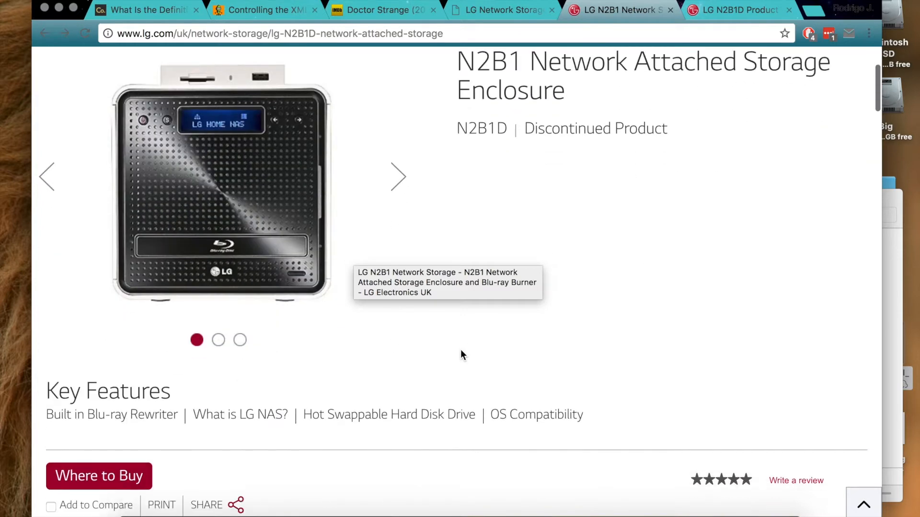
{"action": "scroll", "scroll_direction": "up", "scroll_amount": 3}
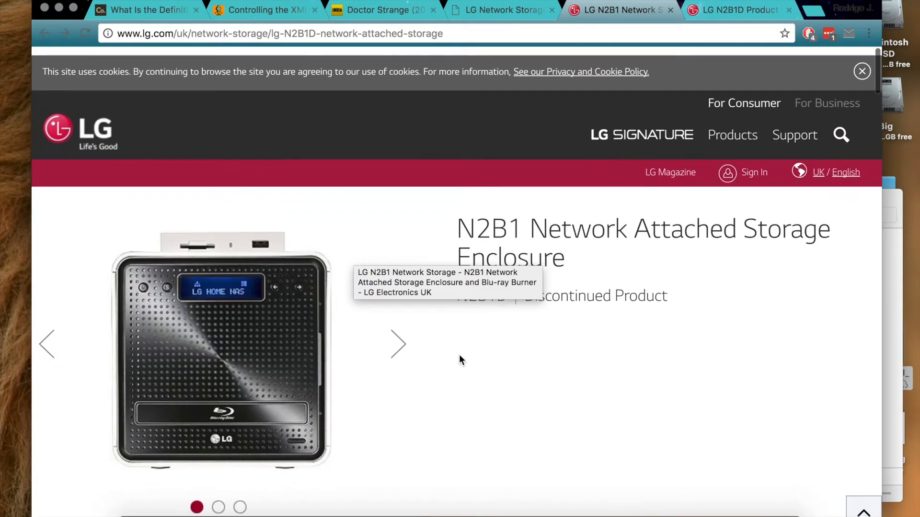
{"action": "left_click", "coordinate": [576, 506]}
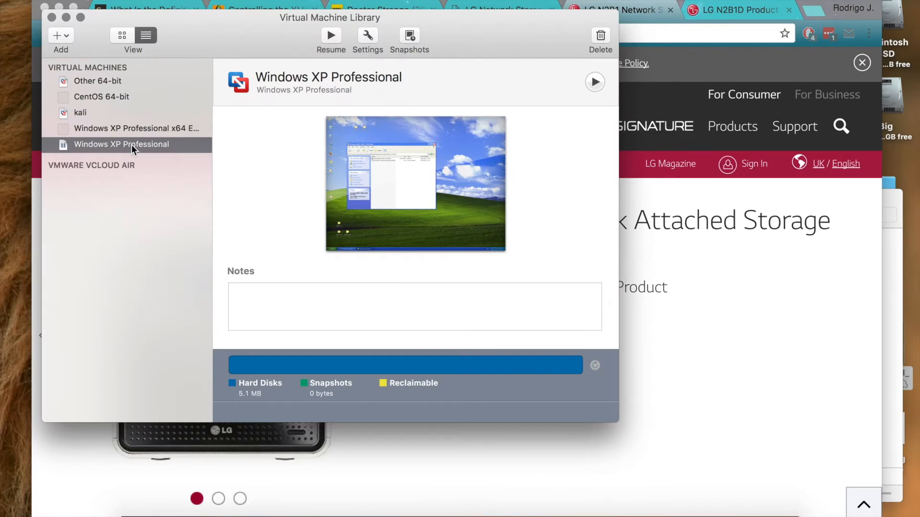
{"action": "mouse_move", "coordinate": [121, 144]}
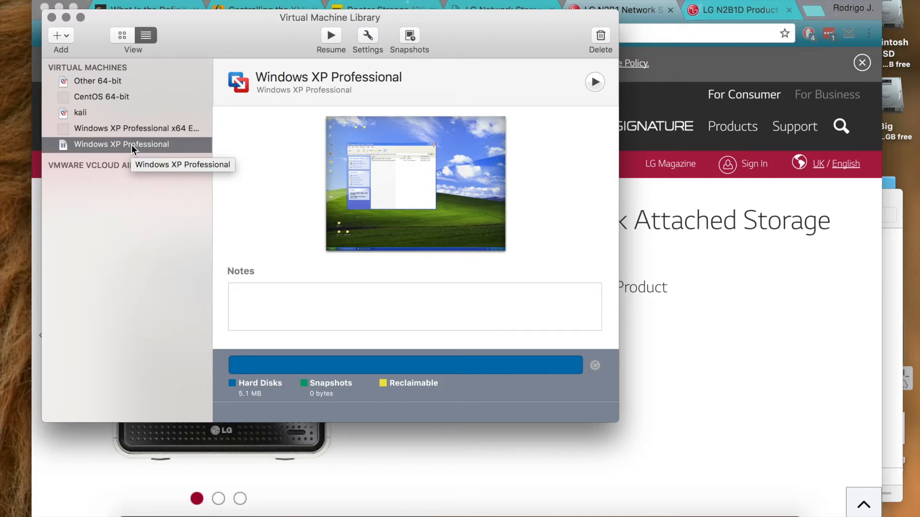
{"action": "mouse_move", "coordinate": [332, 34]}
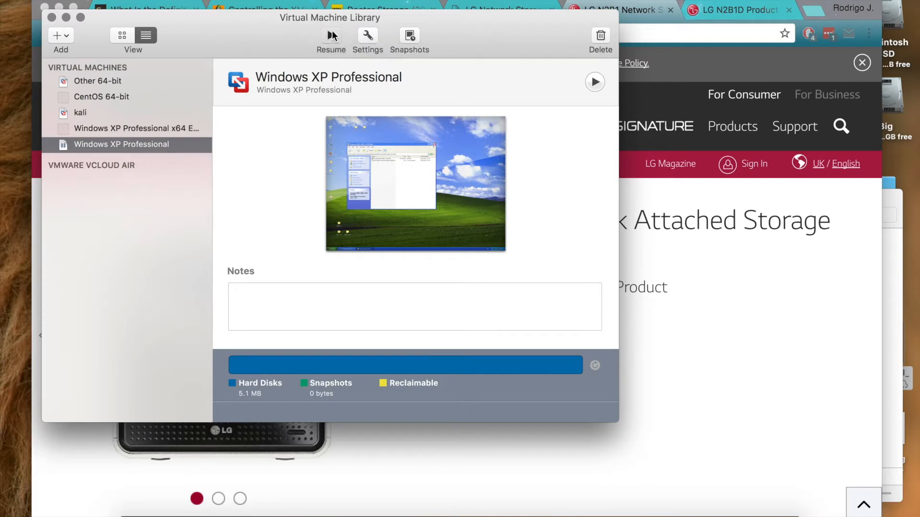
- Resume the Windows XP Professional VM, then return to the LG N2B1 product page
{"action": "left_click", "coordinate": [330, 38]}
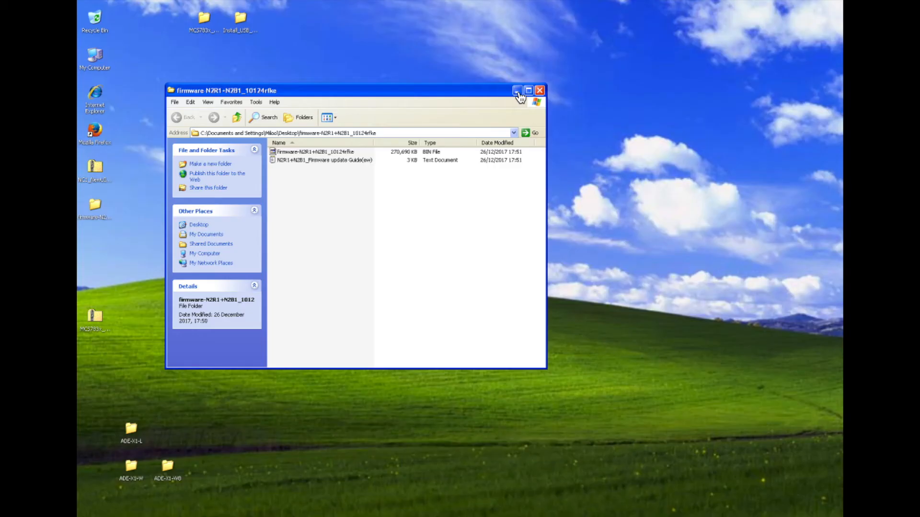
{"action": "mouse_move", "coordinate": [517, 89]}
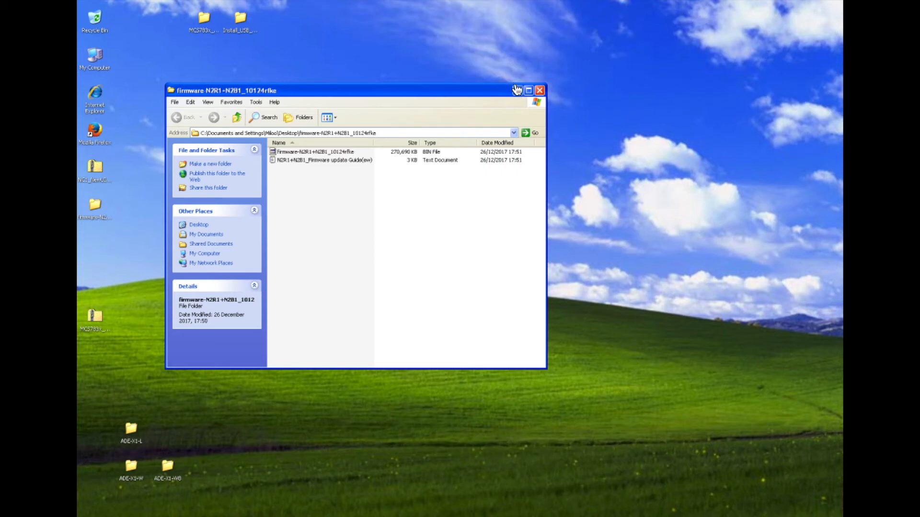
{"action": "mouse_move", "coordinate": [516, 92]}
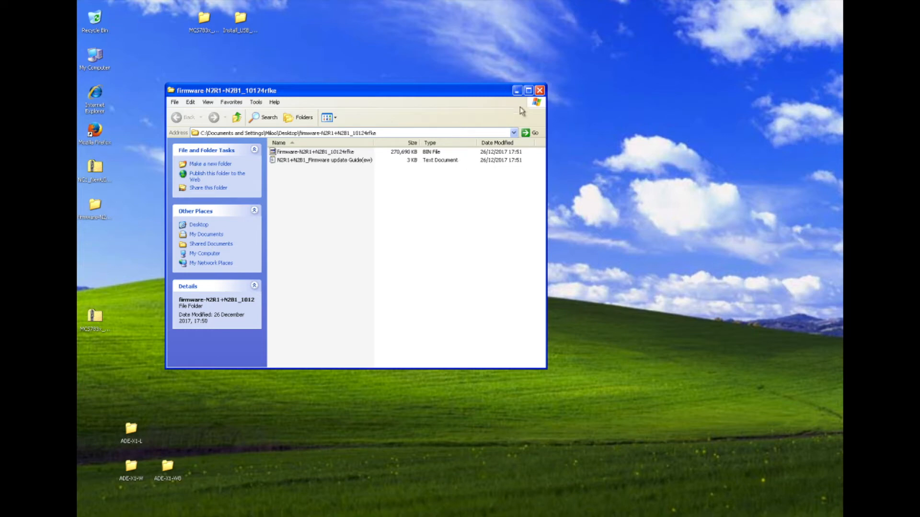
{"action": "left_click", "coordinate": [538, 89]}
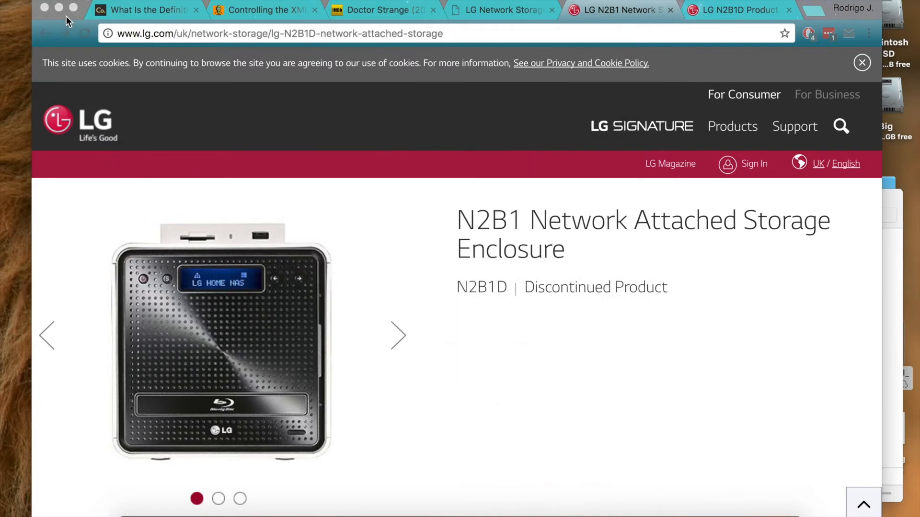
{"action": "mouse_move", "coordinate": [415, 202]}
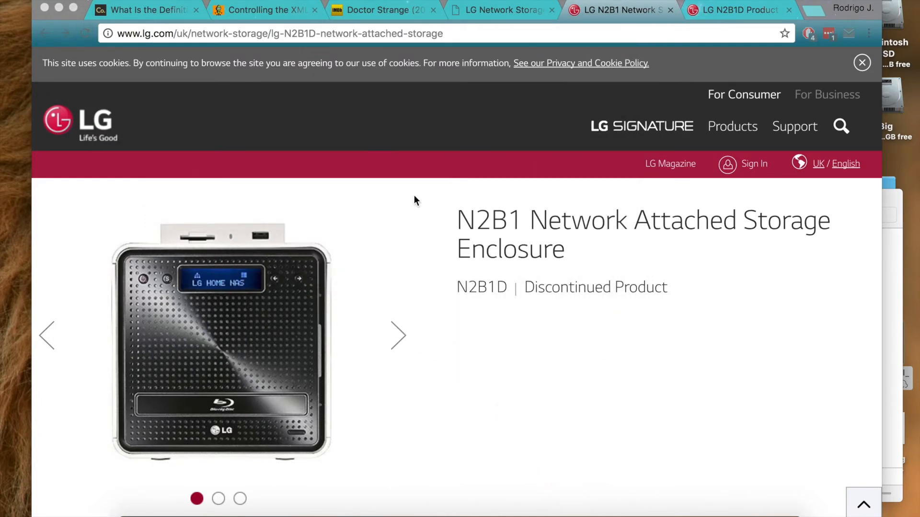
{"action": "mouse_move", "coordinate": [462, 248]}
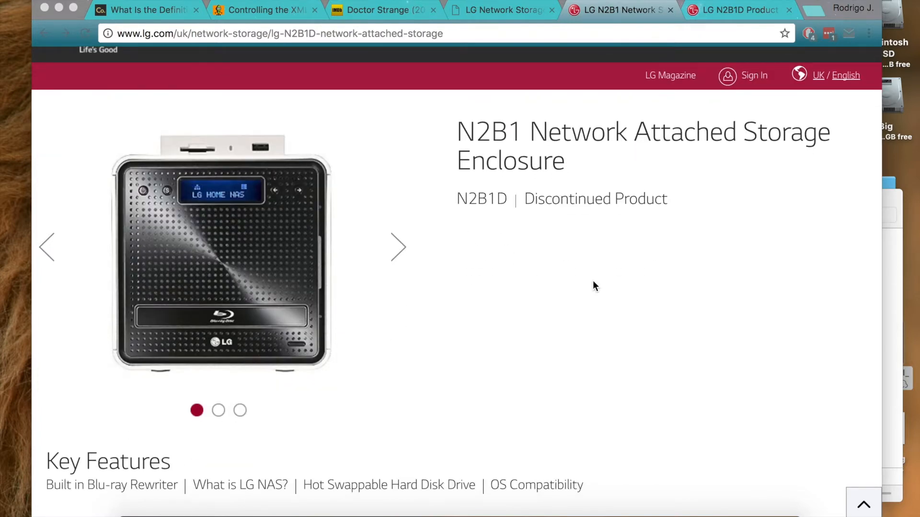
- Reach the N2B1D Product Support page through the product page's Support section
{"action": "scroll", "scroll_direction": "down", "scroll_amount": 3}
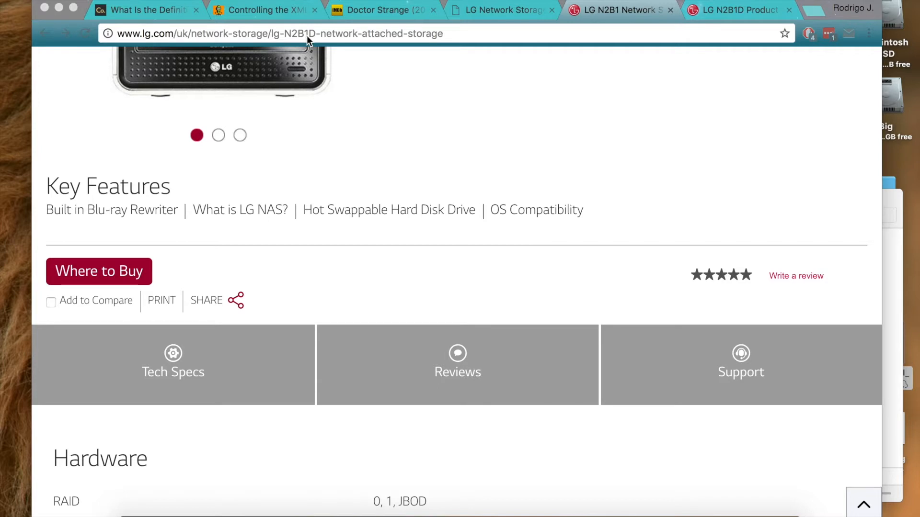
{"action": "mouse_move", "coordinate": [741, 357]}
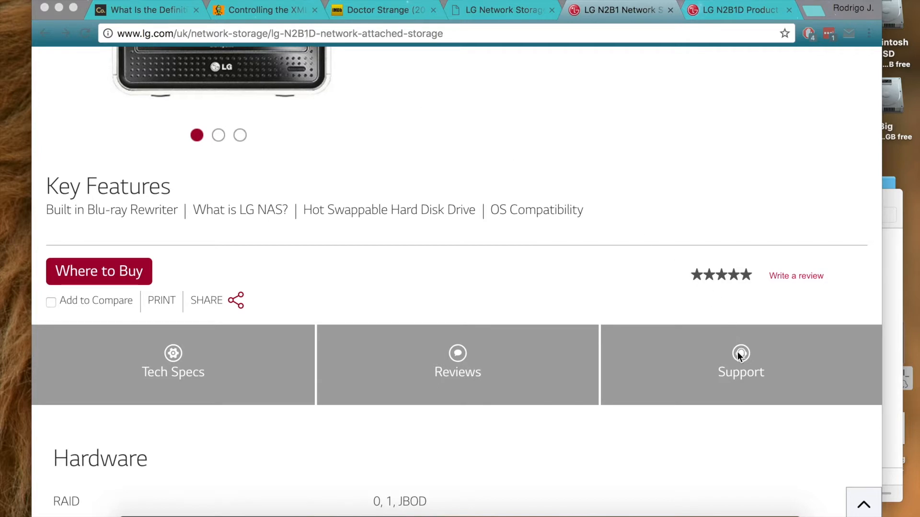
{"action": "mouse_move", "coordinate": [802, 293]}
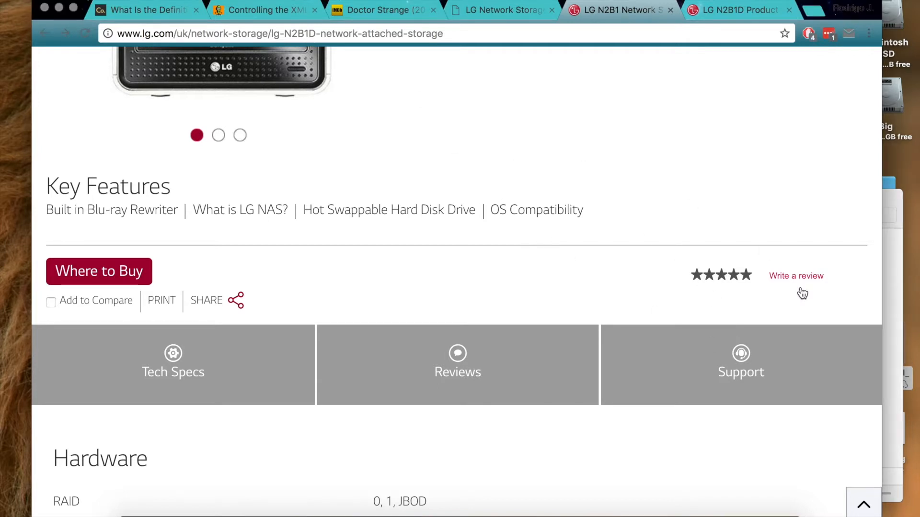
{"action": "left_click", "coordinate": [740, 364]}
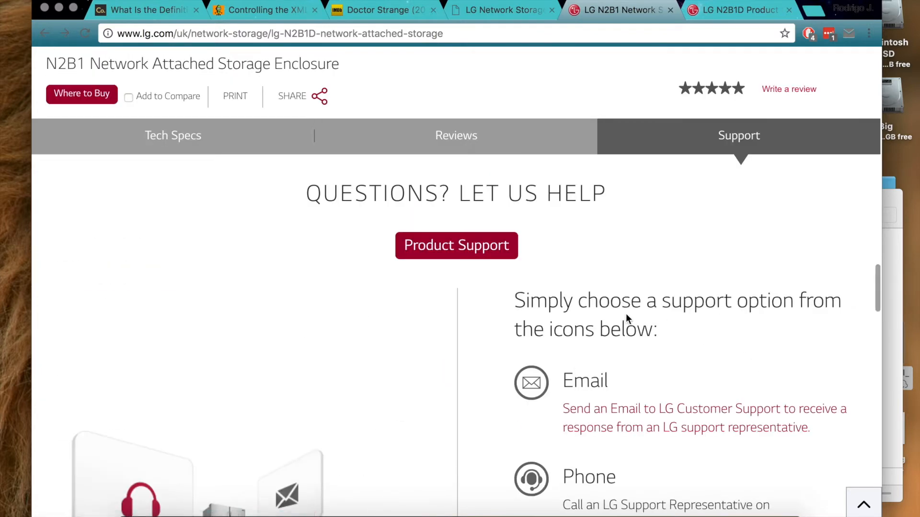
{"action": "mouse_move", "coordinate": [456, 245]}
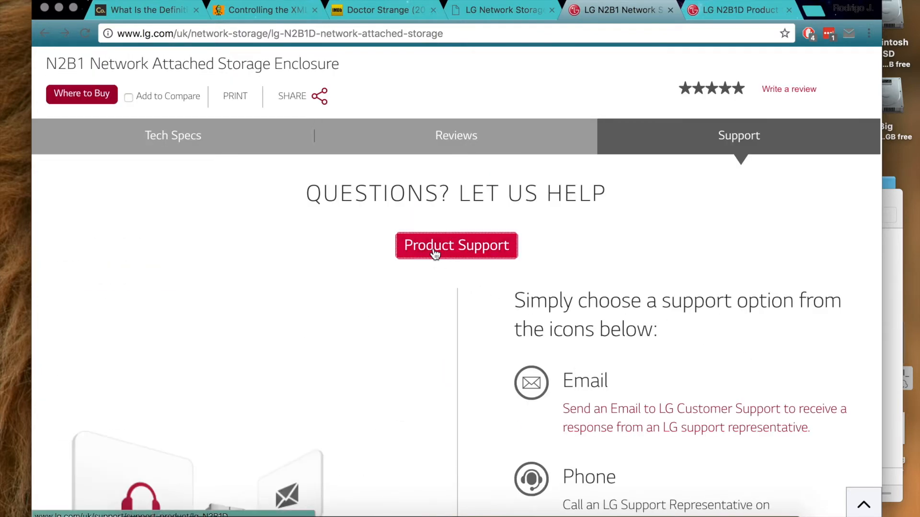
{"action": "left_click", "coordinate": [456, 245]}
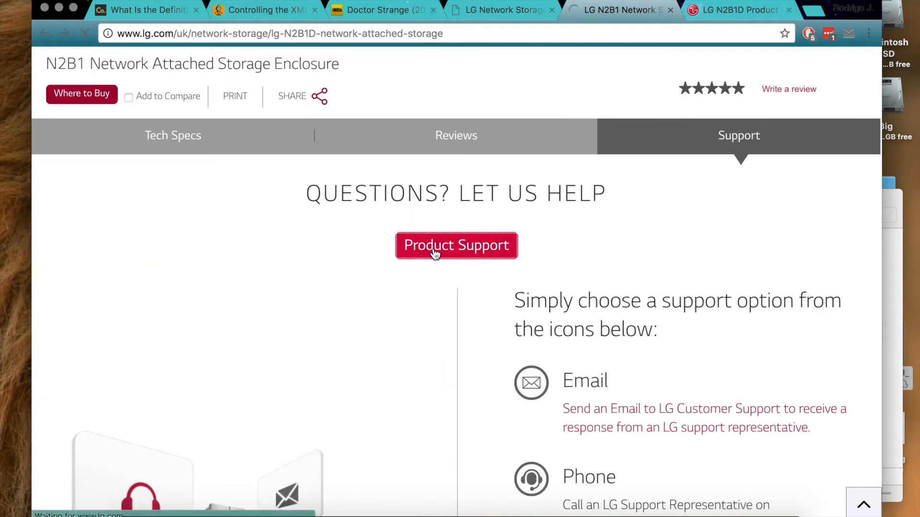
{"action": "left_click", "coordinate": [455, 246]}
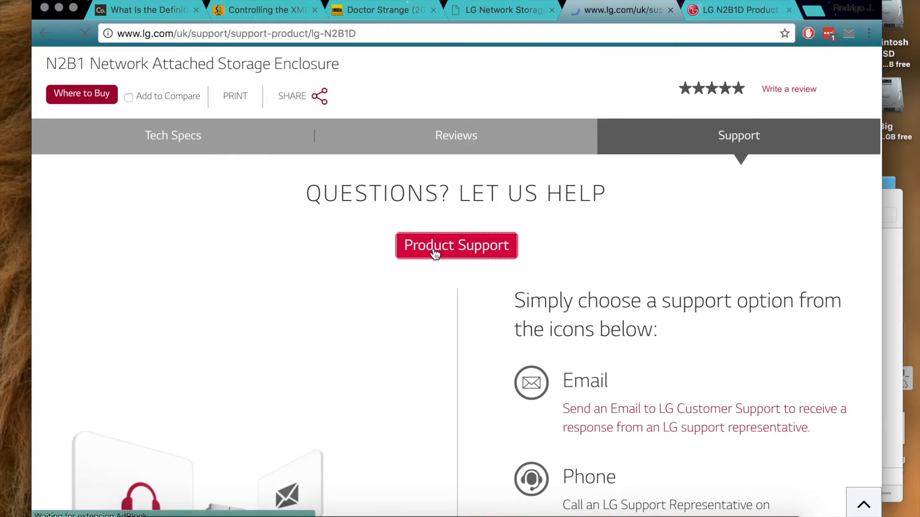
{"action": "left_click", "coordinate": [456, 246]}
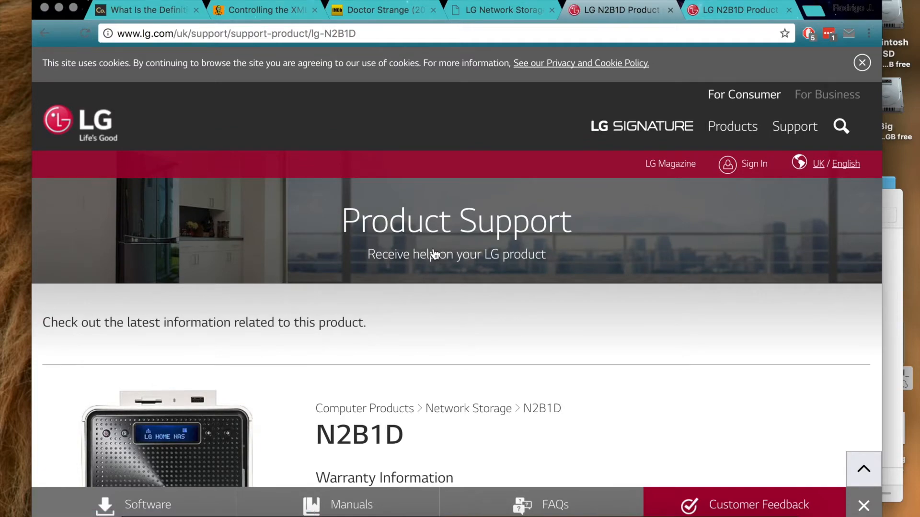
- Scroll the N2B1D firmware downloads to the NC1_NewUI_update_tool(10094)_eng.zip entry
{"action": "scroll", "scroll_direction": "down", "scroll_amount": 3}
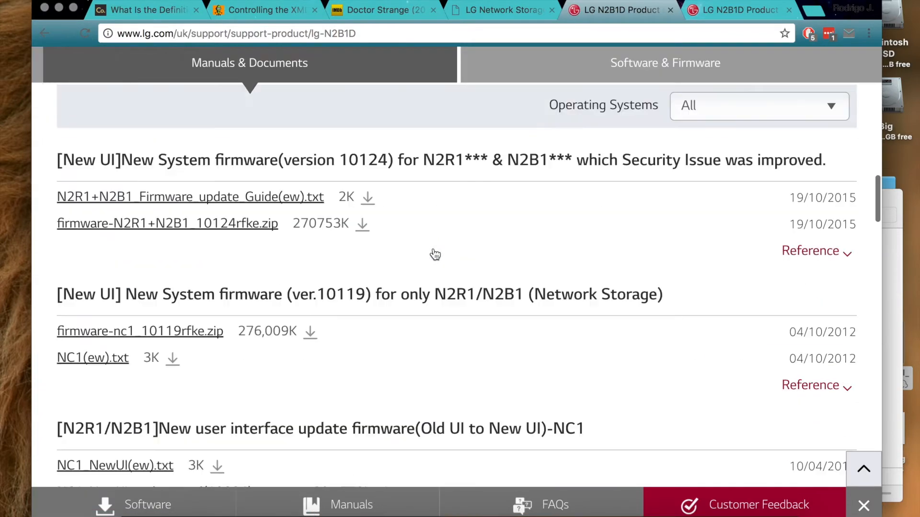
{"action": "scroll", "scroll_direction": "down", "scroll_amount": 3}
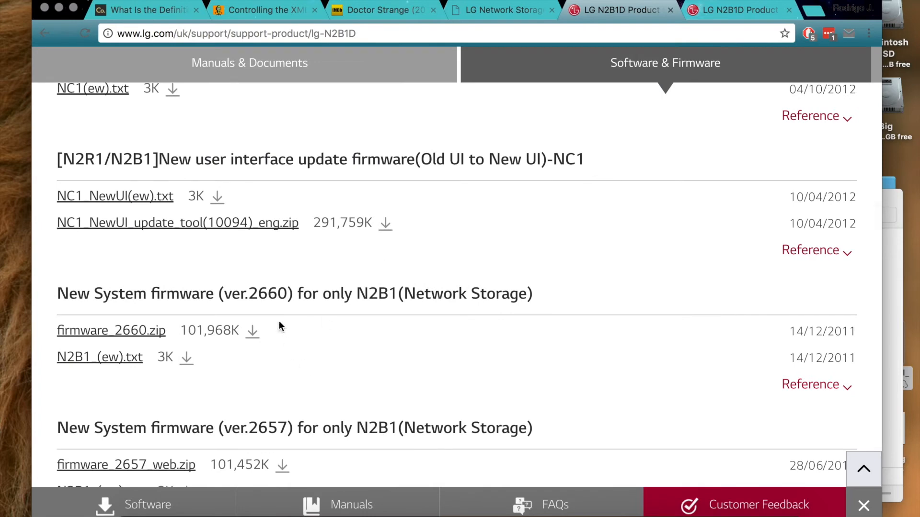
{"action": "mouse_move", "coordinate": [263, 292]}
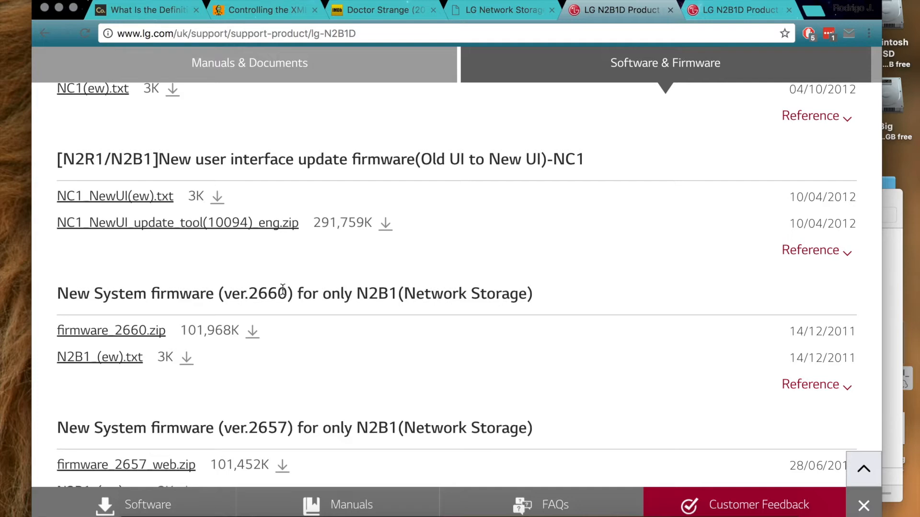
{"action": "mouse_move", "coordinate": [392, 214]}
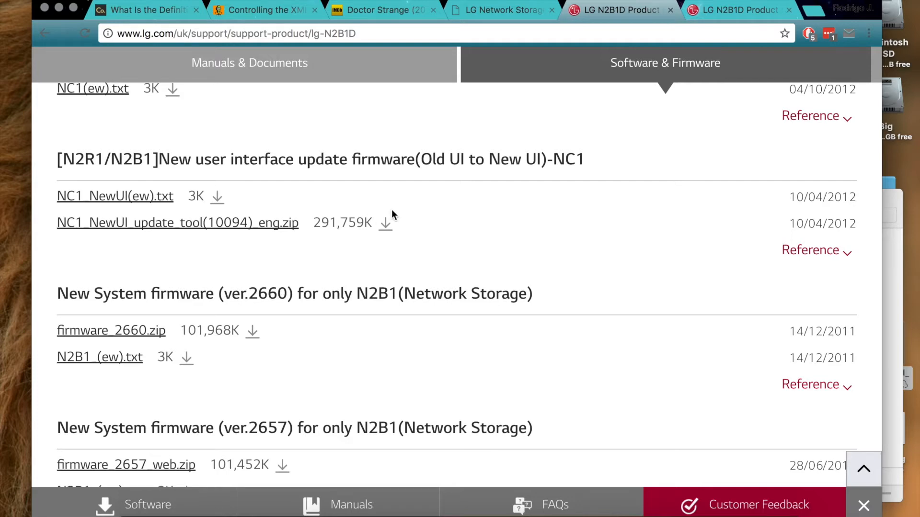
{"action": "scroll", "scroll_direction": "up", "scroll_amount": 3}
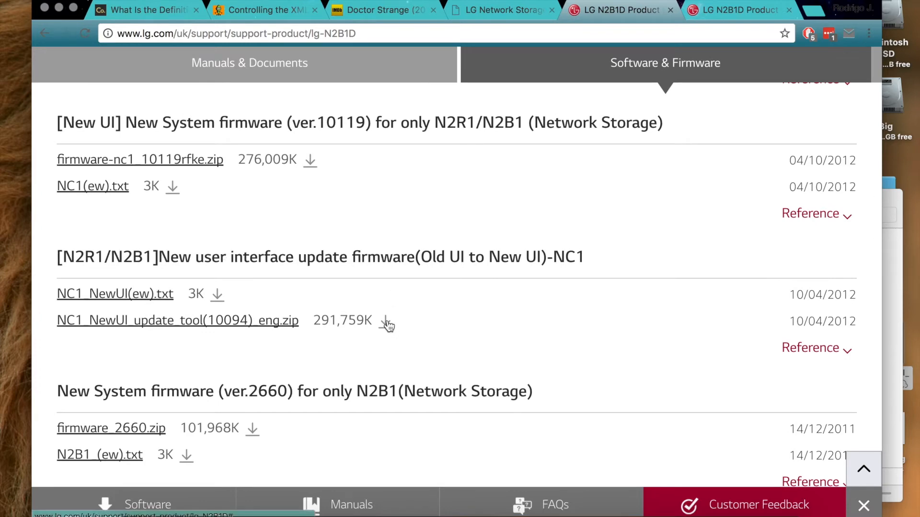
{"action": "mouse_move", "coordinate": [896, 304]}
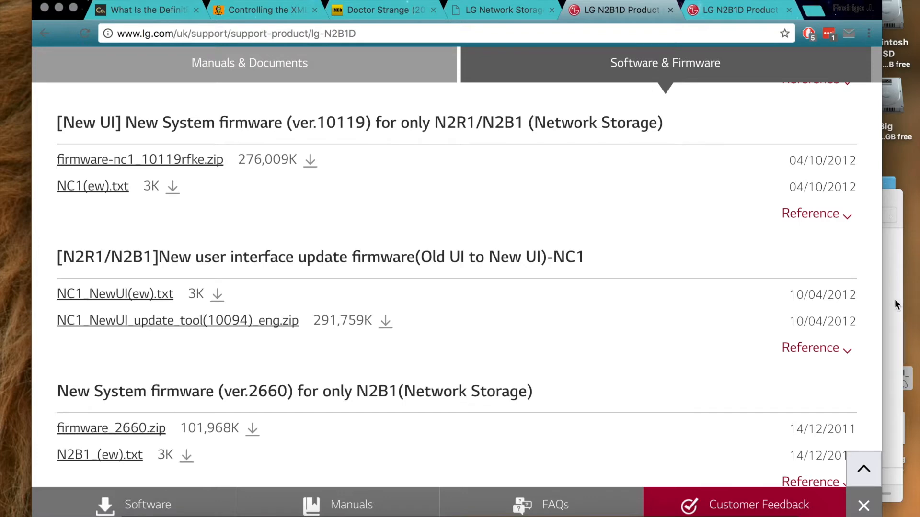
{"action": "mouse_move", "coordinate": [62, 12]}
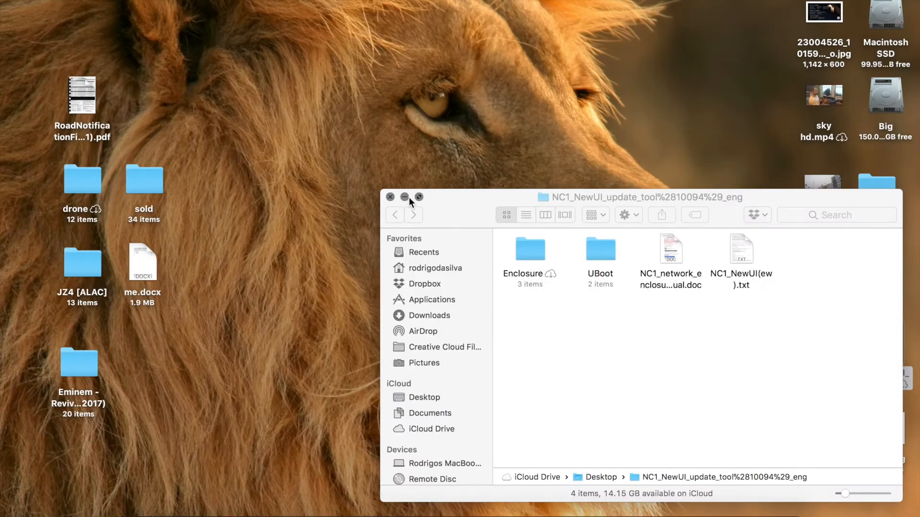
- Open the desktop NC1_NewUI folder and select the network enclosure initialization manual
{"action": "left_click", "coordinate": [405, 196]}
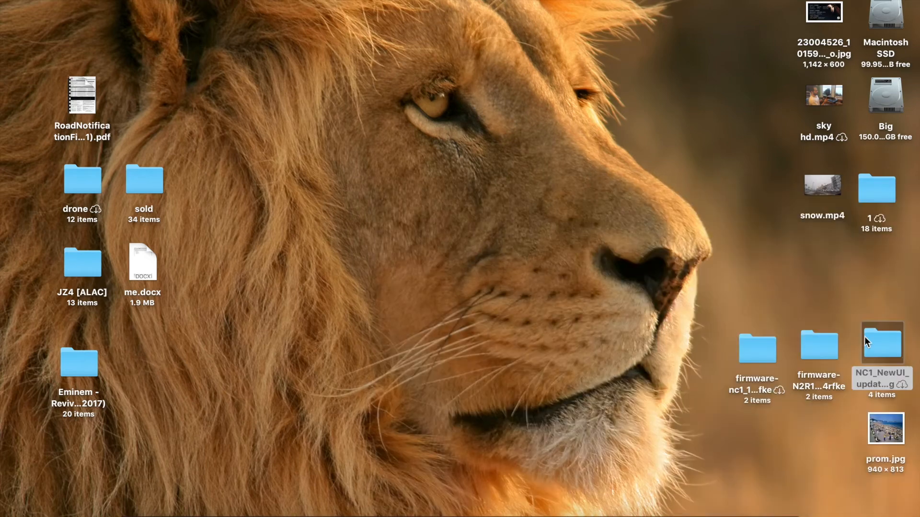
{"action": "double_click", "coordinate": [881, 343]}
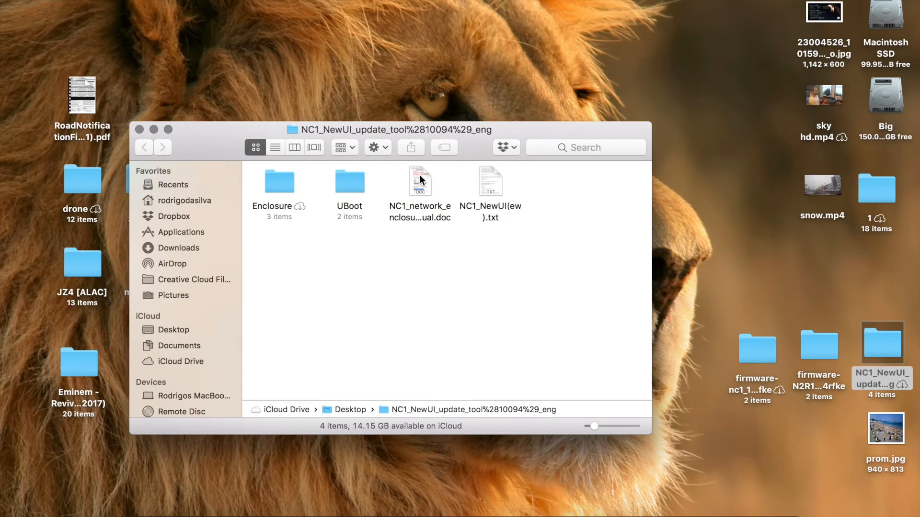
{"action": "left_click", "coordinate": [420, 180]}
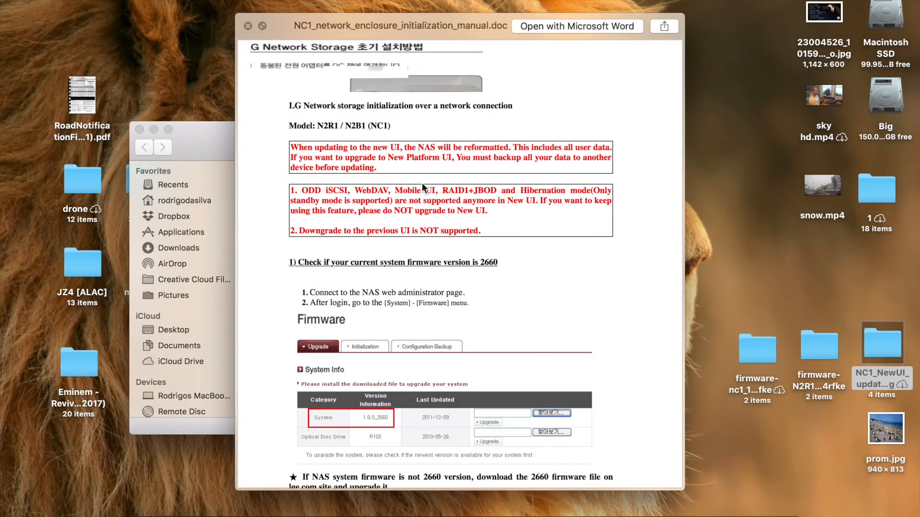
{"action": "mouse_move", "coordinate": [411, 292]}
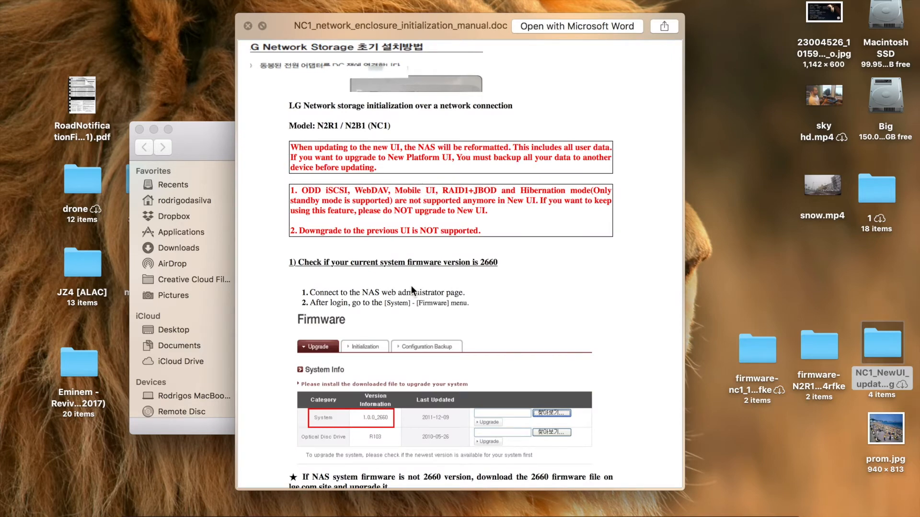
- Scroll the manual preview down to the Uboot update steps
{"action": "scroll", "scroll_direction": "down", "scroll_amount": 3}
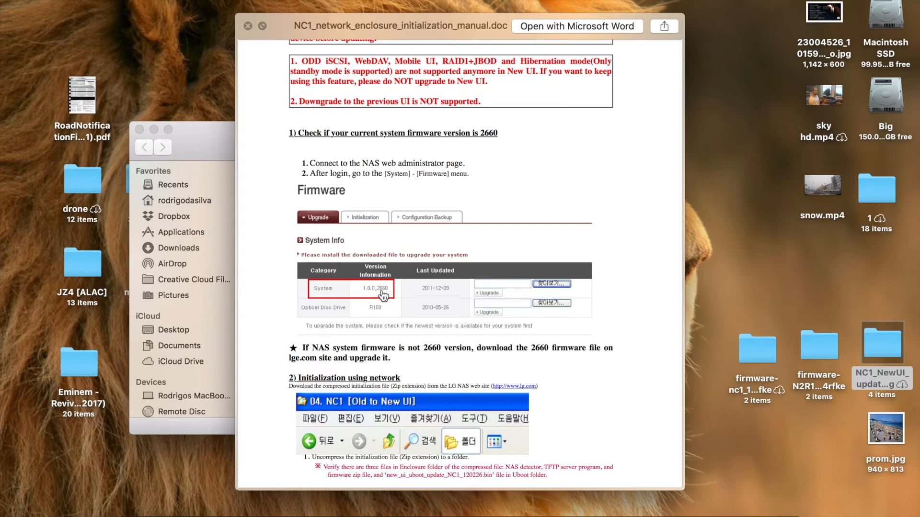
{"action": "scroll", "scroll_direction": "down", "scroll_amount": 3}
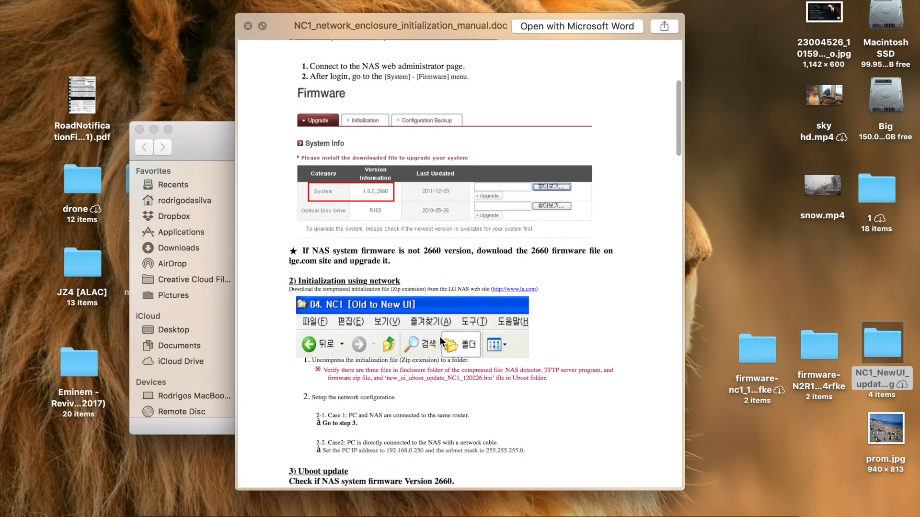
{"action": "scroll", "scroll_direction": "down", "scroll_amount": 3}
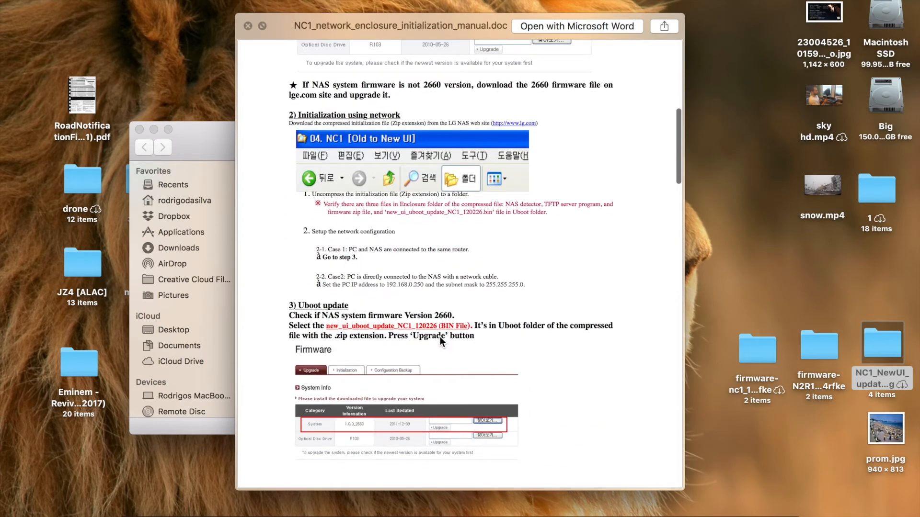
{"action": "scroll", "scroll_direction": "down", "scroll_amount": 3}
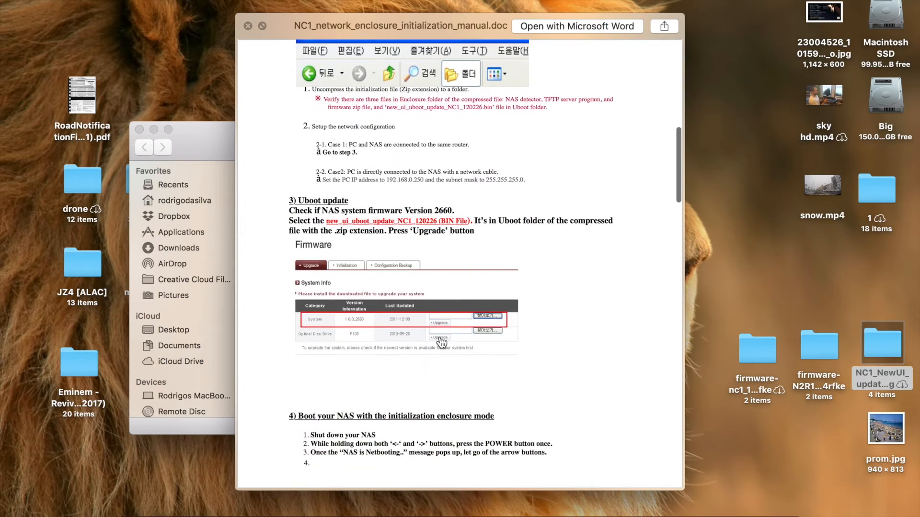
{"action": "scroll", "scroll_direction": "down", "scroll_amount": 3}
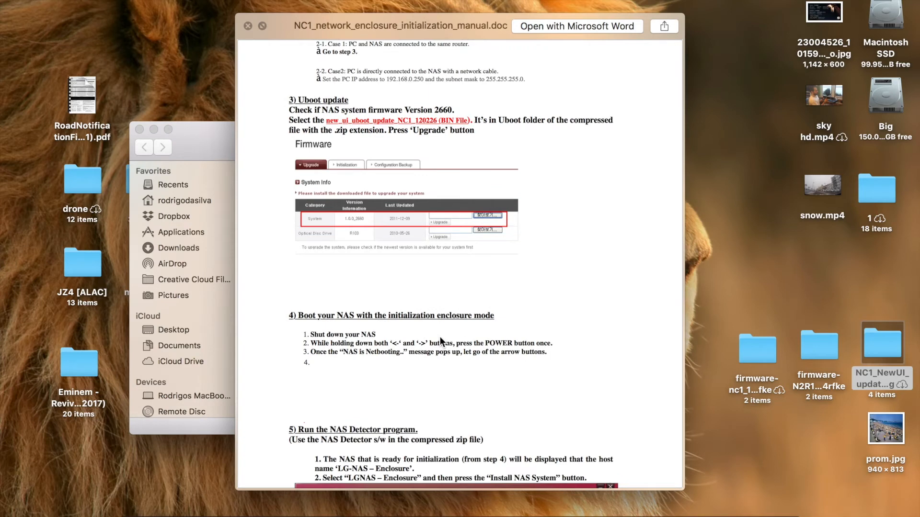
{"action": "mouse_move", "coordinate": [331, 237]}
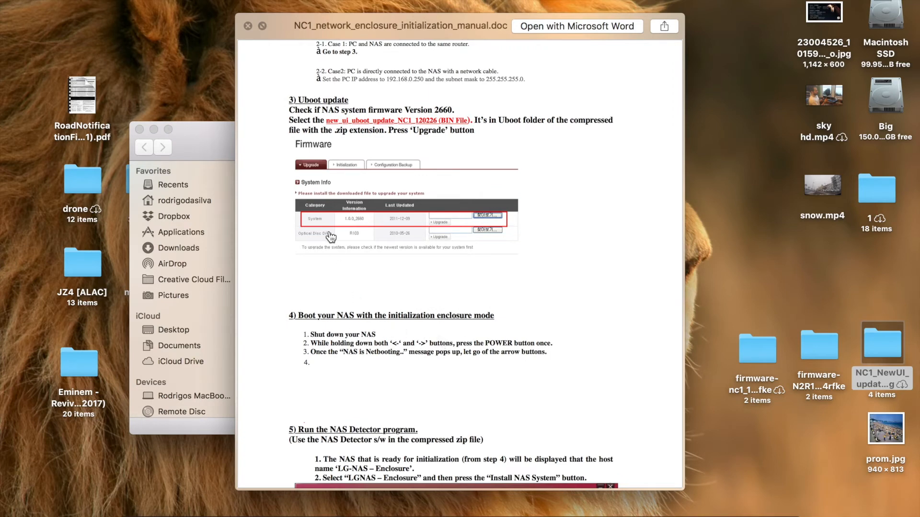
{"action": "mouse_move", "coordinate": [299, 319]}
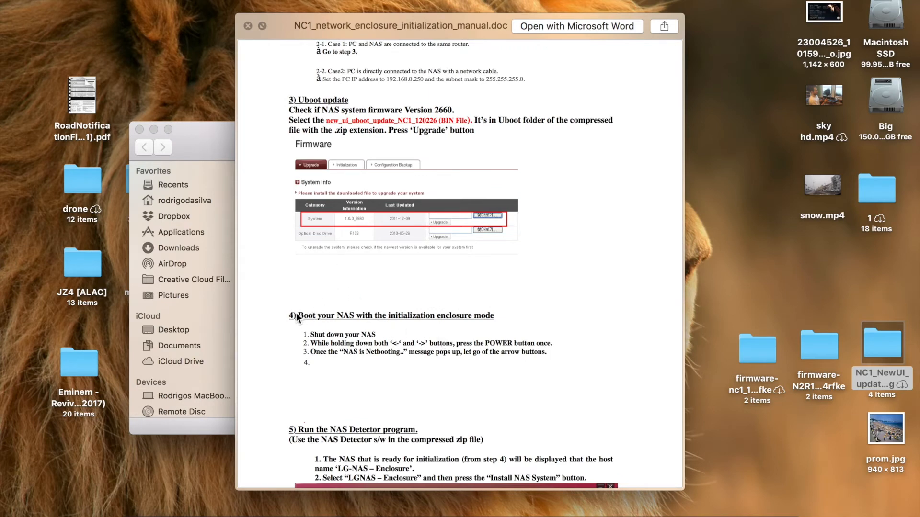
{"action": "mouse_move", "coordinate": [314, 319]}
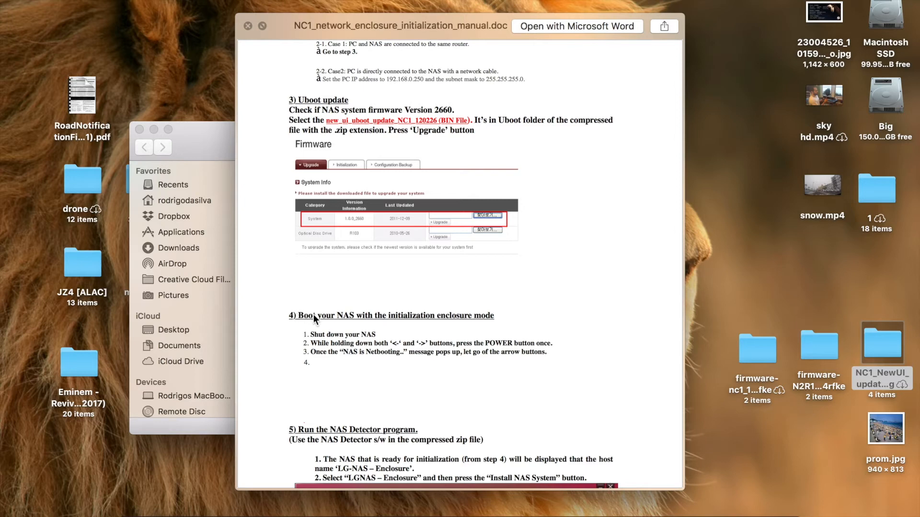
{"action": "mouse_move", "coordinate": [354, 319]}
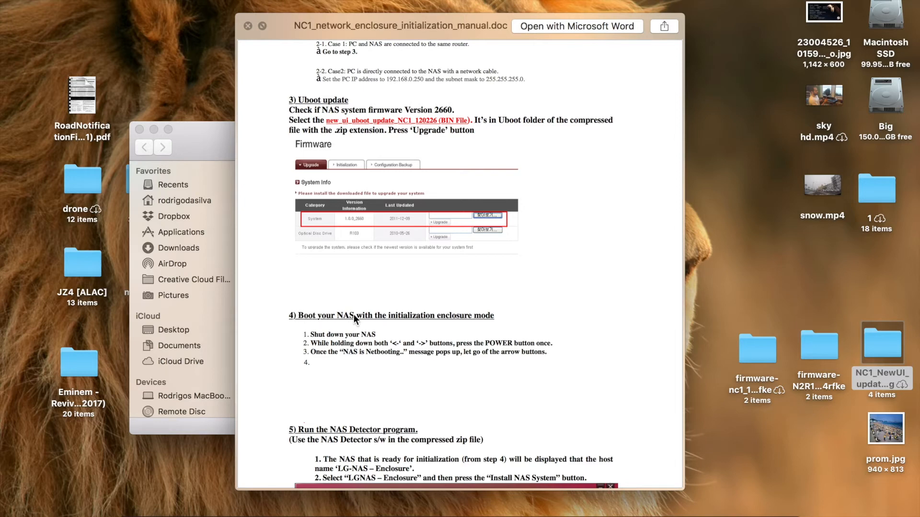
{"action": "mouse_move", "coordinate": [416, 338]}
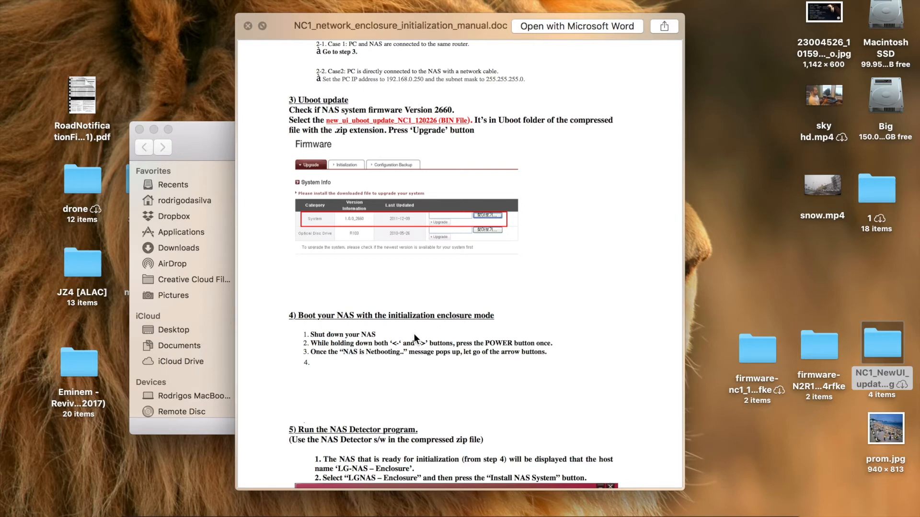
{"action": "mouse_move", "coordinate": [394, 348]}
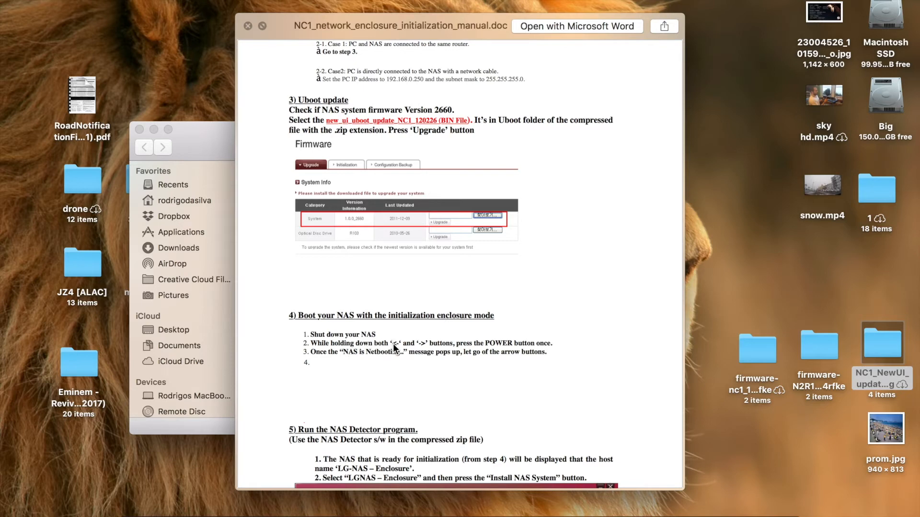
{"action": "mouse_move", "coordinate": [436, 347]}
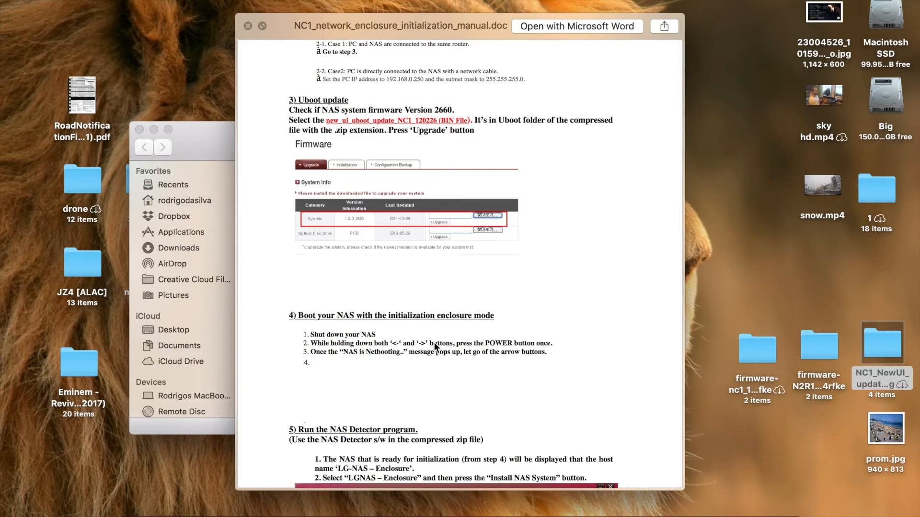
{"action": "scroll", "scroll_direction": "down", "scroll_amount": 3}
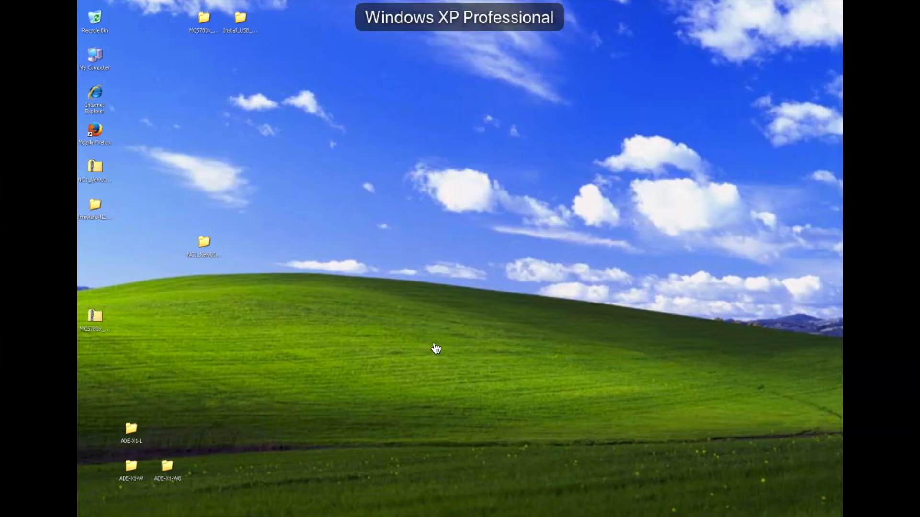
{"action": "mouse_move", "coordinate": [345, 248]}
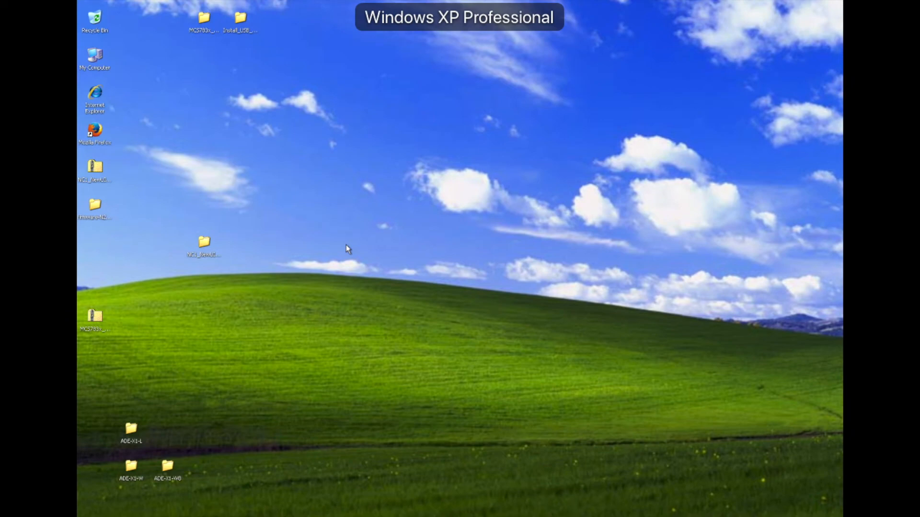
{"action": "mouse_move", "coordinate": [321, 72]}
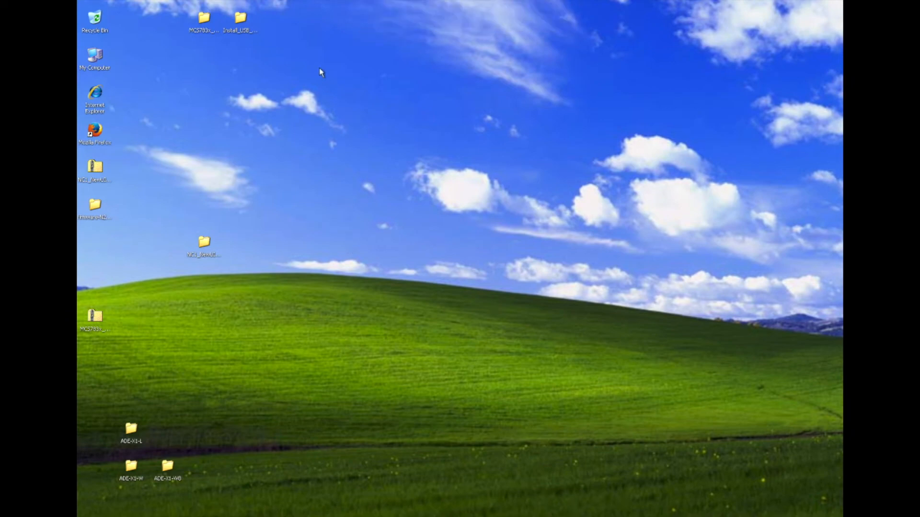
{"action": "mouse_move", "coordinate": [319, 57]}
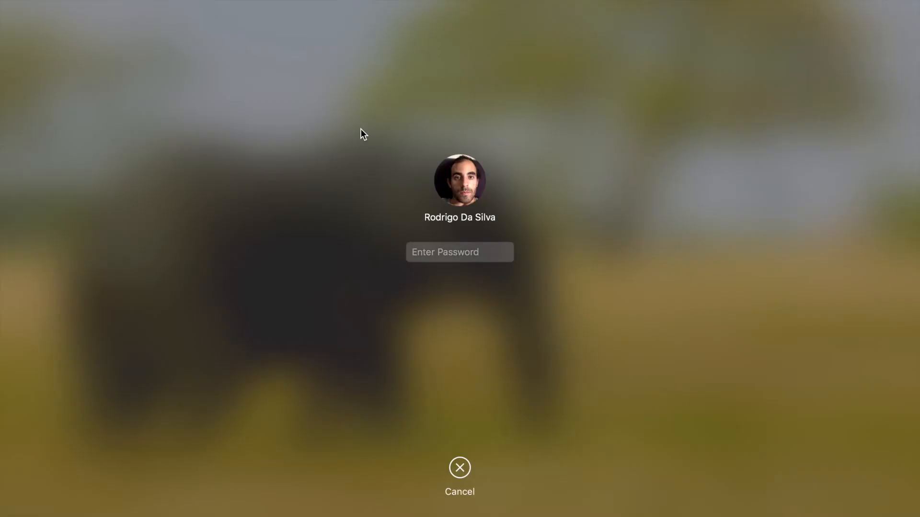
- Enter the Mac account password to authorize VMware Fusion's request
{"action": "type", "text": "password"}
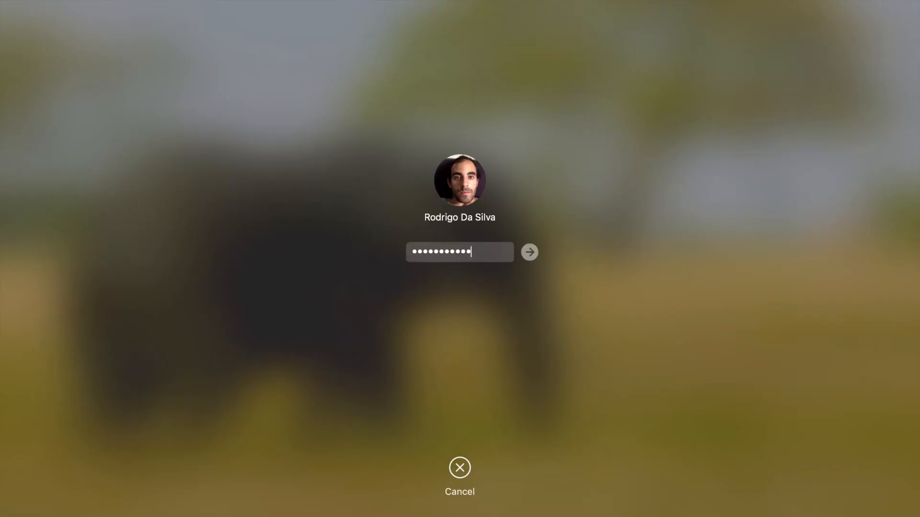
{"action": "left_click", "coordinate": [529, 251]}
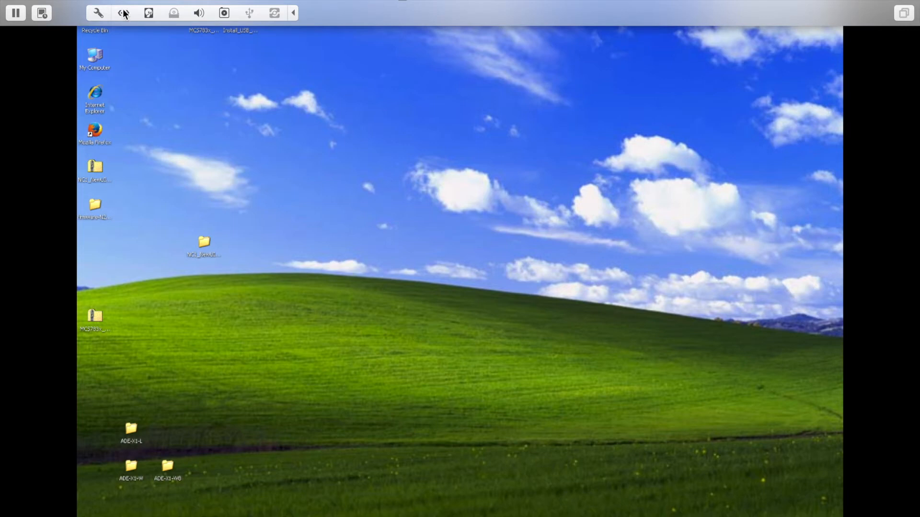
{"action": "left_click", "coordinate": [123, 12]}
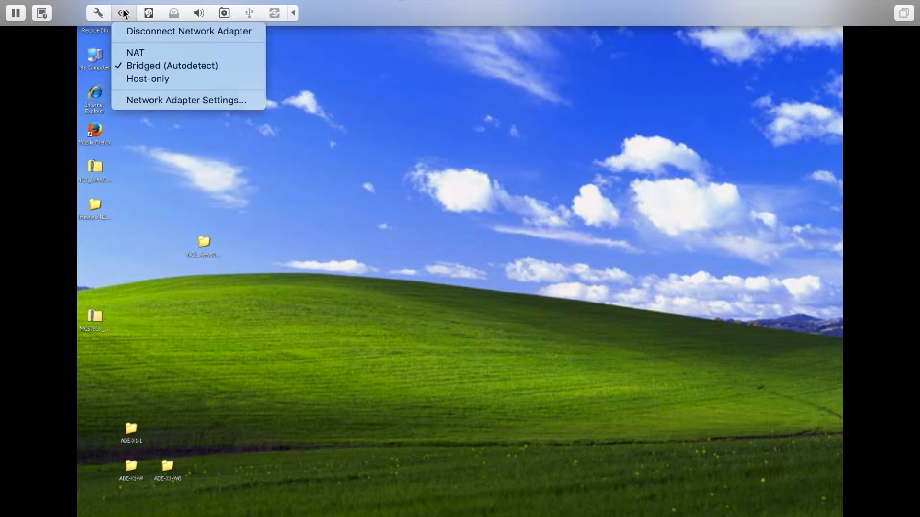
{"action": "mouse_move", "coordinate": [136, 52]}
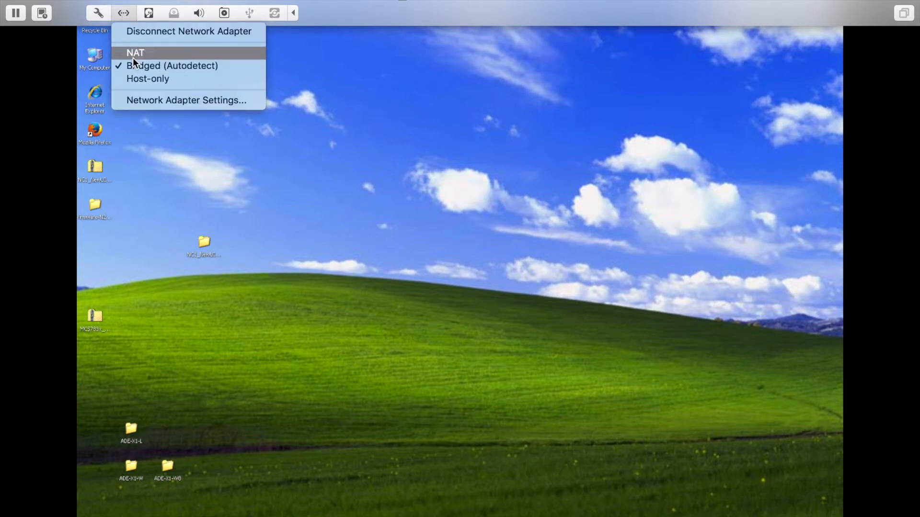
{"action": "mouse_move", "coordinate": [147, 82]}
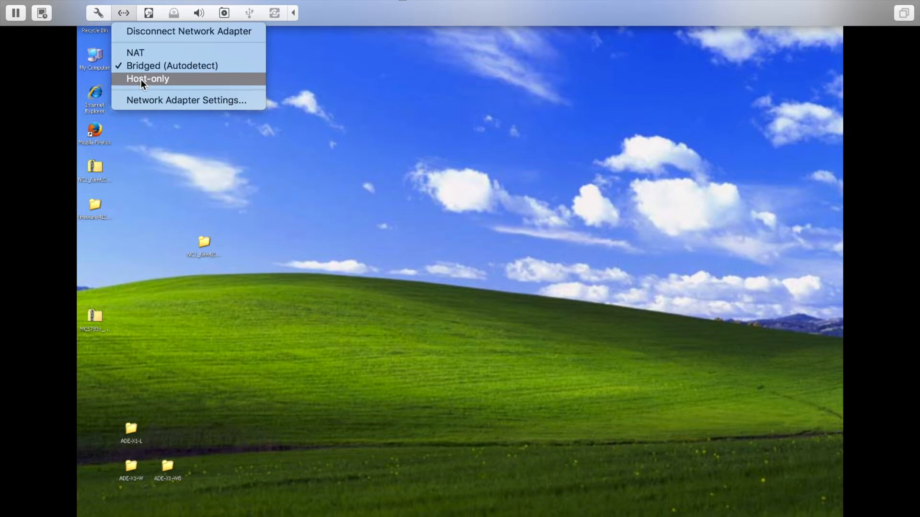
{"action": "mouse_move", "coordinate": [158, 66]}
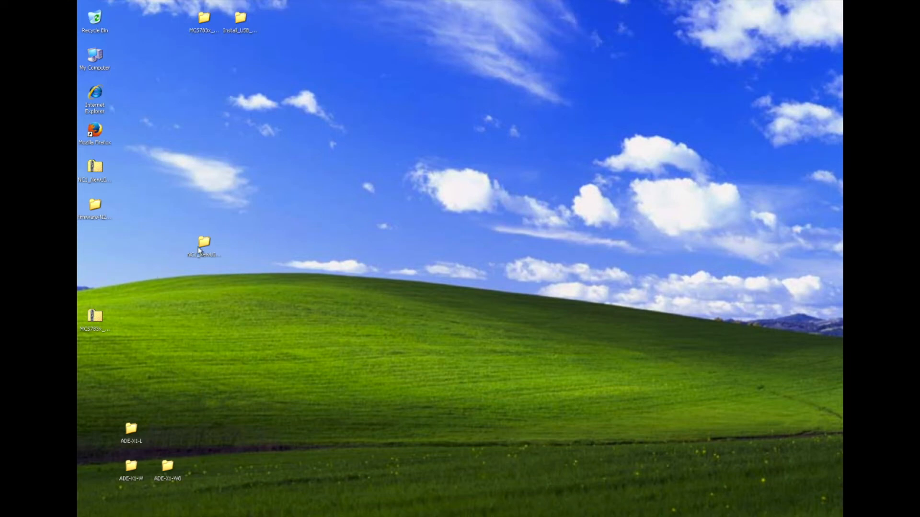
- Run LGNASDetector from the NC1 update tool's Enclosure folder, accepting the security warning
{"action": "double_click", "coordinate": [203, 243]}
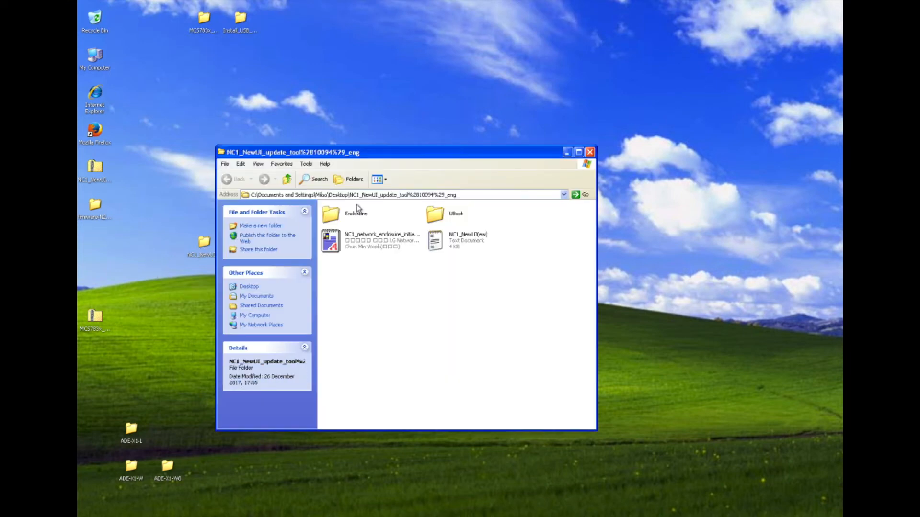
{"action": "double_click", "coordinate": [330, 213]}
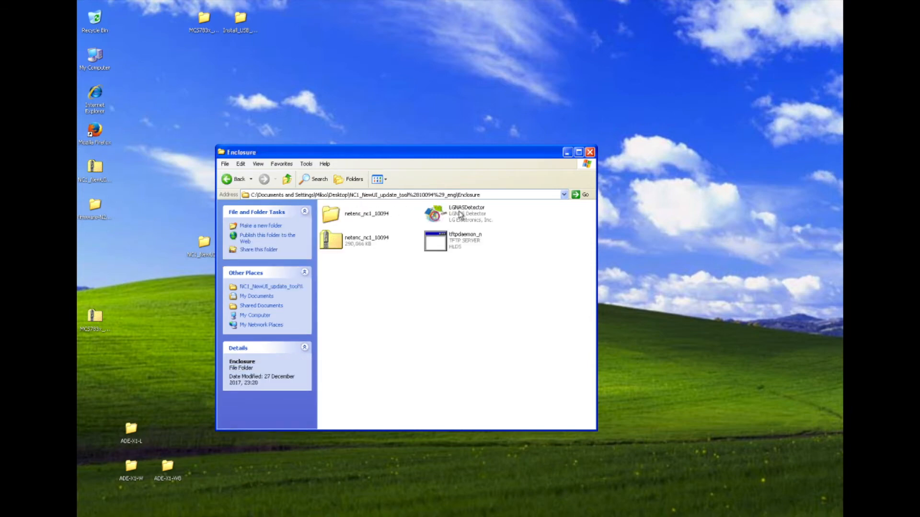
{"action": "double_click", "coordinate": [434, 213]}
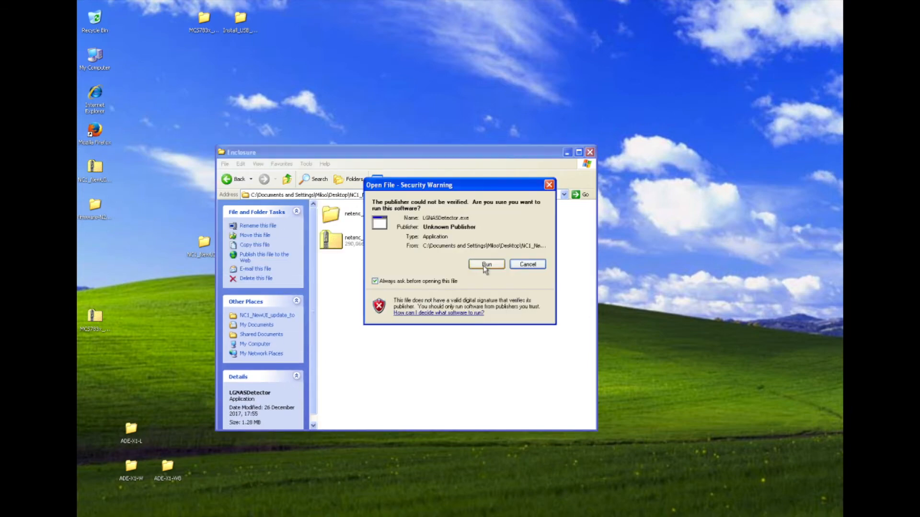
{"action": "left_click", "coordinate": [486, 264]}
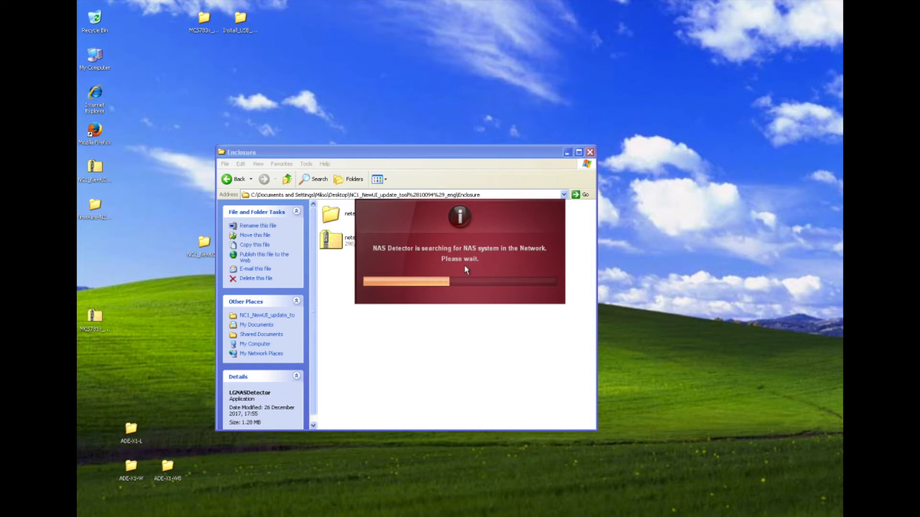
{"action": "mouse_move", "coordinate": [457, 266]}
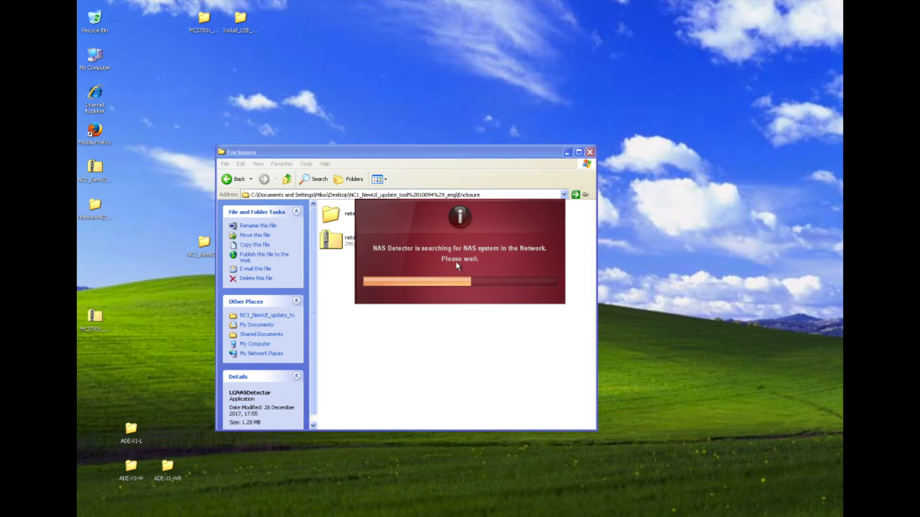
{"action": "mouse_move", "coordinate": [391, 275]}
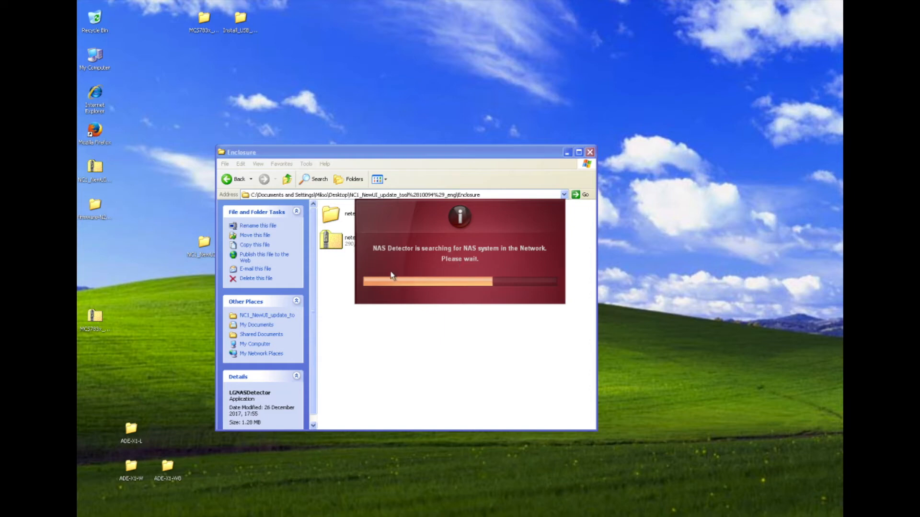
{"action": "mouse_move", "coordinate": [442, 268]}
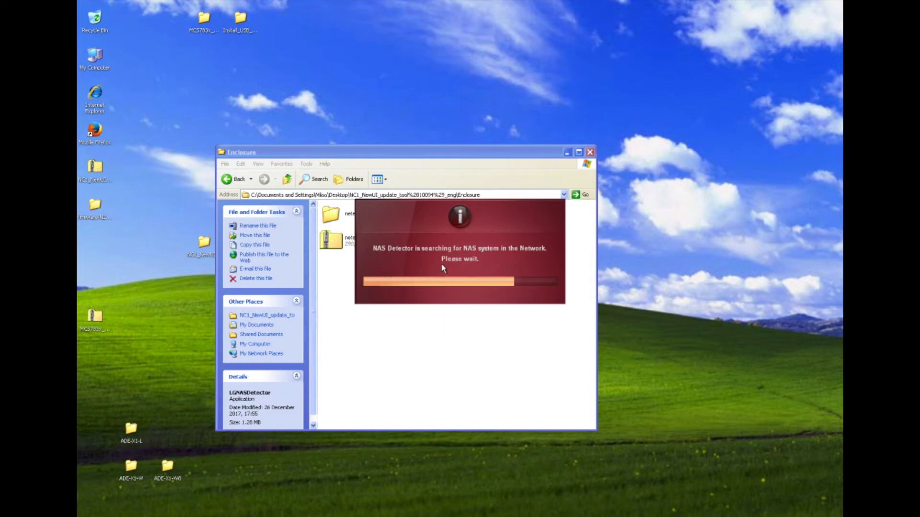
{"action": "mouse_move", "coordinate": [503, 238]}
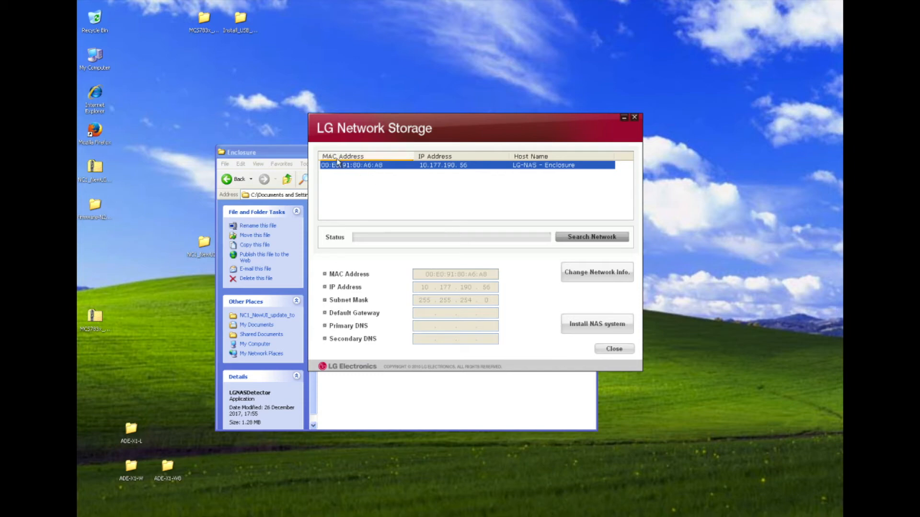
{"action": "mouse_move", "coordinate": [450, 171]}
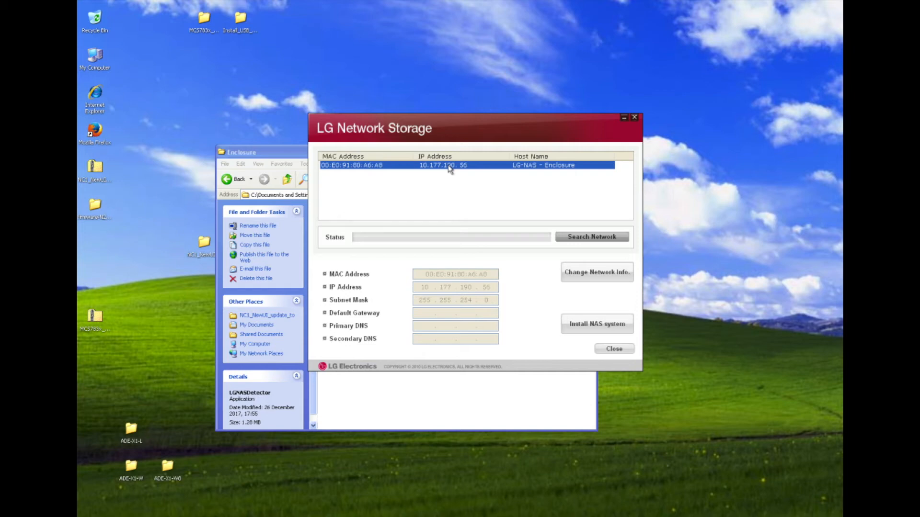
{"action": "mouse_move", "coordinate": [361, 169]}
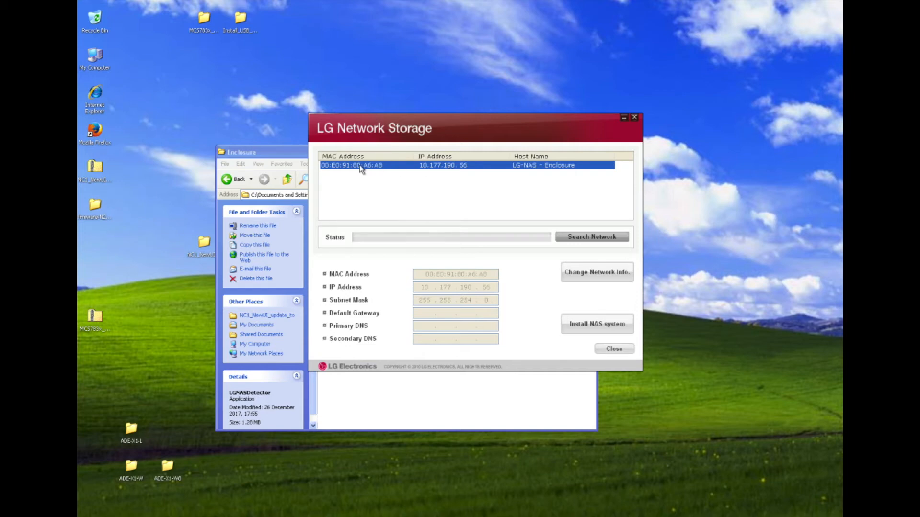
{"action": "mouse_move", "coordinate": [373, 170]}
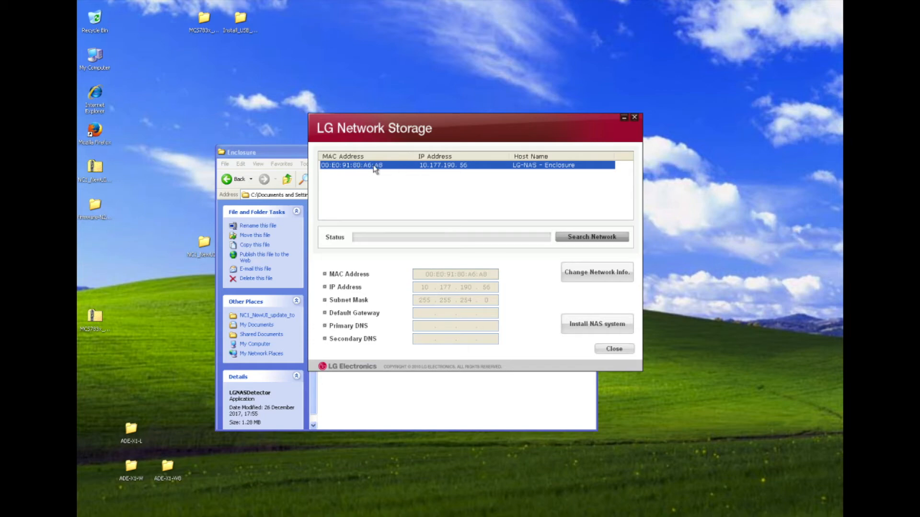
{"action": "mouse_move", "coordinate": [600, 255]}
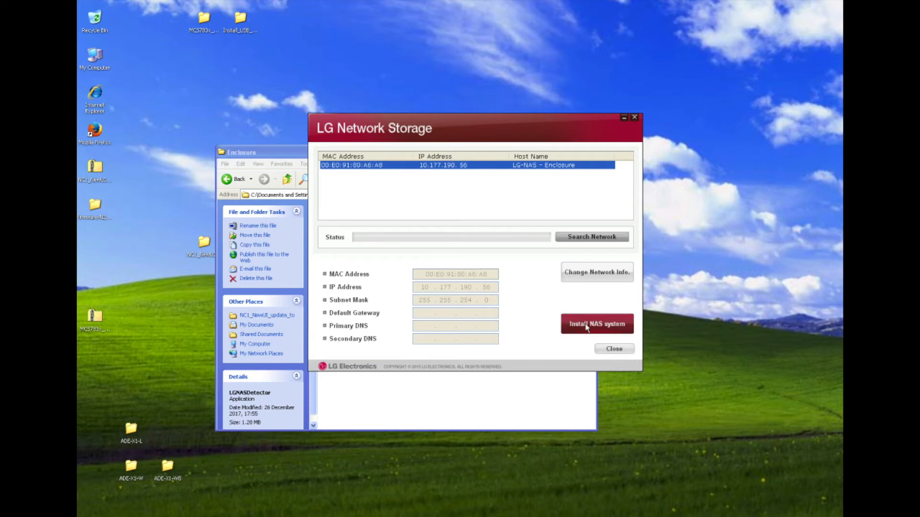
{"action": "mouse_move", "coordinate": [552, 322]}
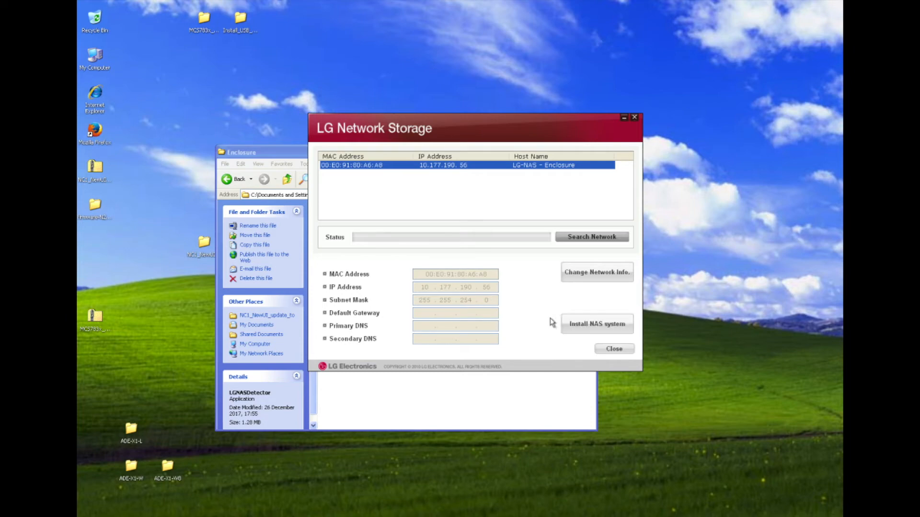
- Start the NAS system install on the detected LG-NAS - Enclosure unit
{"action": "left_click", "coordinate": [596, 324]}
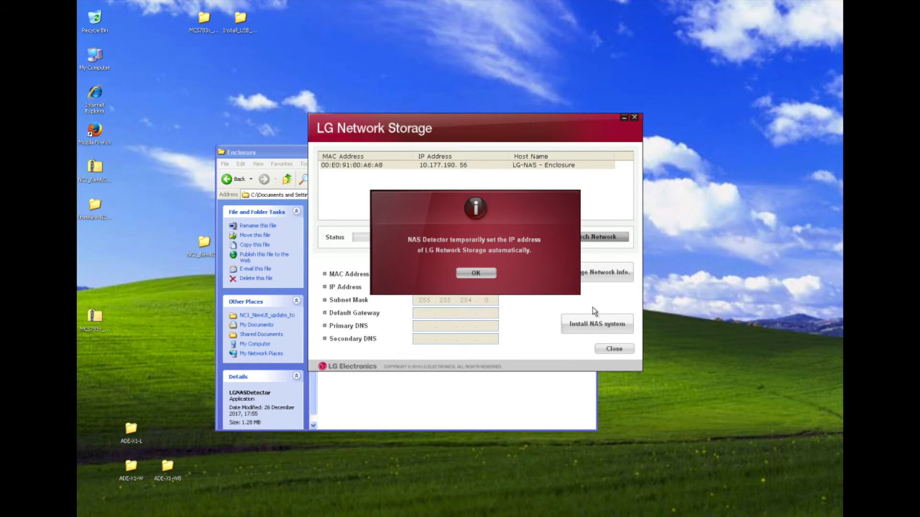
- Acknowledge the temporary IP message and accept the data-deletion and initial-installation warnings
{"action": "left_click", "coordinate": [475, 272]}
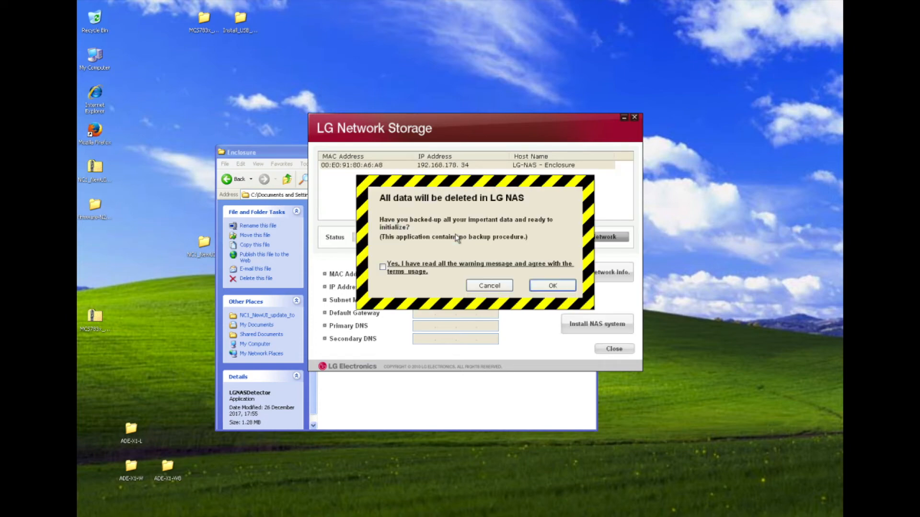
{"action": "left_click", "coordinate": [382, 267]}
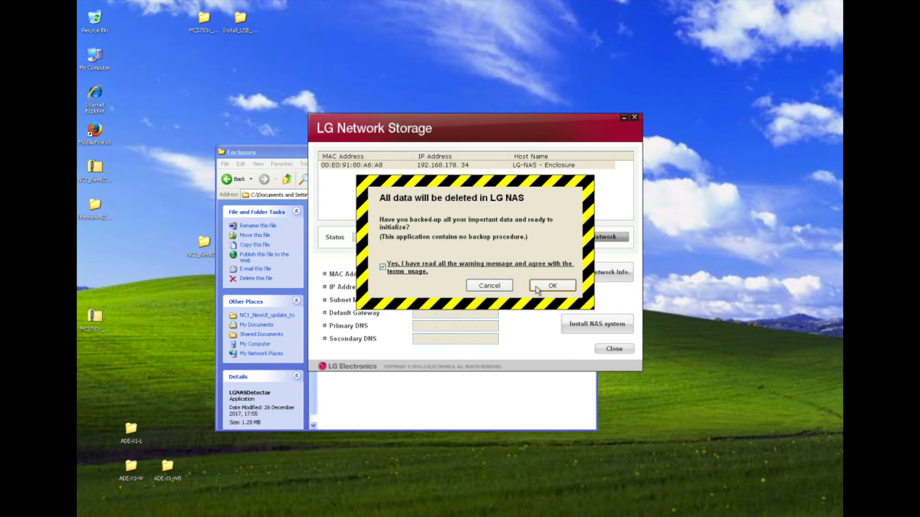
{"action": "left_click", "coordinate": [551, 285]}
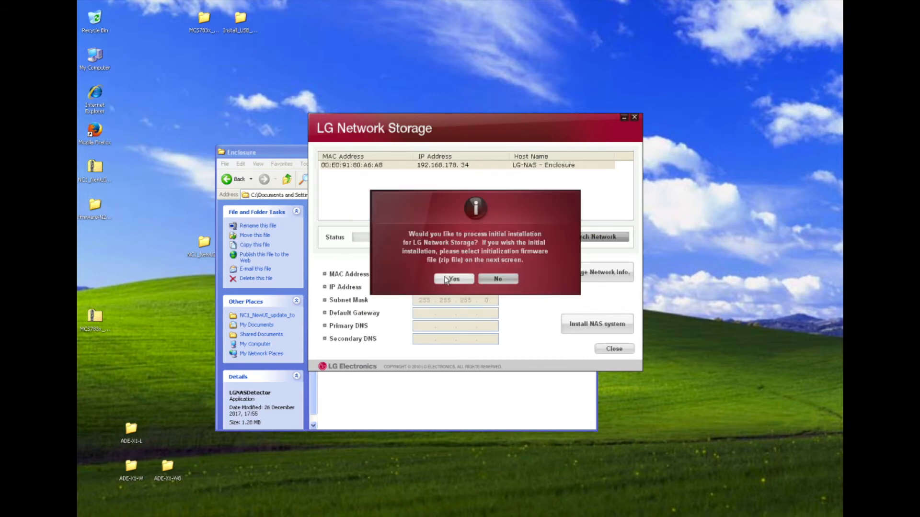
{"action": "left_click", "coordinate": [453, 279]}
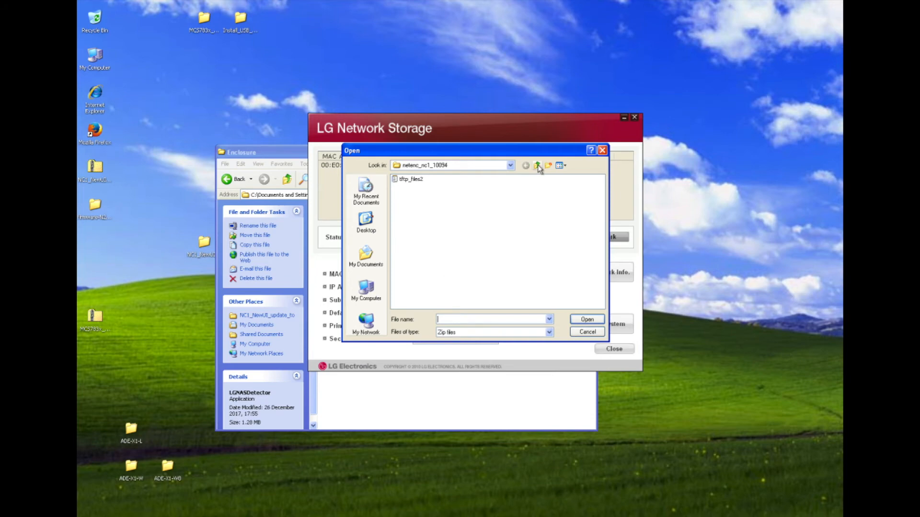
- Load tftp_files2 from Enclosure's netenc_nc1_10094 archive as the firmware file
{"action": "left_click", "coordinate": [537, 166]}
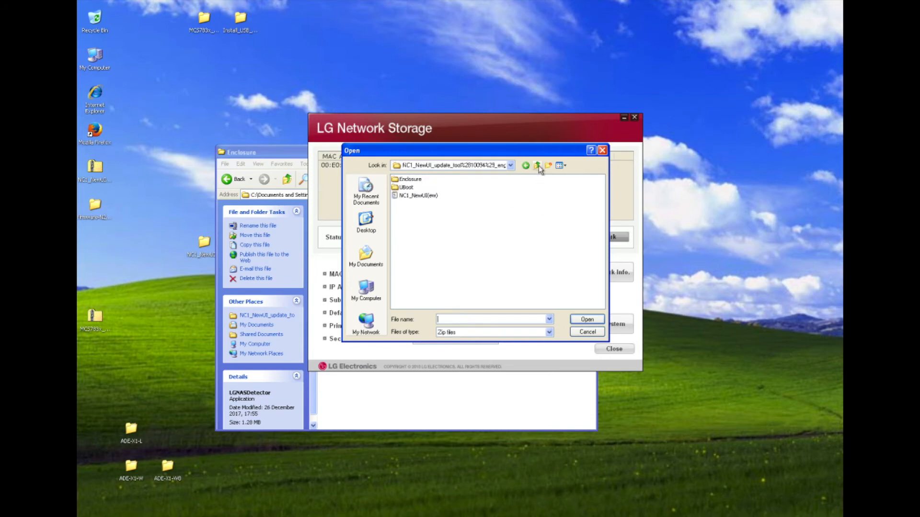
{"action": "mouse_move", "coordinate": [408, 195]}
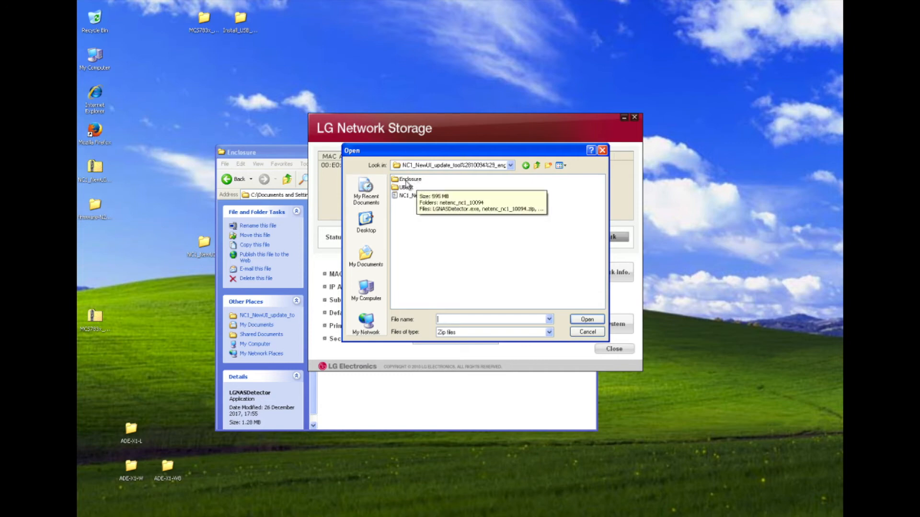
{"action": "double_click", "coordinate": [410, 178]}
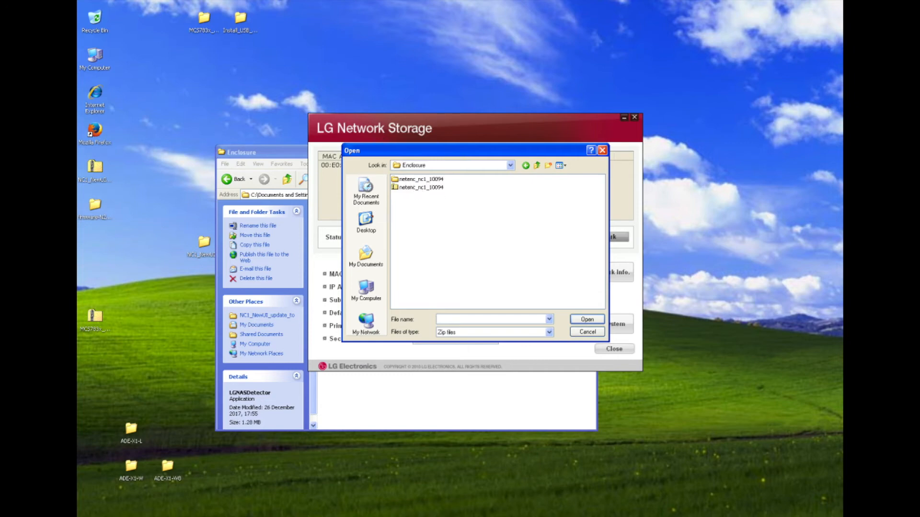
{"action": "mouse_move", "coordinate": [420, 188]}
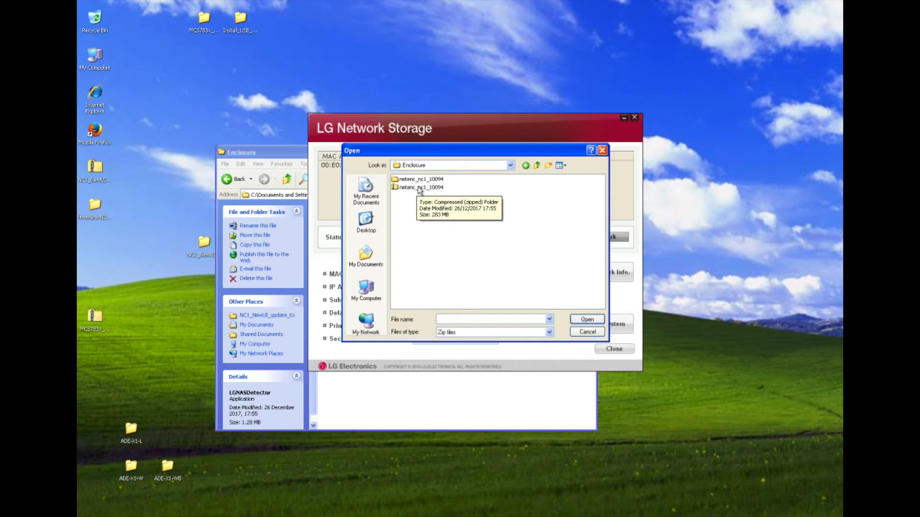
{"action": "mouse_move", "coordinate": [441, 154]}
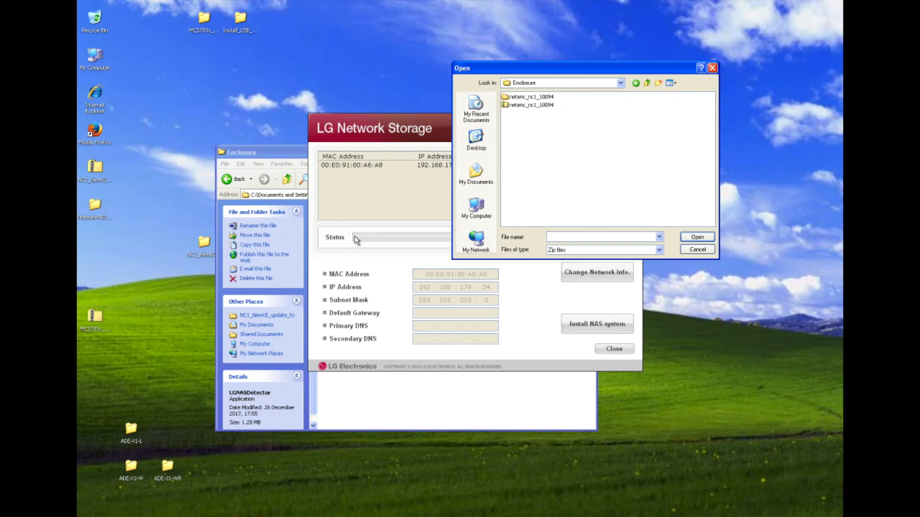
{"action": "mouse_move", "coordinate": [537, 112]}
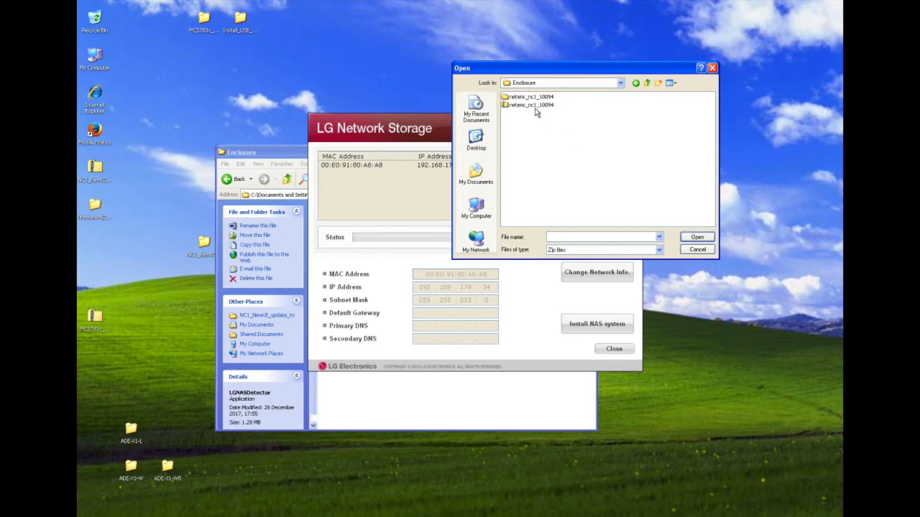
{"action": "double_click", "coordinate": [528, 97]}
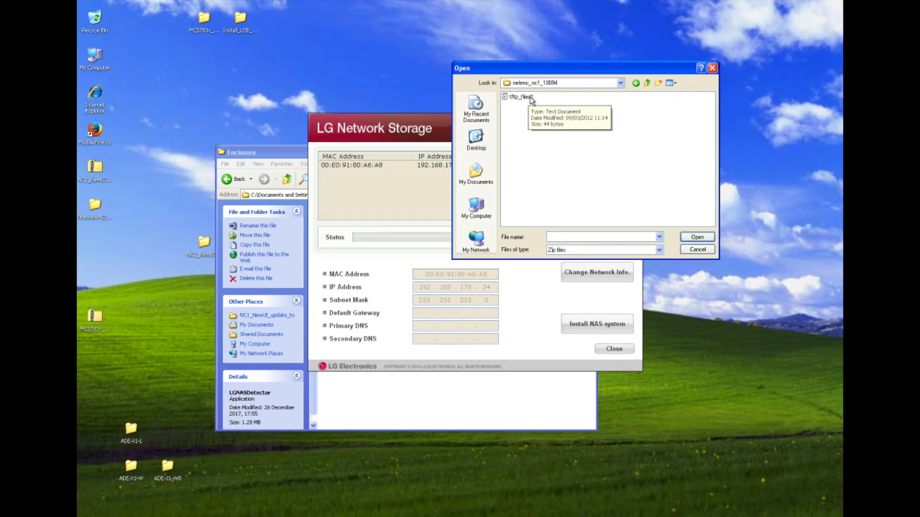
{"action": "left_click", "coordinate": [521, 97]}
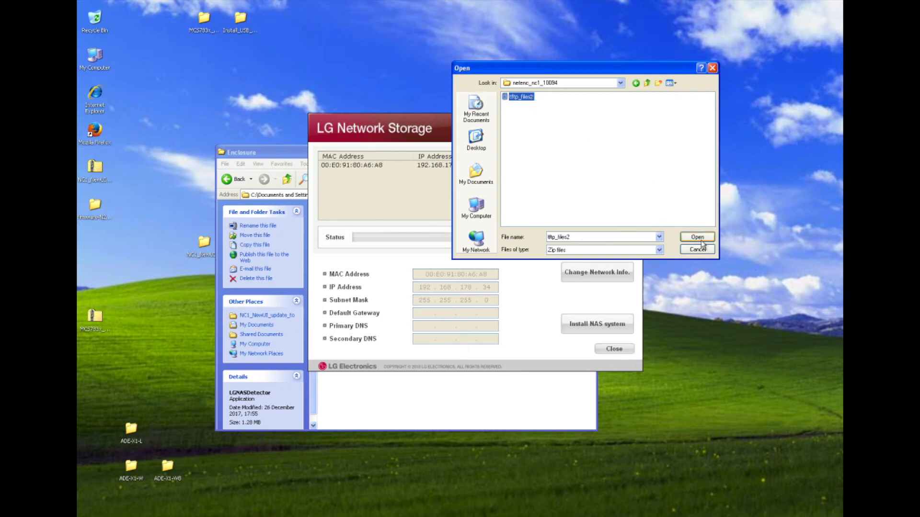
{"action": "left_click", "coordinate": [696, 237]}
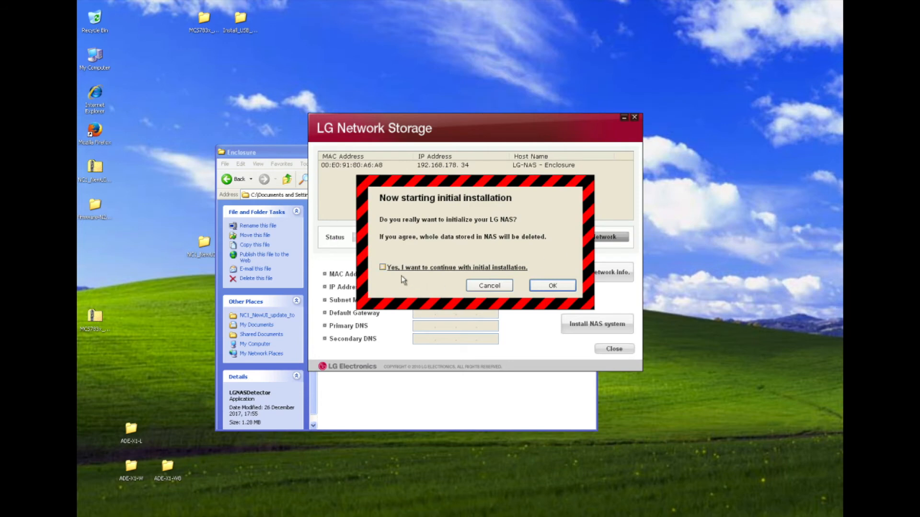
- Tick 'Yes, I want to continue with initial installation' in the data-deletion warning
{"action": "left_click", "coordinate": [382, 267]}
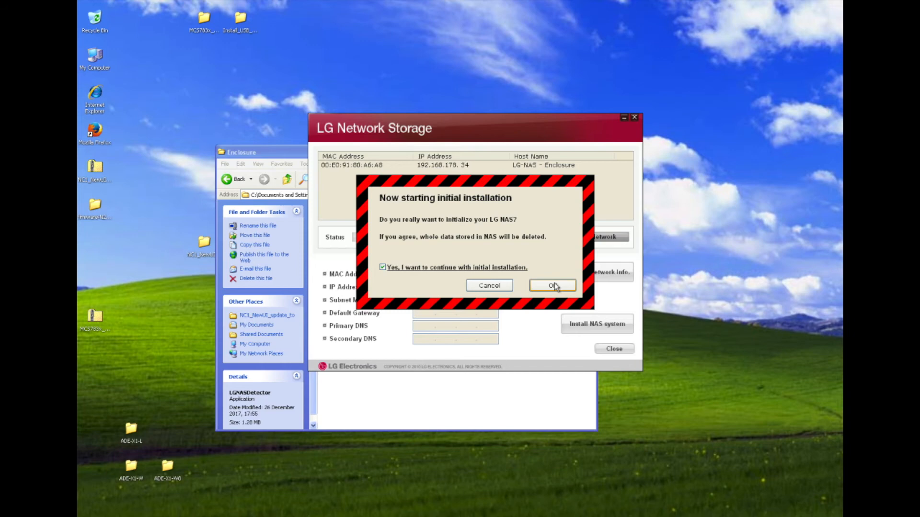
{"action": "mouse_move", "coordinate": [485, 207]}
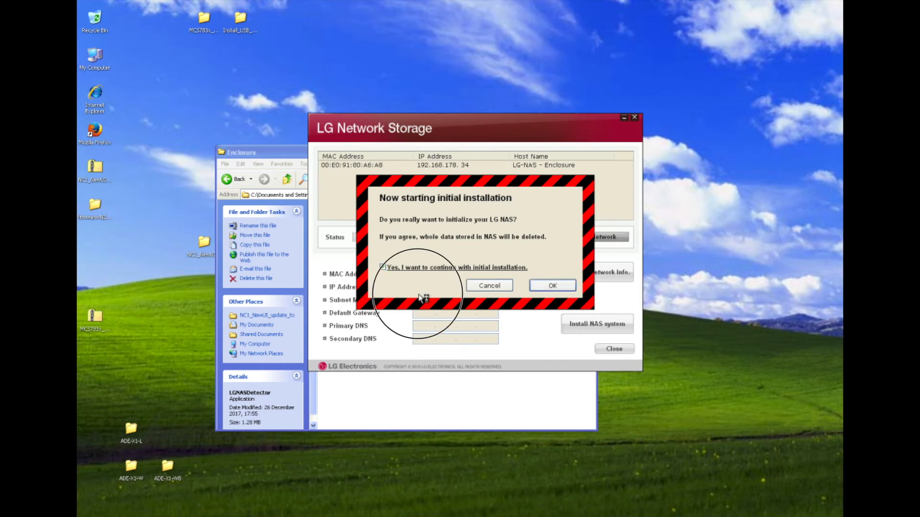
{"action": "left_click", "coordinate": [383, 267]}
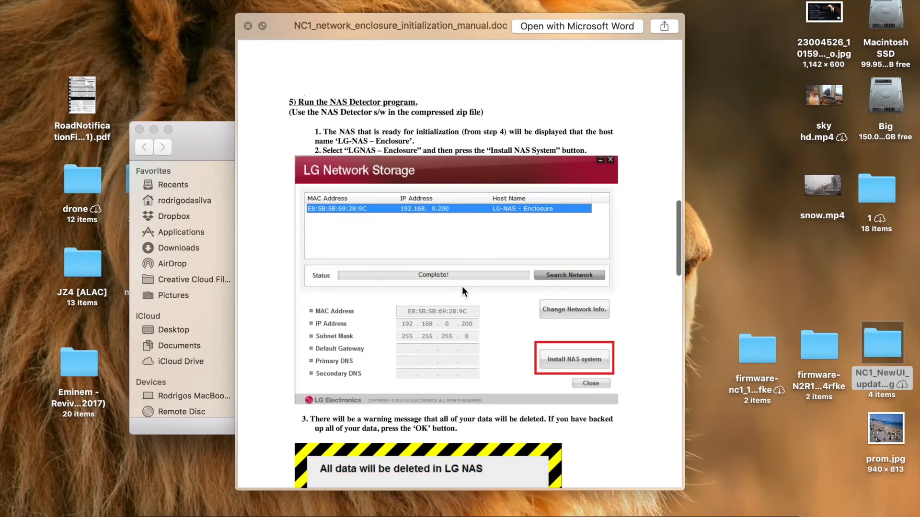
- Scroll the manual to steps 6–7 and the default admin username/password note
{"action": "scroll", "scroll_direction": "down", "scroll_amount": 3}
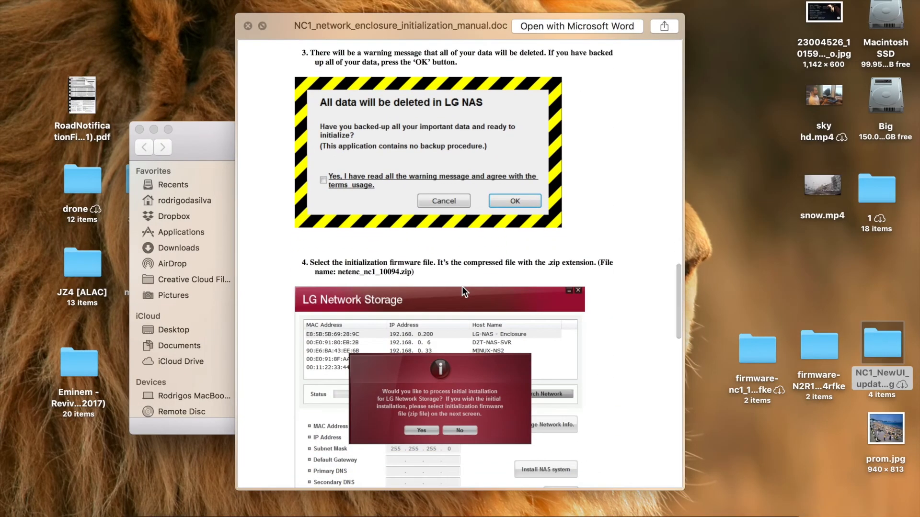
{"action": "scroll", "scroll_direction": "down", "scroll_amount": 3}
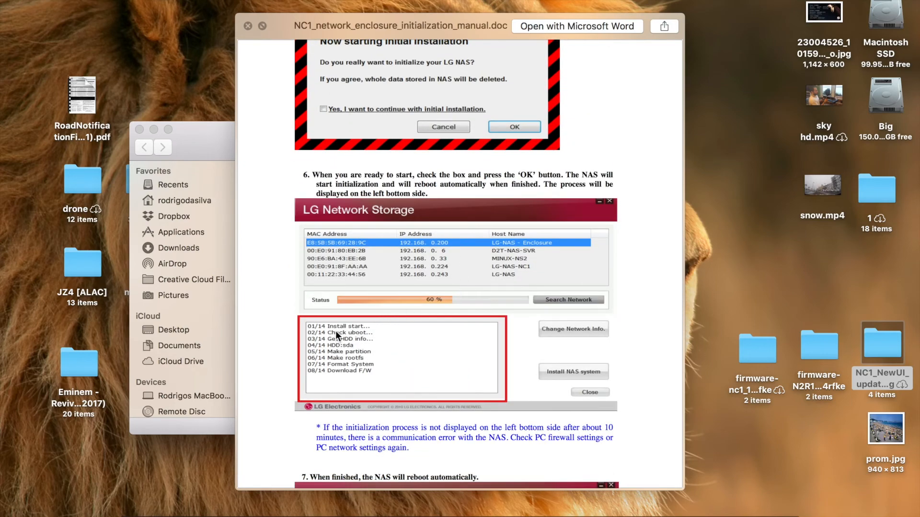
{"action": "mouse_move", "coordinate": [452, 303]}
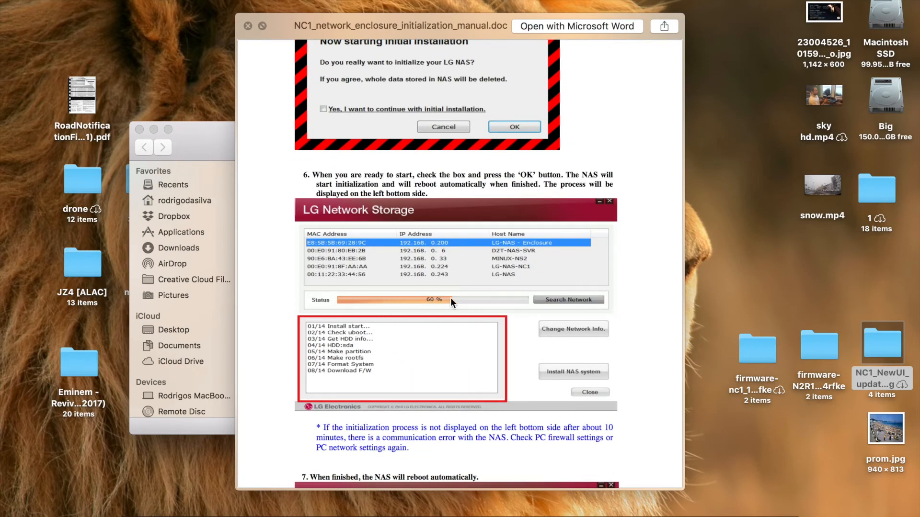
{"action": "mouse_move", "coordinate": [359, 339]}
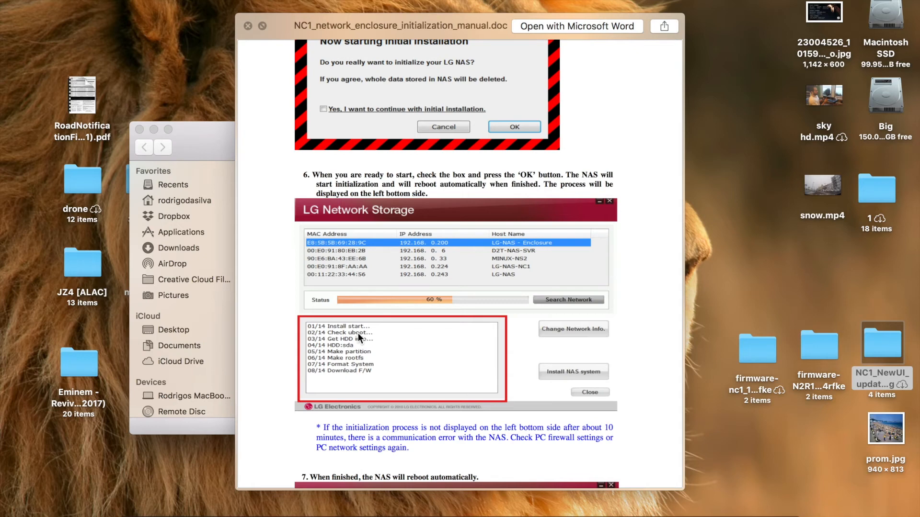
{"action": "mouse_move", "coordinate": [383, 349]}
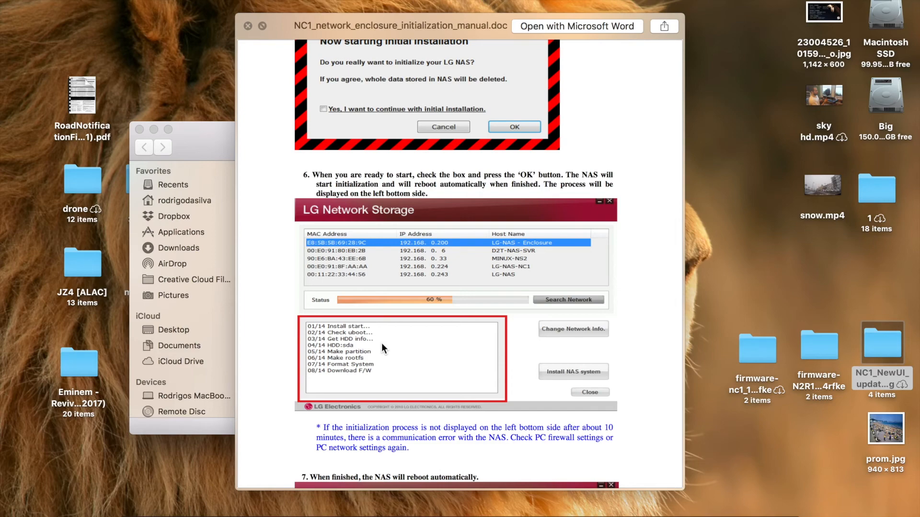
{"action": "scroll", "scroll_direction": "down", "scroll_amount": 3}
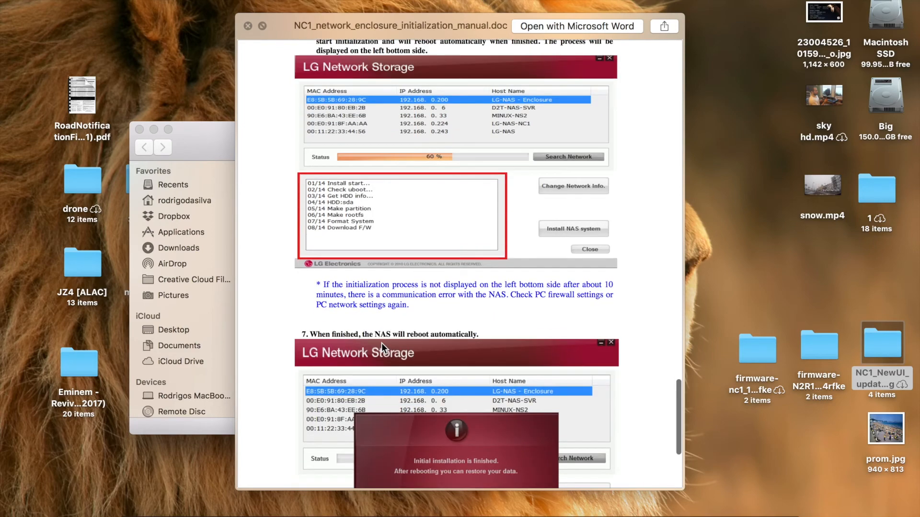
{"action": "scroll", "scroll_direction": "down", "scroll_amount": 3}
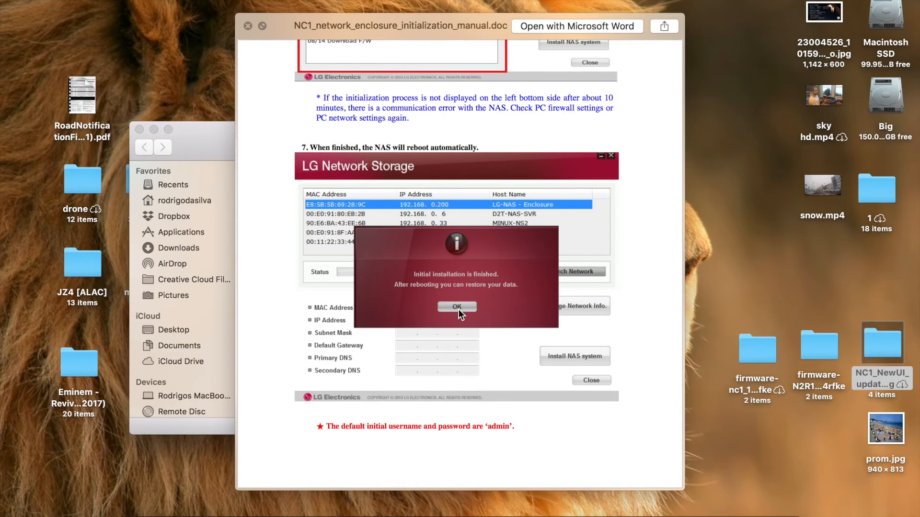
{"action": "mouse_move", "coordinate": [348, 393]}
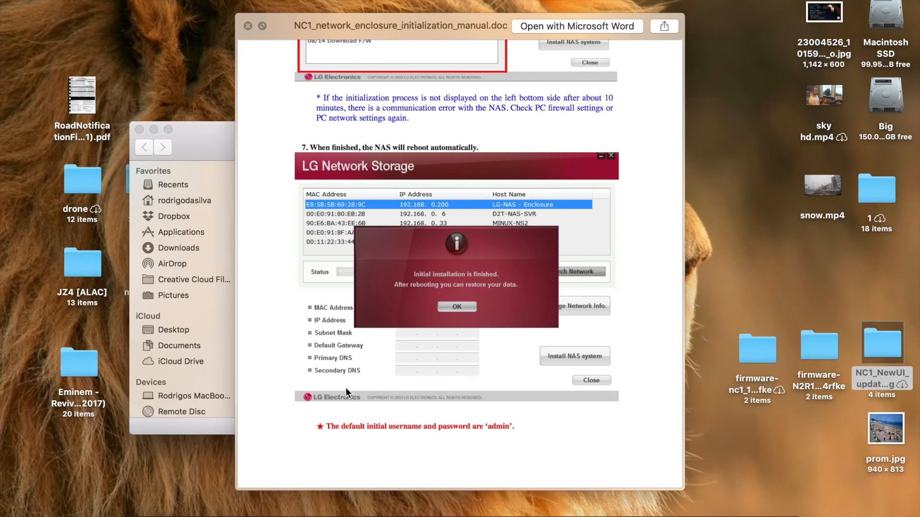
{"action": "mouse_move", "coordinate": [300, 419]}
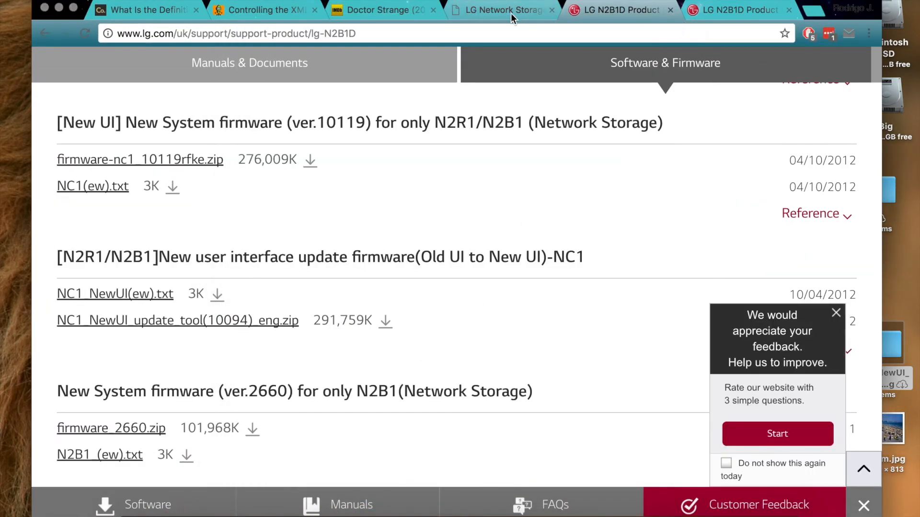
- Visit the NAS web admin Configuration page, then open the NC1_NewUI update tool folder
{"action": "left_click", "coordinate": [498, 10]}
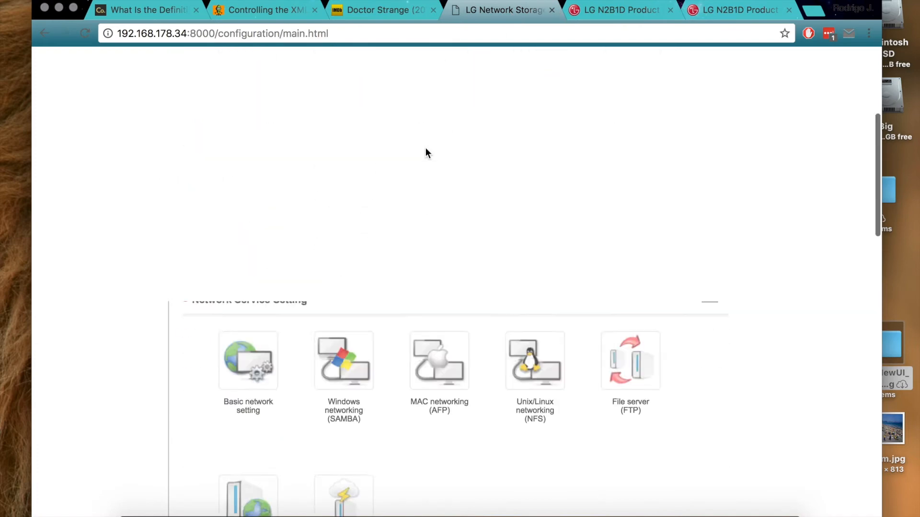
{"action": "scroll", "scroll_direction": "up", "scroll_amount": 3}
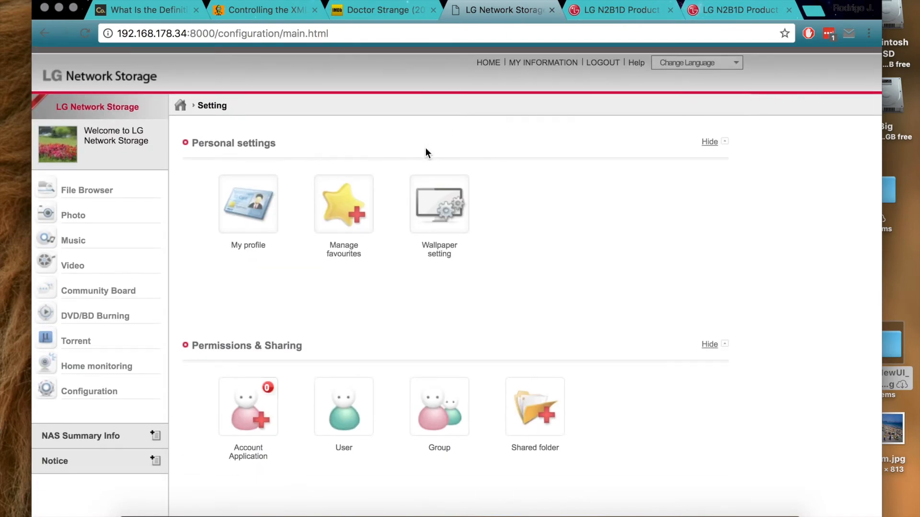
{"action": "scroll", "scroll_direction": "down", "scroll_amount": 3}
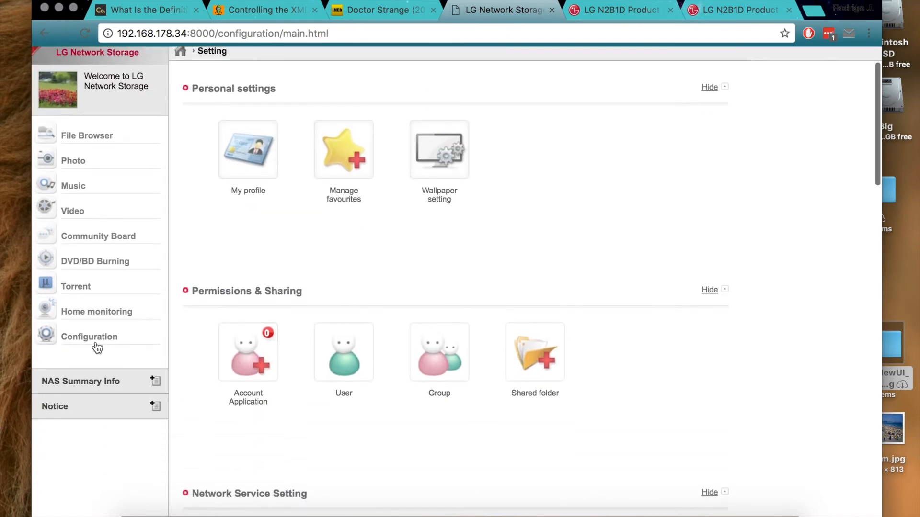
{"action": "left_click", "coordinate": [89, 336]}
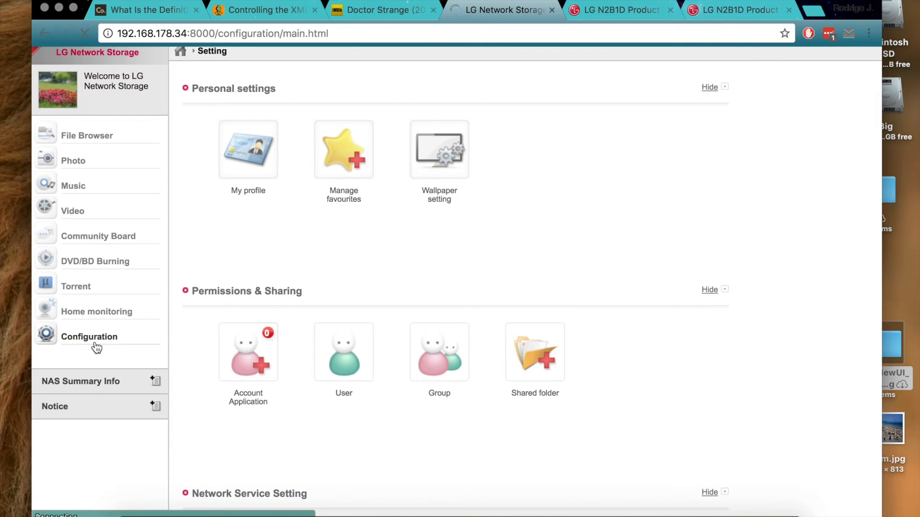
{"action": "mouse_move", "coordinate": [363, 249]}
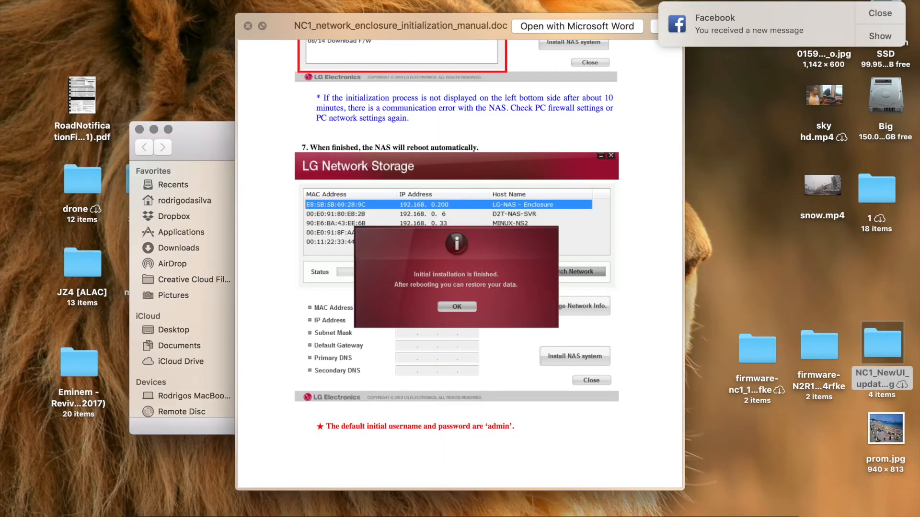
{"action": "left_click", "coordinate": [879, 13]}
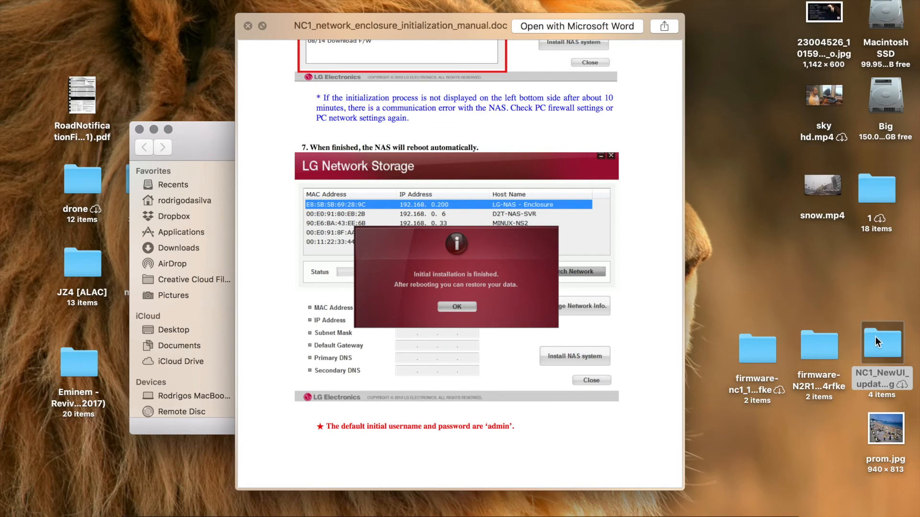
{"action": "mouse_move", "coordinate": [248, 29]}
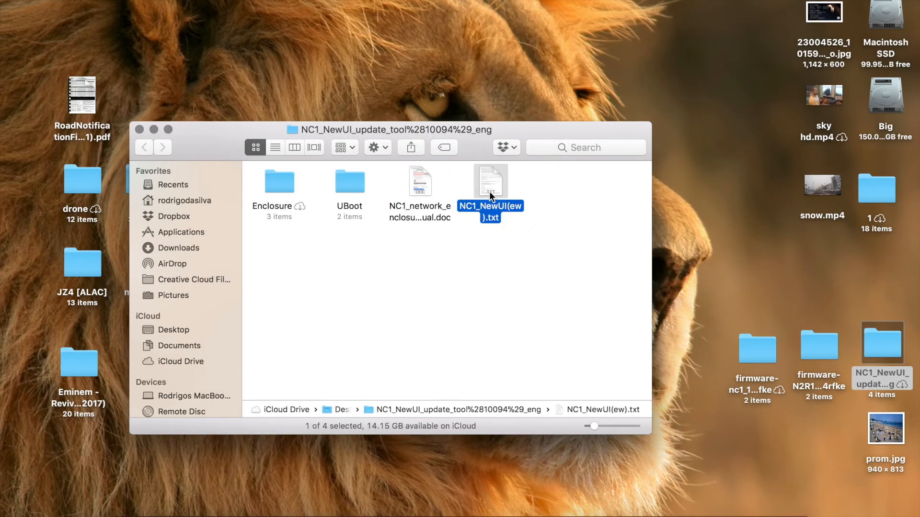
{"action": "double_click", "coordinate": [490, 181]}
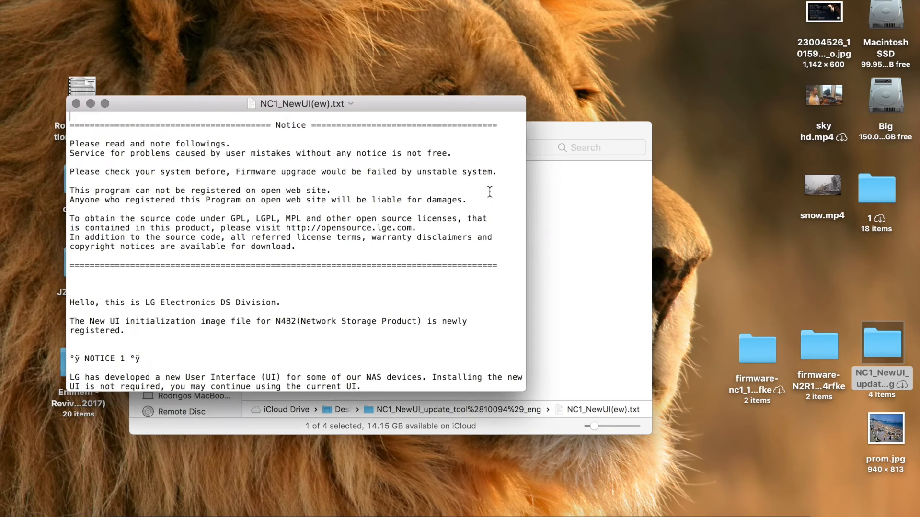
{"action": "scroll", "scroll_direction": "down", "scroll_amount": 3}
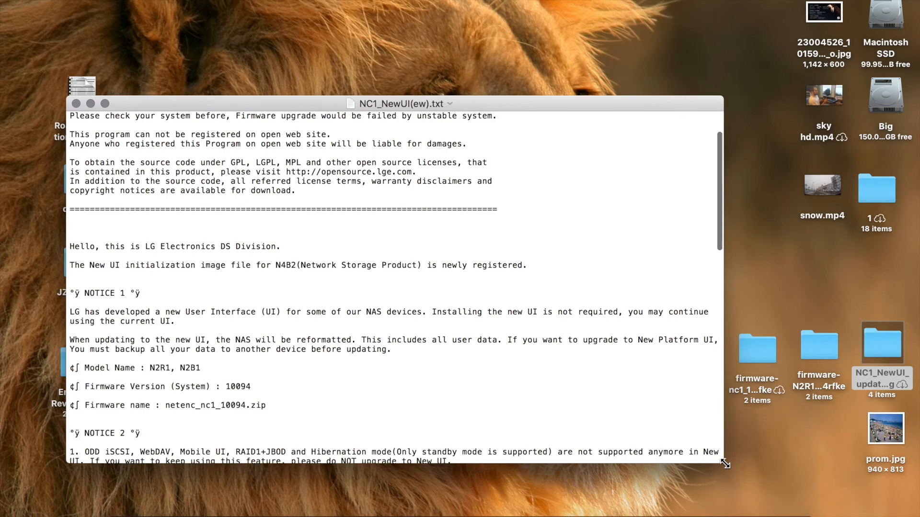
{"action": "scroll", "scroll_direction": "down", "scroll_amount": 3}
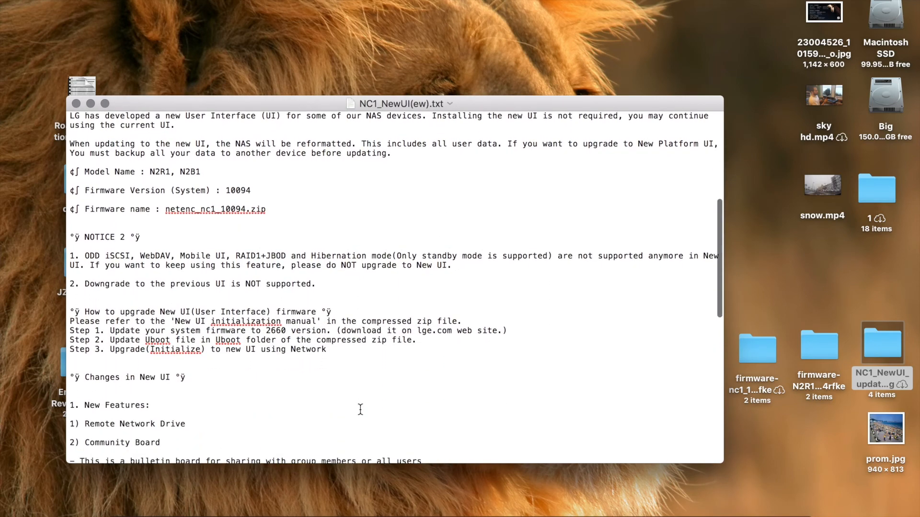
{"action": "scroll", "scroll_direction": "down", "scroll_amount": 3}
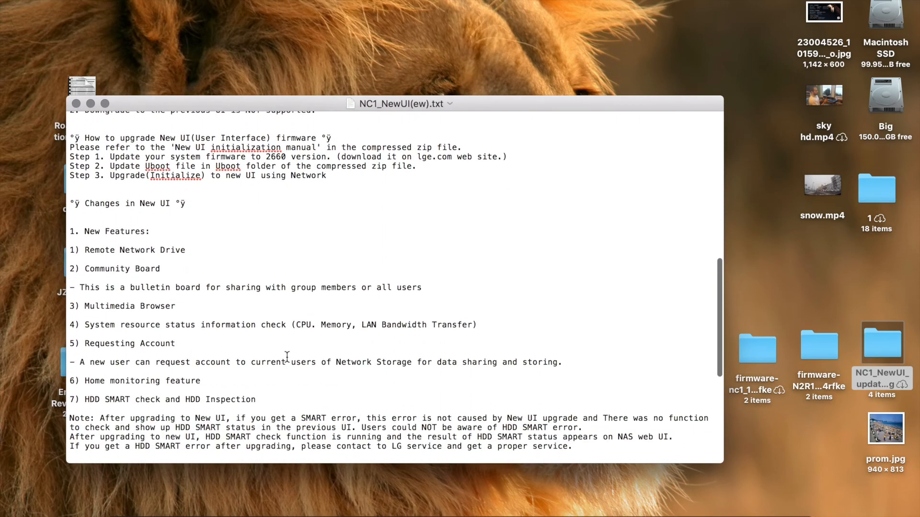
{"action": "scroll", "scroll_direction": "down", "scroll_amount": 3}
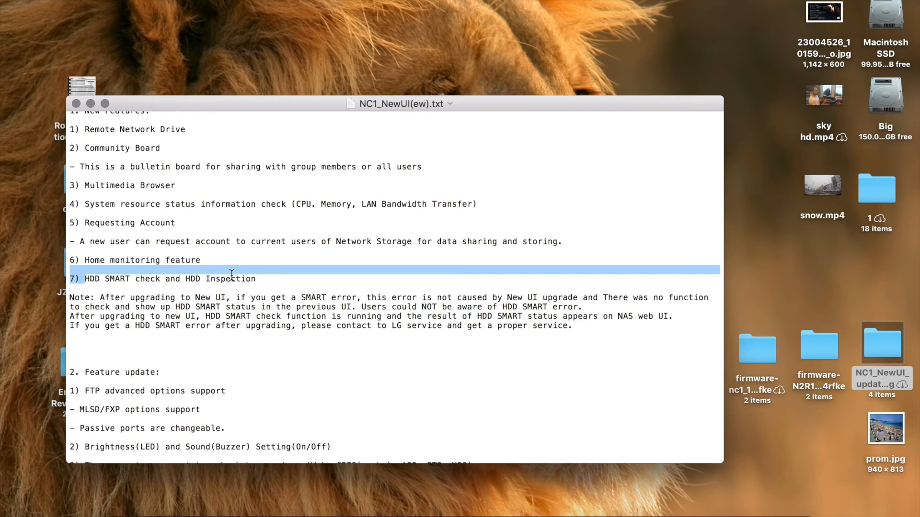
{"action": "scroll", "scroll_direction": "down", "scroll_amount": 3}
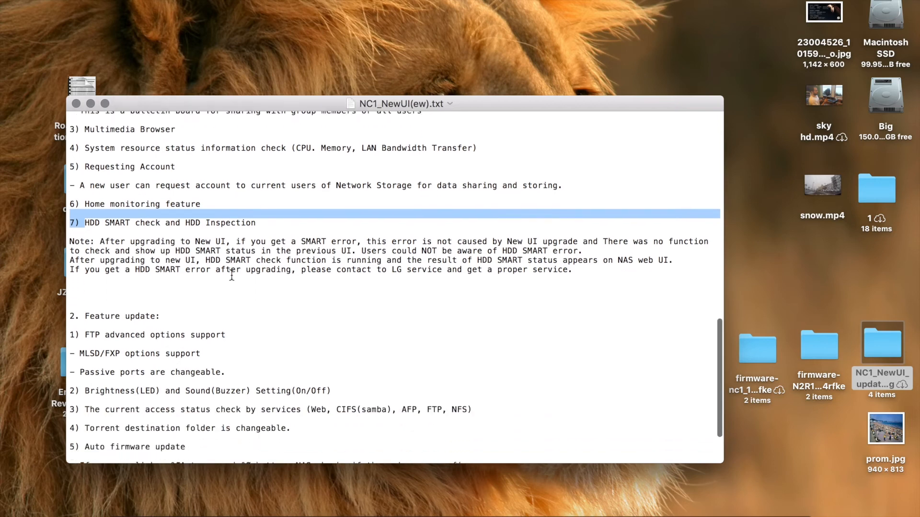
{"action": "scroll", "scroll_direction": "down", "scroll_amount": 3}
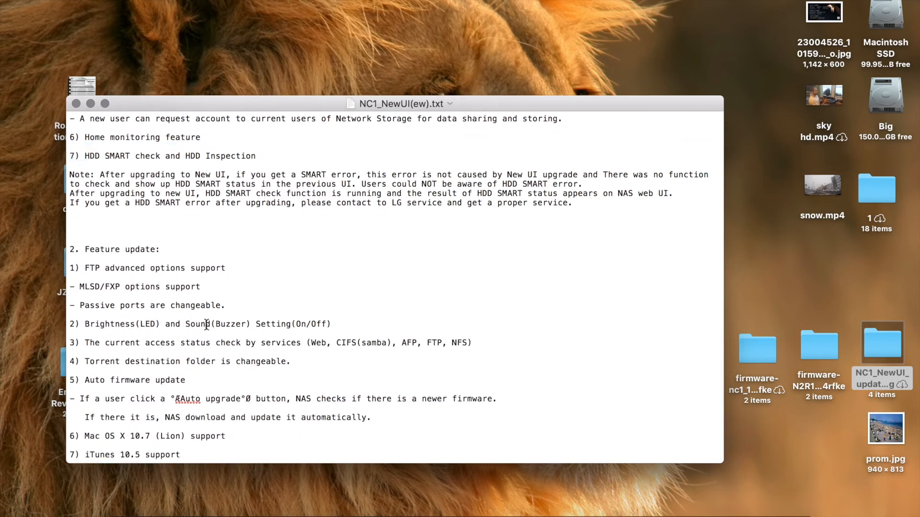
{"action": "mouse_move", "coordinate": [106, 326]}
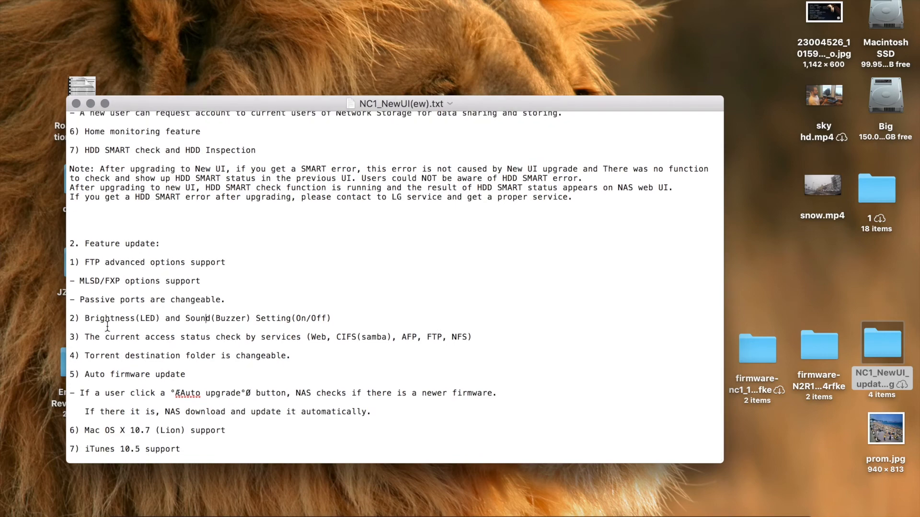
{"action": "scroll", "scroll_direction": "down", "scroll_amount": 3}
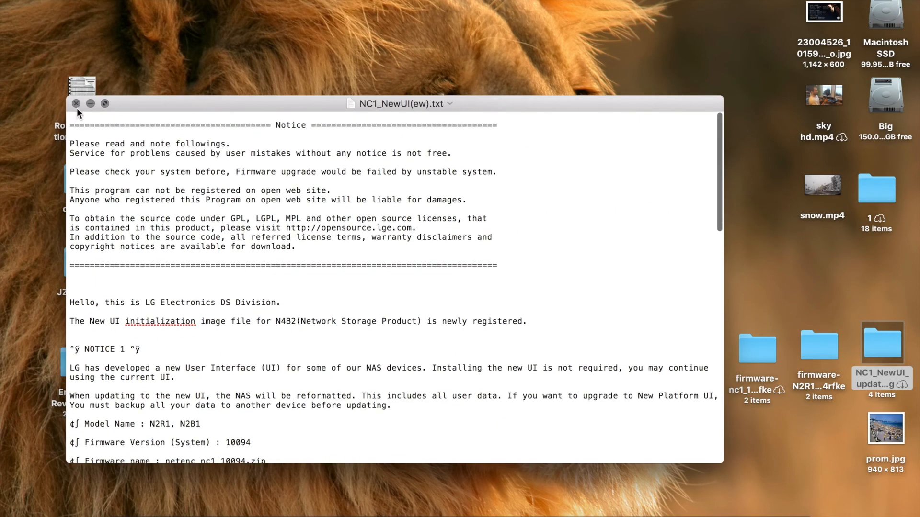
{"action": "left_click", "coordinate": [76, 103]}
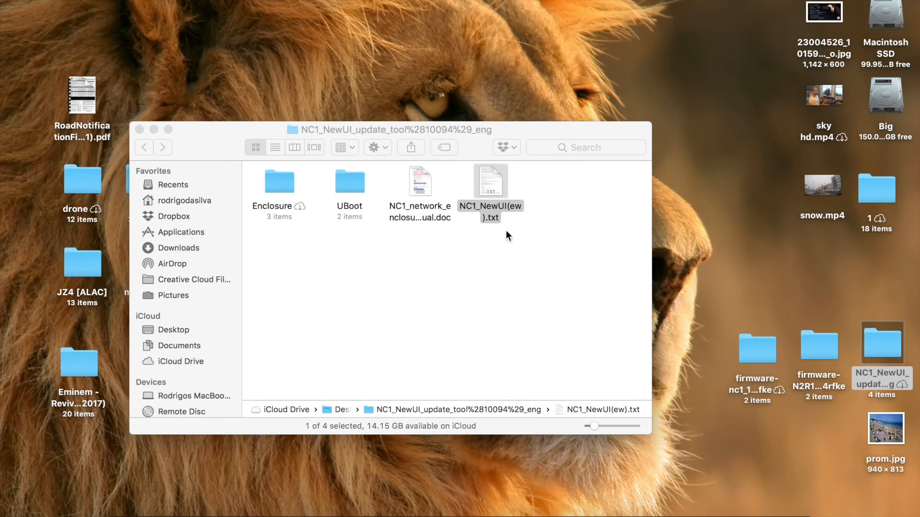
{"action": "mouse_move", "coordinate": [398, 343]}
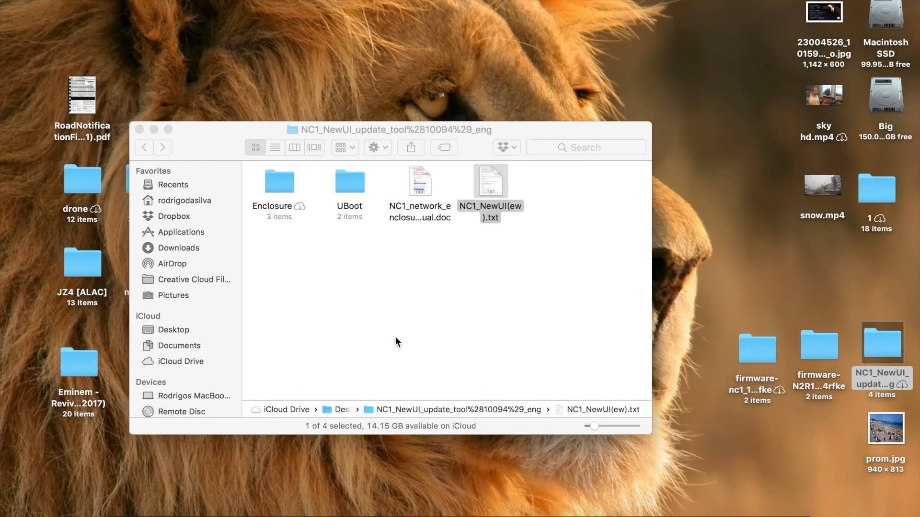
{"action": "mouse_move", "coordinate": [223, 492]}
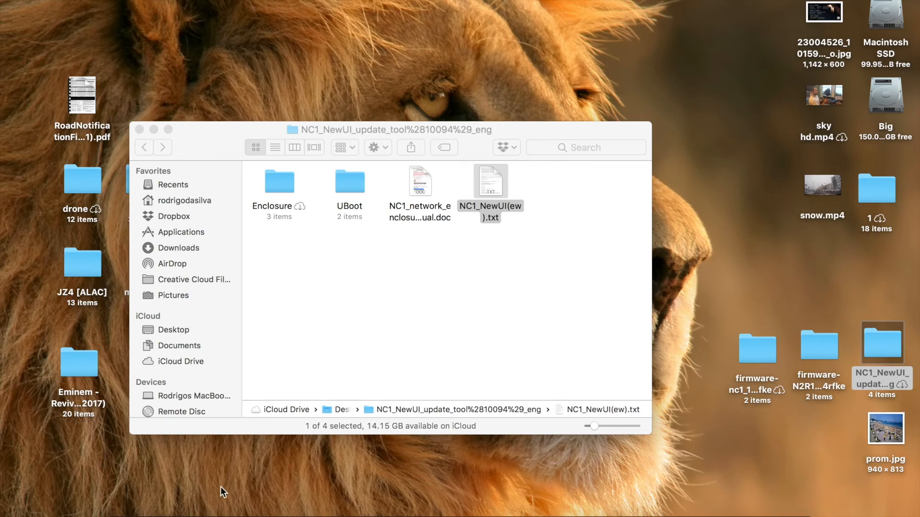
{"action": "left_click", "coordinate": [258, 505]}
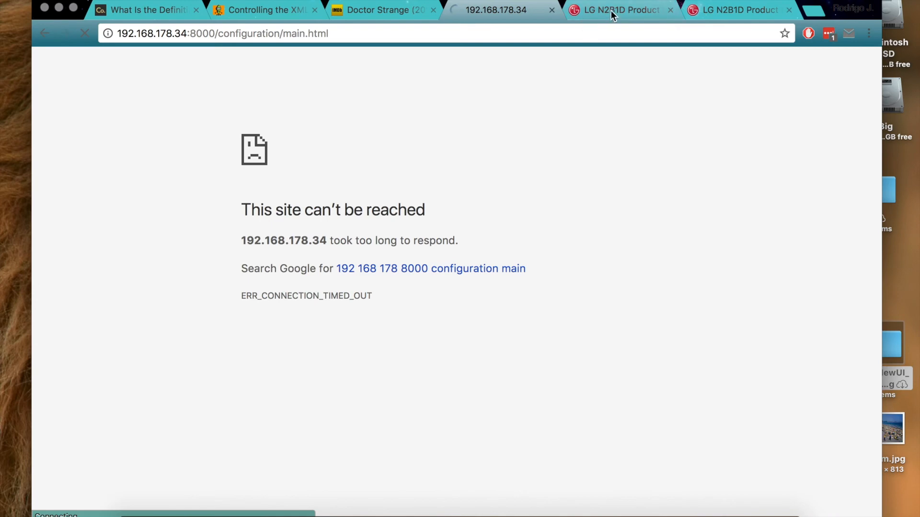
- On the LG N2B1D support page, scroll to firmware 10124 and dismiss the feedback survey
{"action": "left_click", "coordinate": [617, 11]}
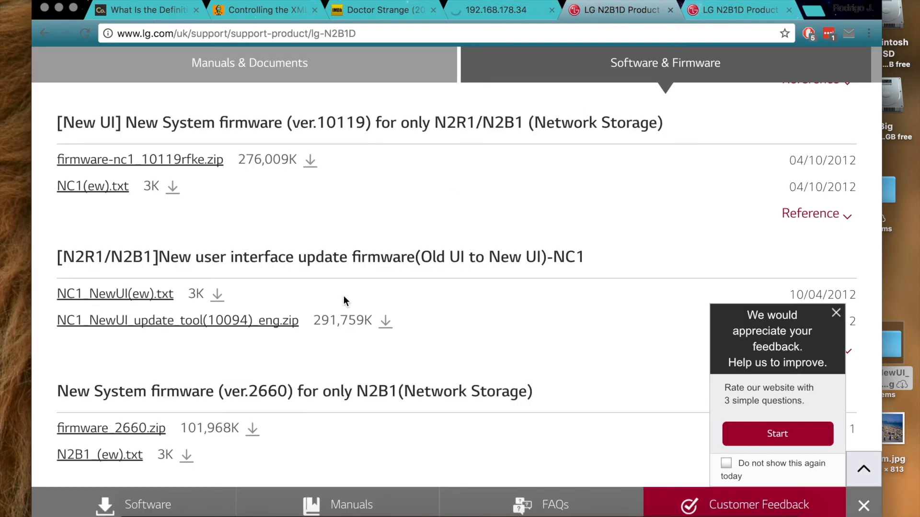
{"action": "scroll", "scroll_direction": "up", "scroll_amount": 3}
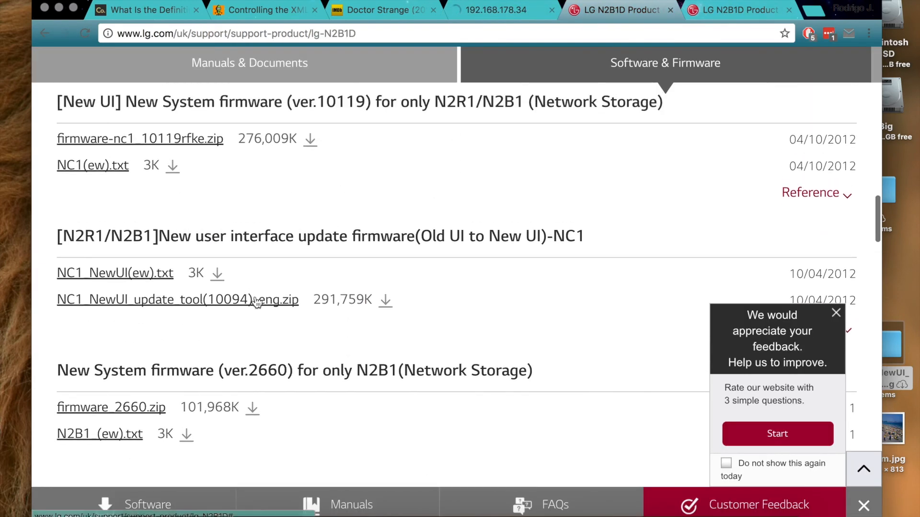
{"action": "mouse_move", "coordinate": [258, 300]}
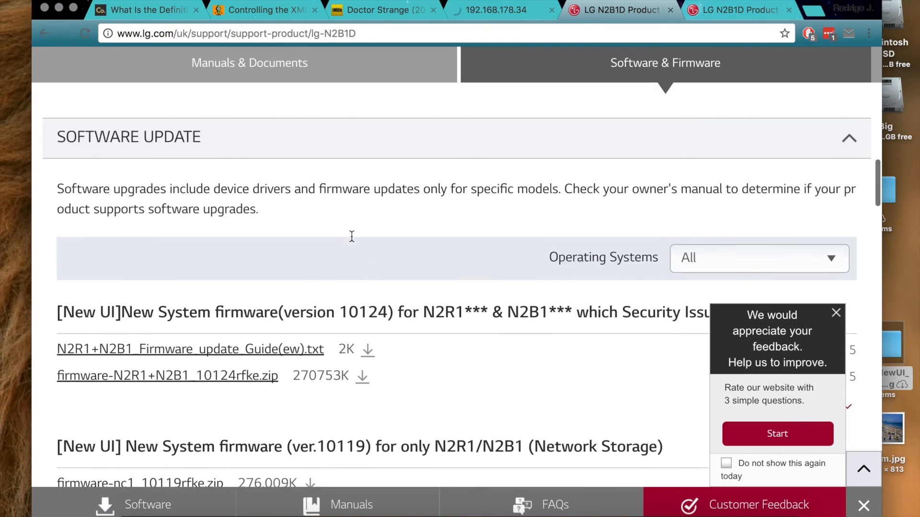
{"action": "scroll", "scroll_direction": "up", "scroll_amount": 3}
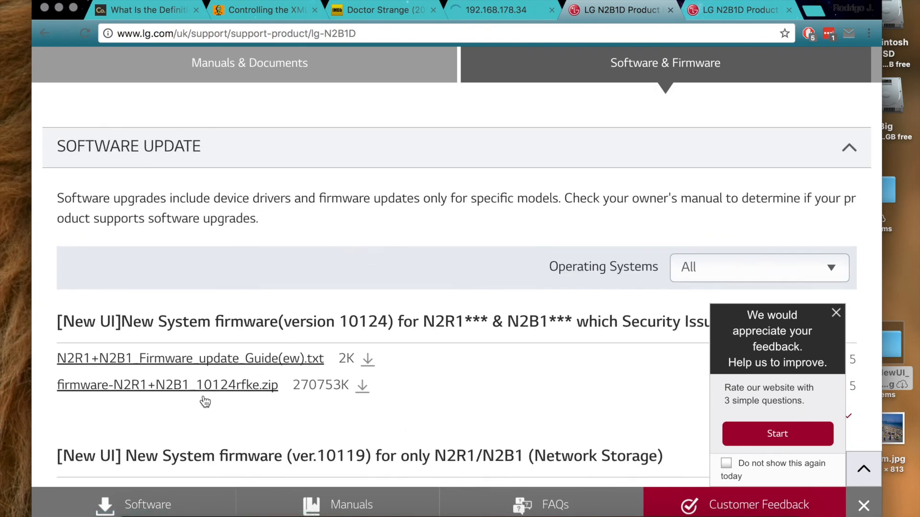
{"action": "mouse_move", "coordinate": [308, 399]}
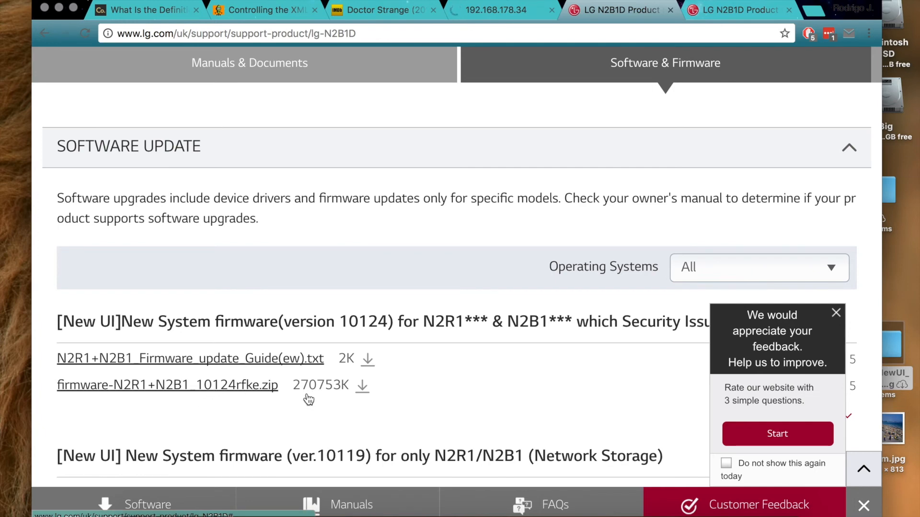
{"action": "mouse_move", "coordinate": [838, 319]}
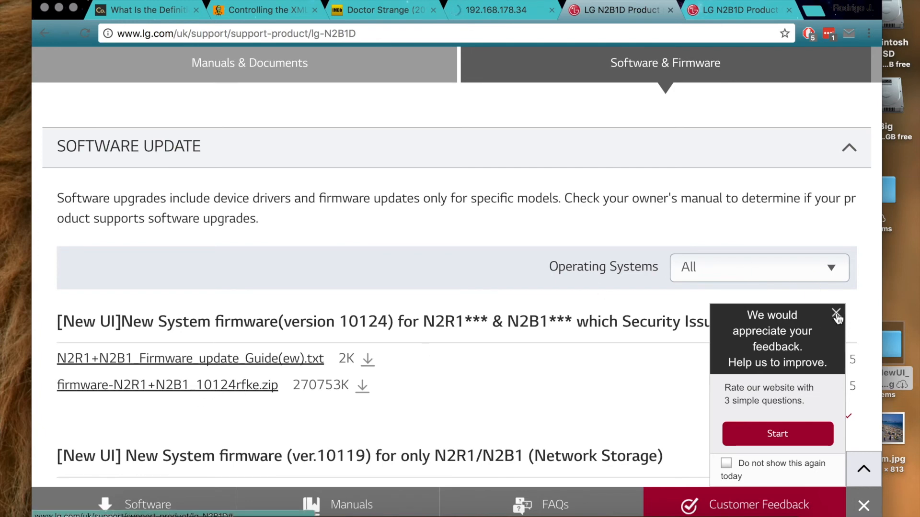
{"action": "left_click", "coordinate": [836, 313]}
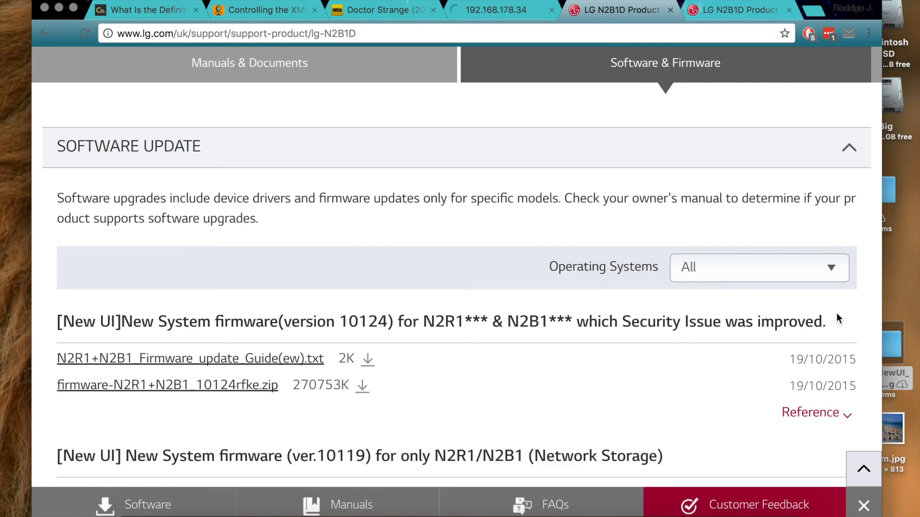
{"action": "scroll", "scroll_direction": "down", "scroll_amount": 3}
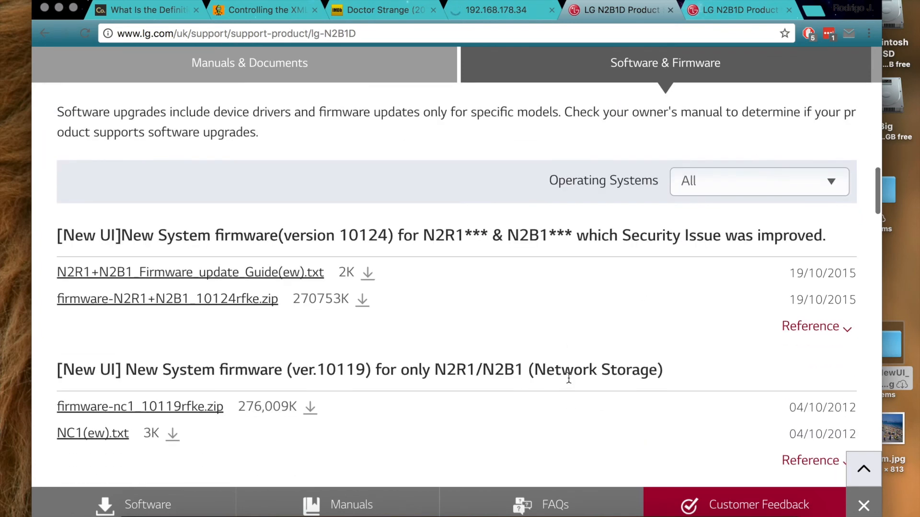
{"action": "mouse_move", "coordinate": [491, 206]}
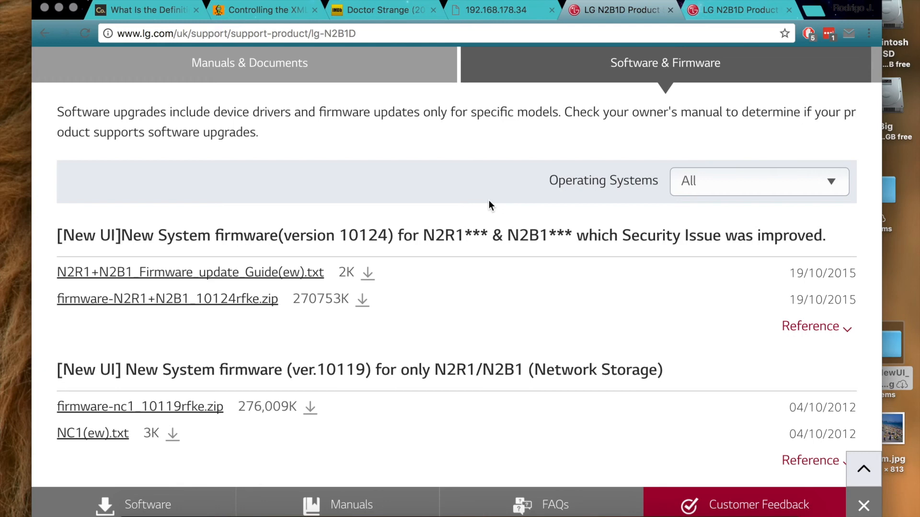
{"action": "mouse_move", "coordinate": [466, 149]}
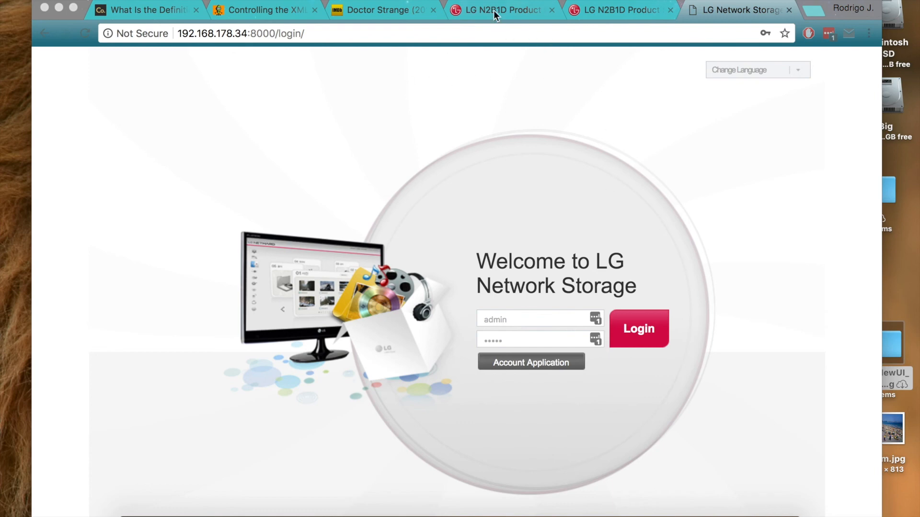
- Check the 10124 firmware version on the support page, then return to the NAS login page
{"action": "left_click", "coordinate": [502, 10]}
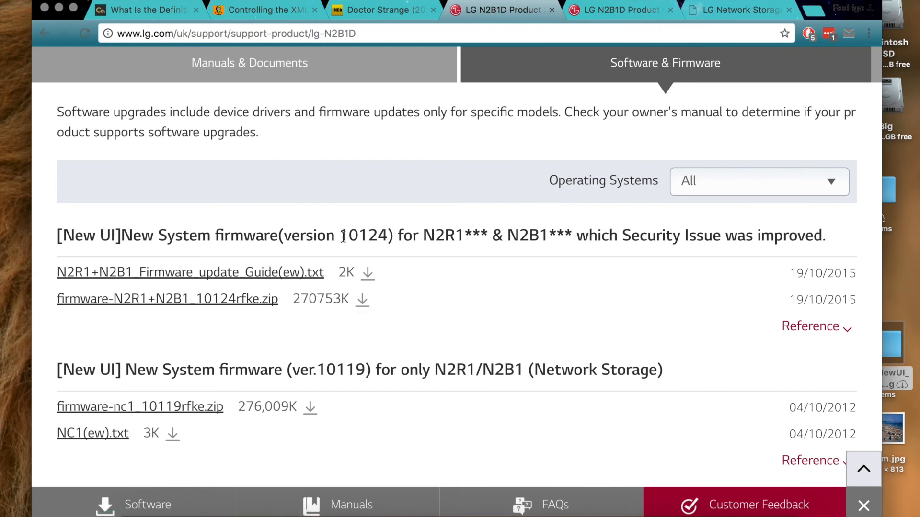
{"action": "mouse_move", "coordinate": [345, 234]}
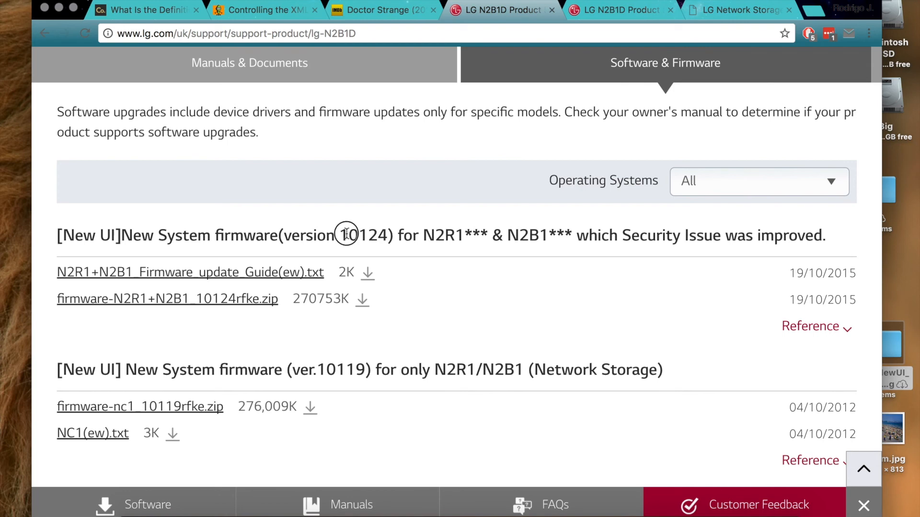
{"action": "double_click", "coordinate": [367, 235]}
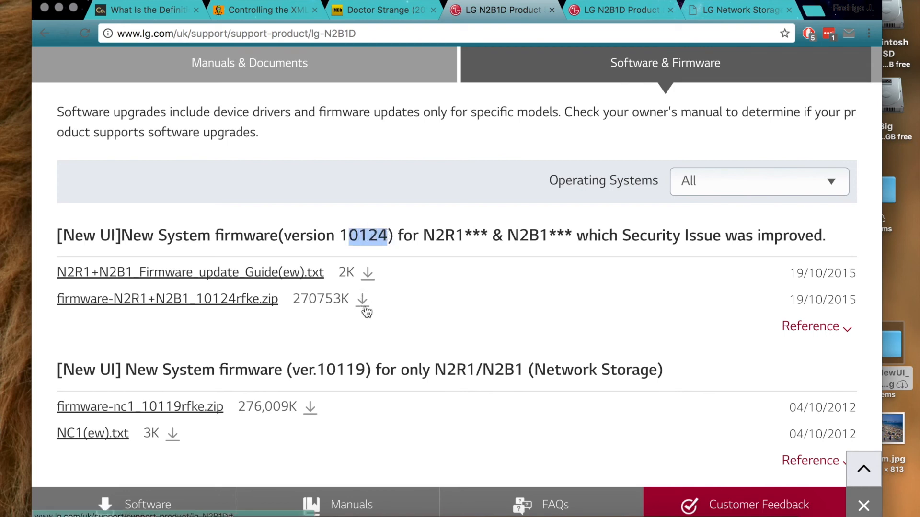
{"action": "mouse_move", "coordinate": [816, 4]}
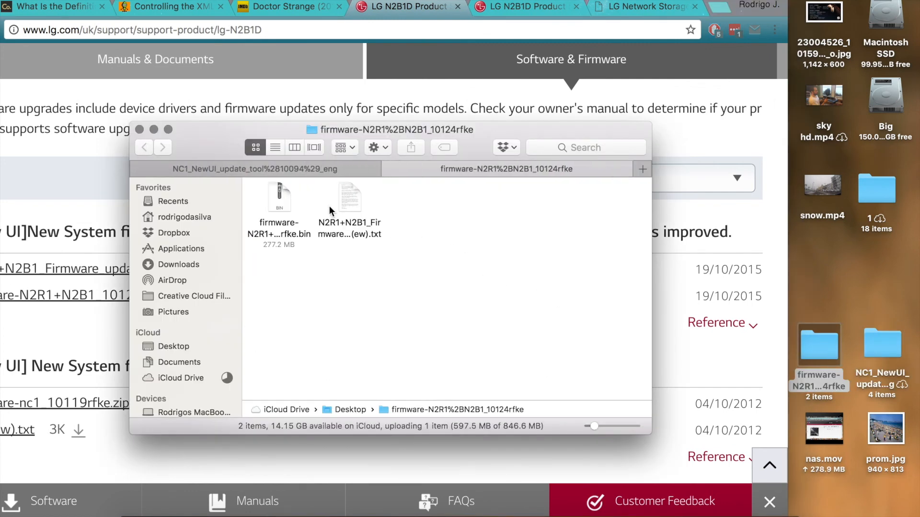
{"action": "left_click", "coordinate": [279, 196]}
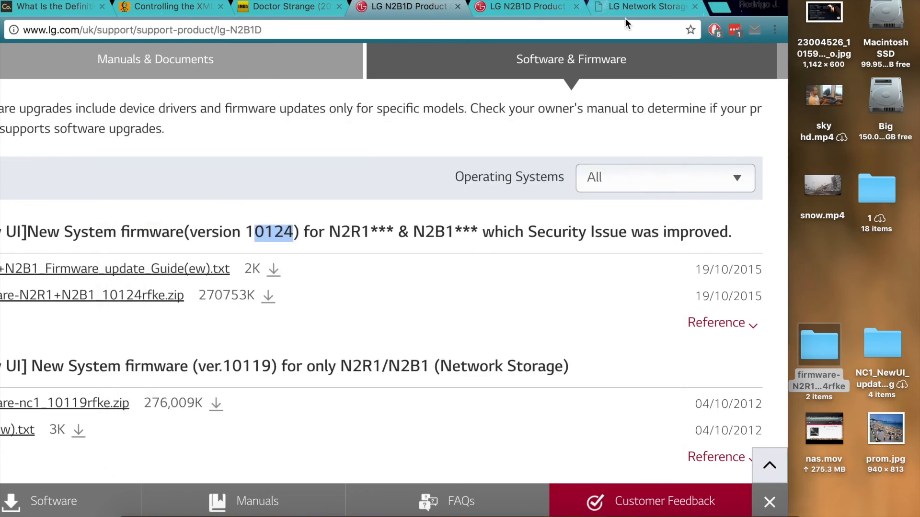
{"action": "left_click", "coordinate": [643, 7]}
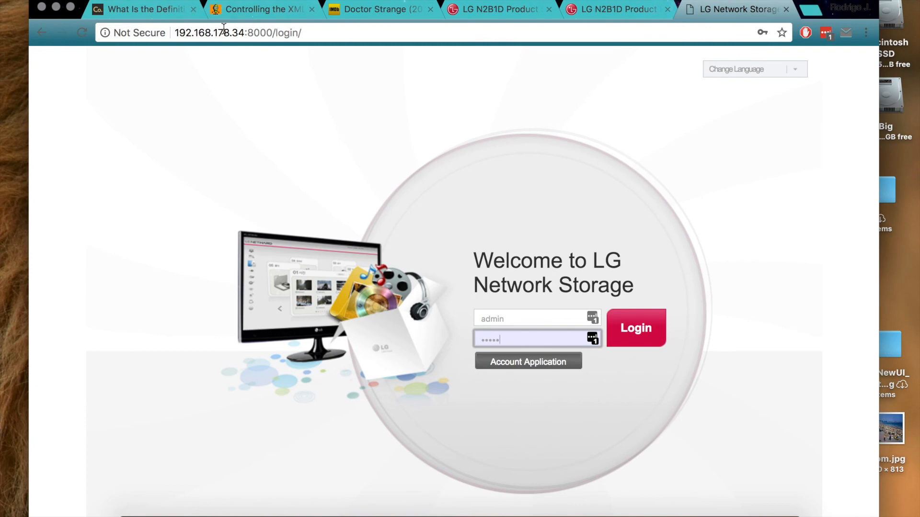
{"action": "mouse_move", "coordinate": [532, 148]}
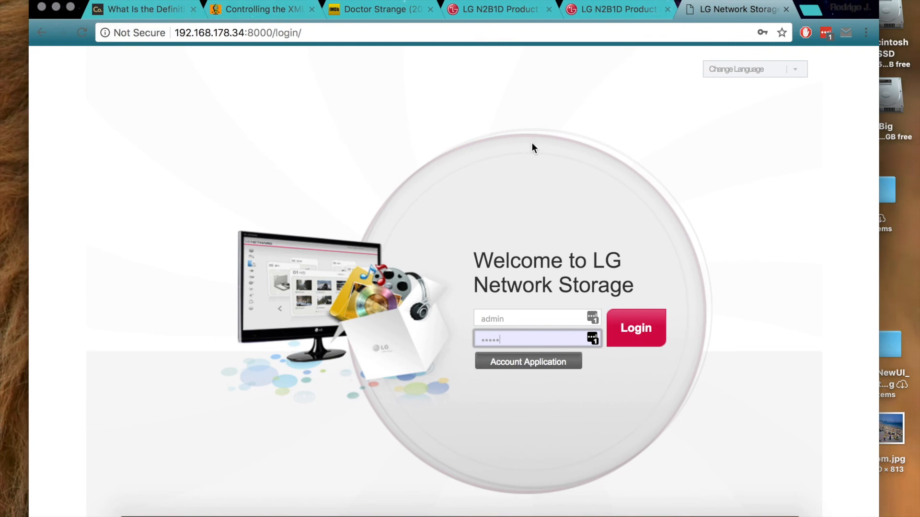
{"action": "mouse_move", "coordinate": [514, 321]}
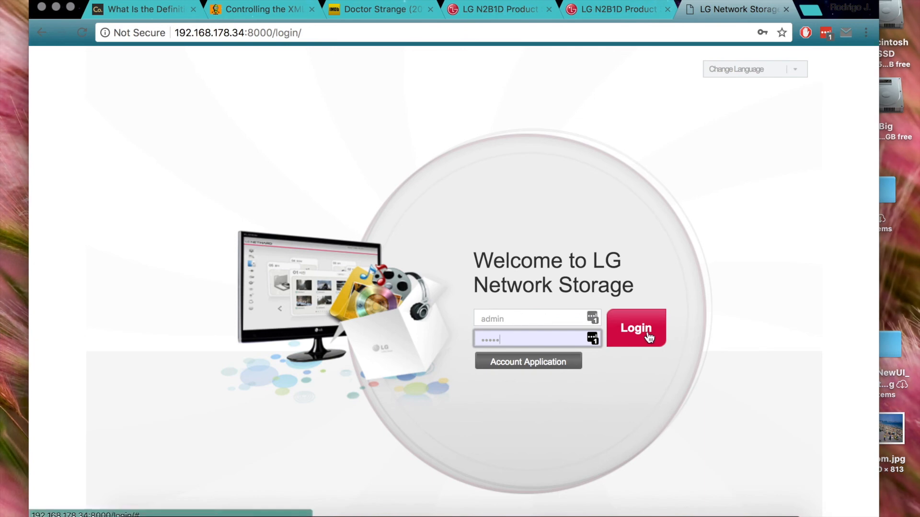
- Log in to LG Network Storage web admin as admin
{"action": "left_click", "coordinate": [636, 327]}
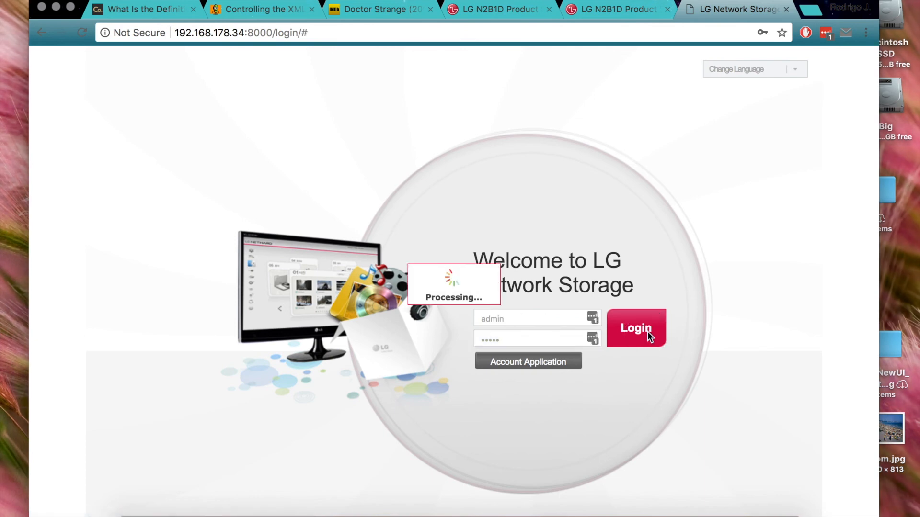
{"action": "left_click", "coordinate": [635, 327]}
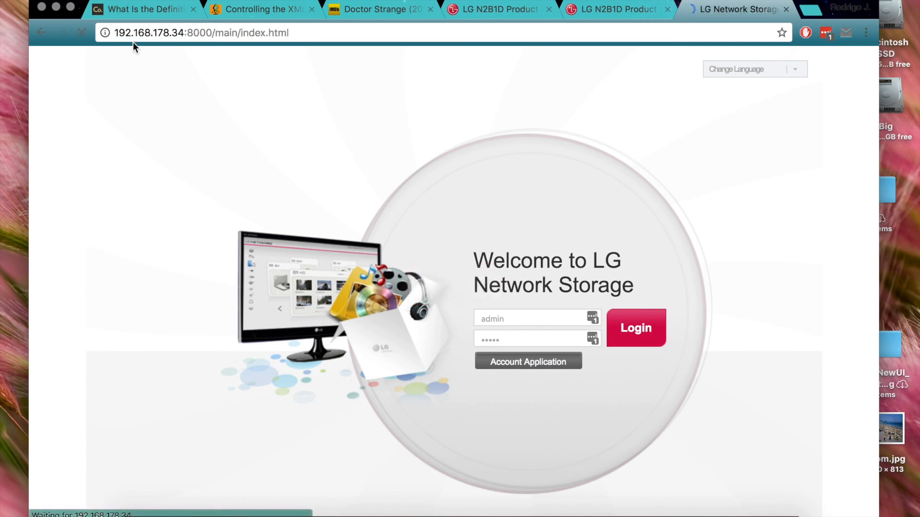
{"action": "left_click", "coordinate": [635, 327]}
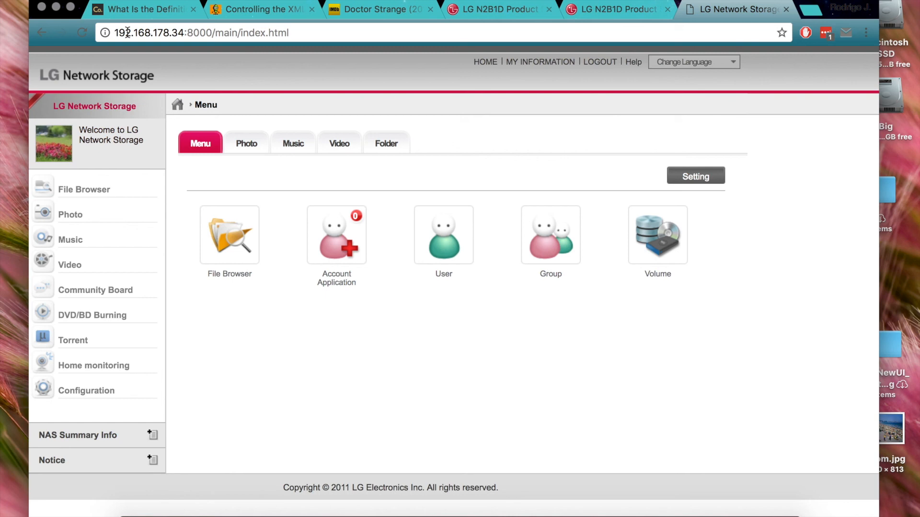
{"action": "mouse_move", "coordinate": [120, 506]}
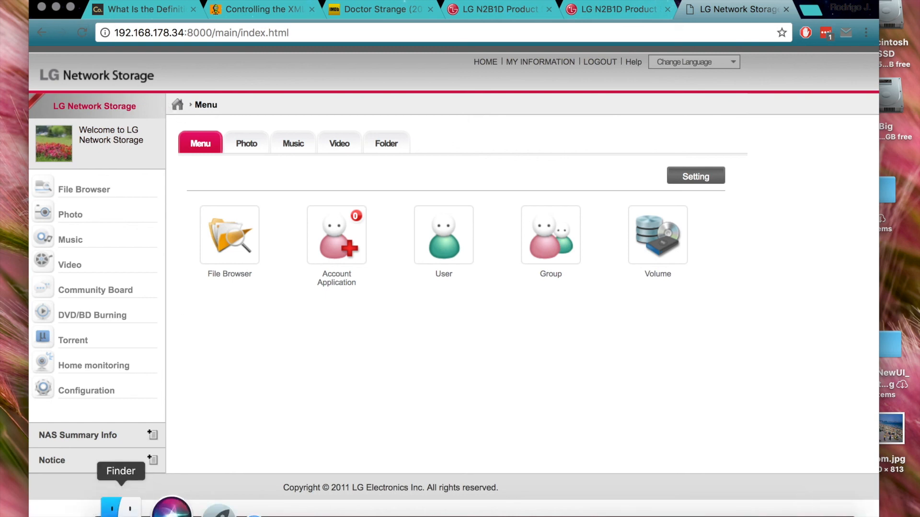
- Open Configuration and scroll down to the System section's Firmware update option
{"action": "left_click", "coordinate": [86, 391]}
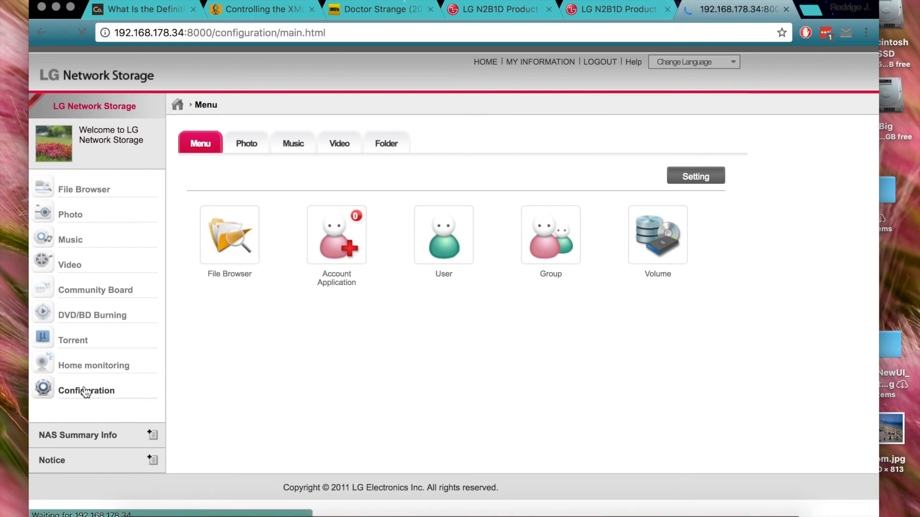
{"action": "left_click", "coordinate": [695, 175]}
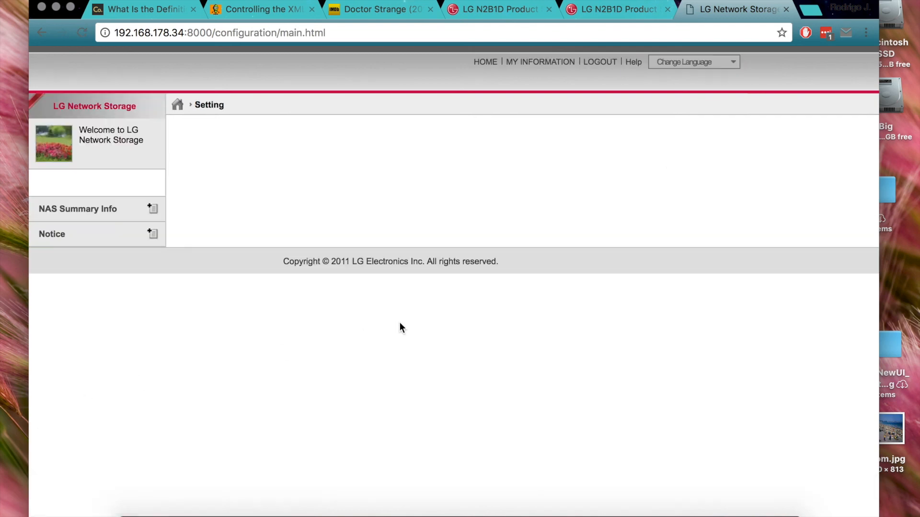
{"action": "scroll", "scroll_direction": "down", "scroll_amount": 3}
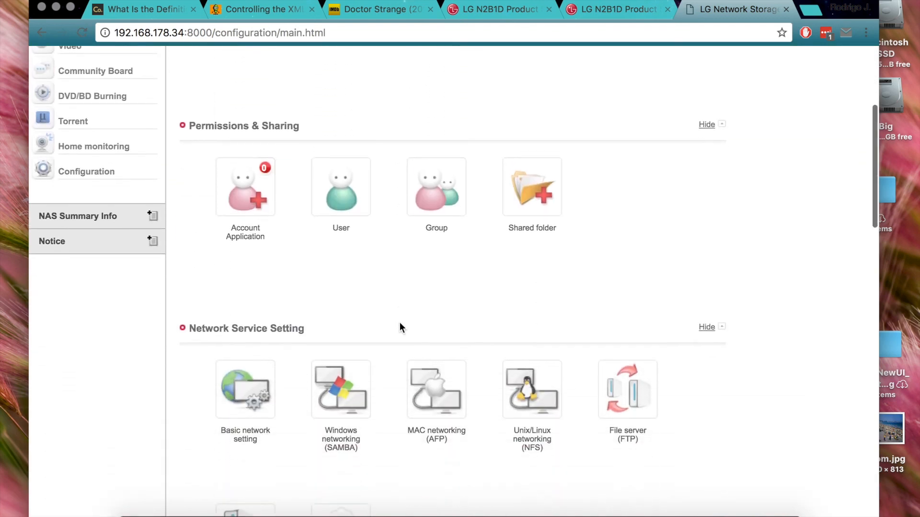
{"action": "scroll", "scroll_direction": "down", "scroll_amount": 3}
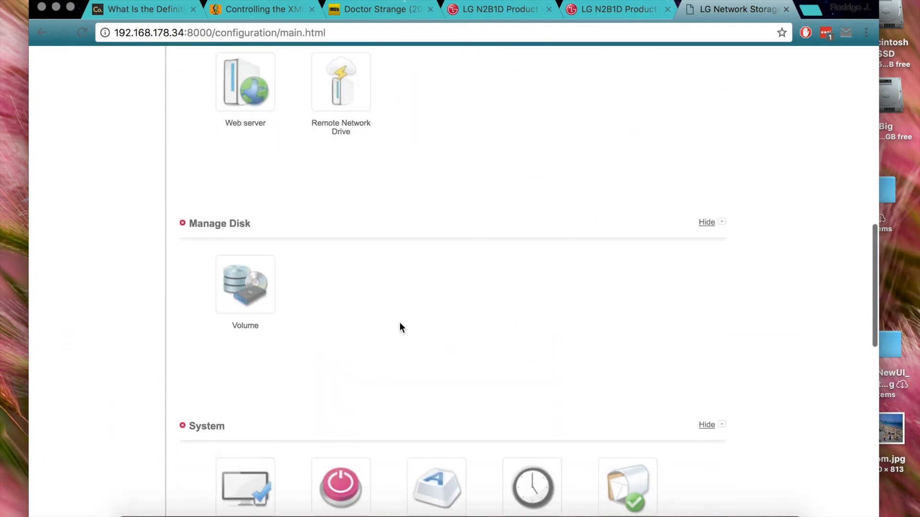
{"action": "scroll", "scroll_direction": "down", "scroll_amount": 3}
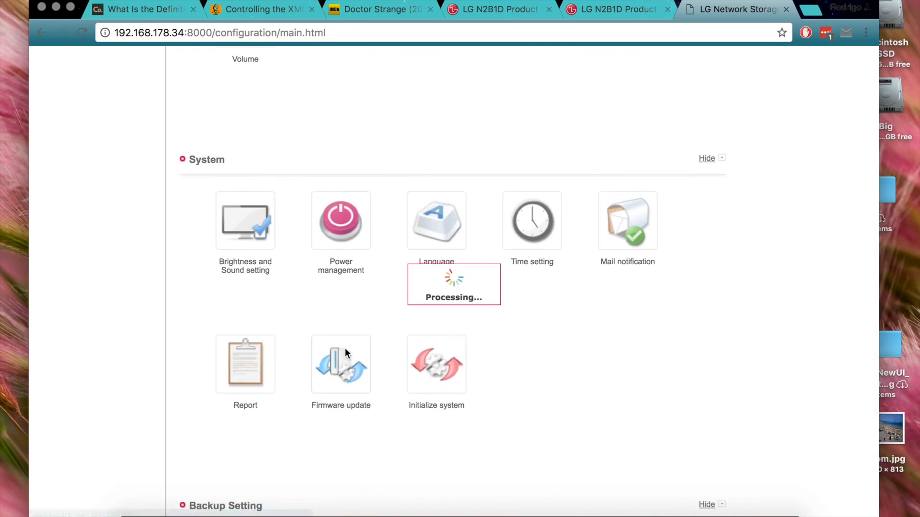
- Open Firmware update, cancel the auto upgrade check, and switch to System manual upgrade
{"action": "left_click", "coordinate": [341, 364]}
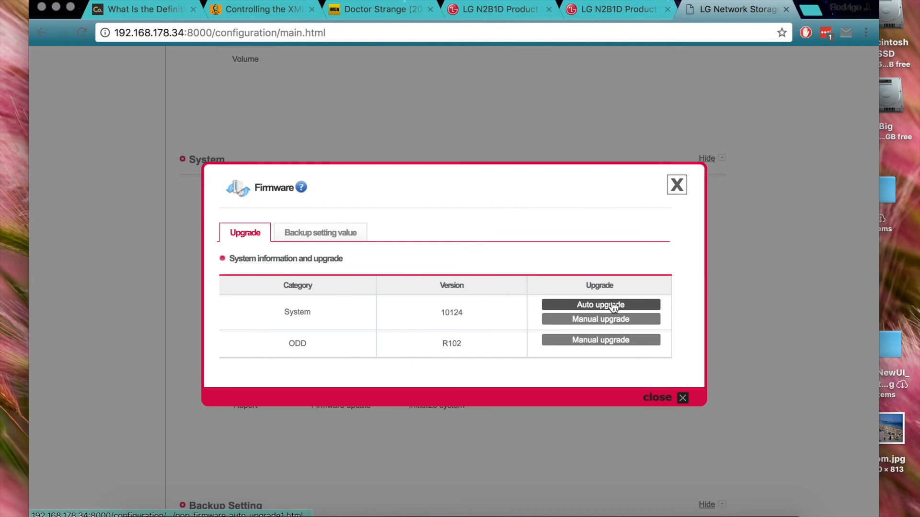
{"action": "left_click", "coordinate": [601, 305]}
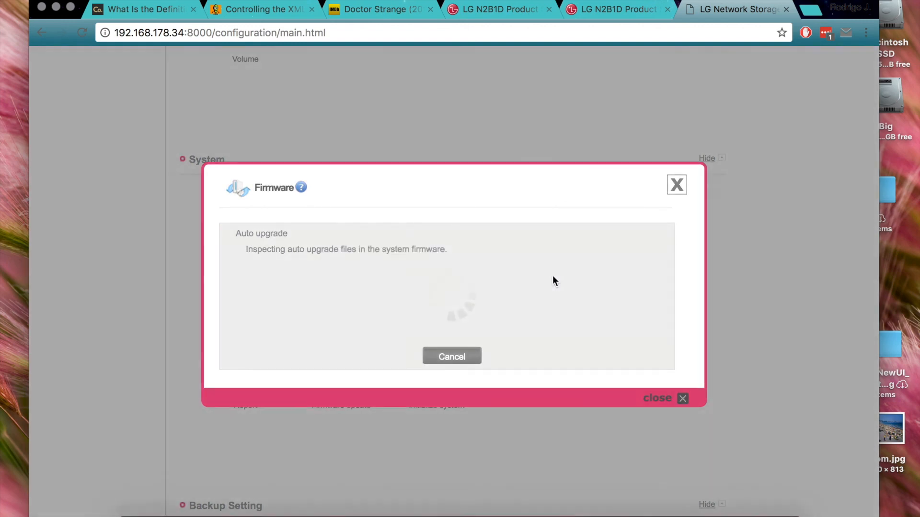
{"action": "left_click", "coordinate": [451, 356]}
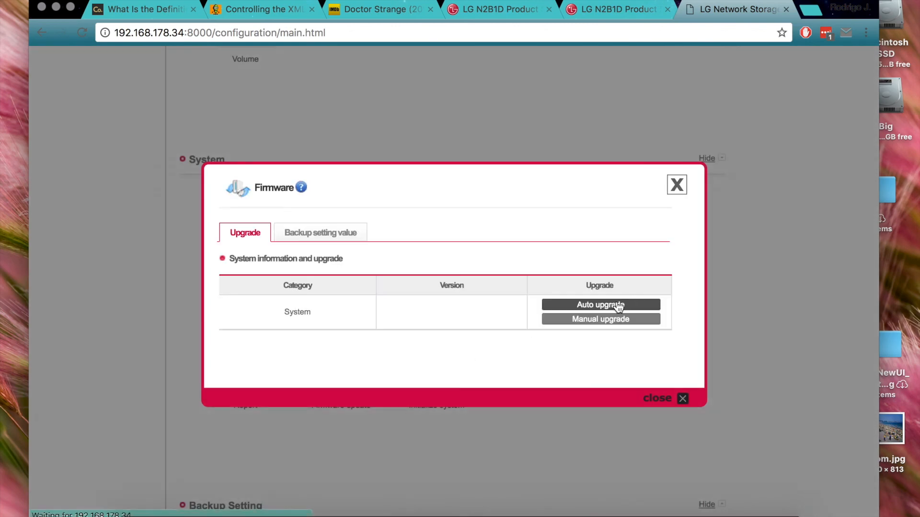
{"action": "left_click", "coordinate": [601, 304]}
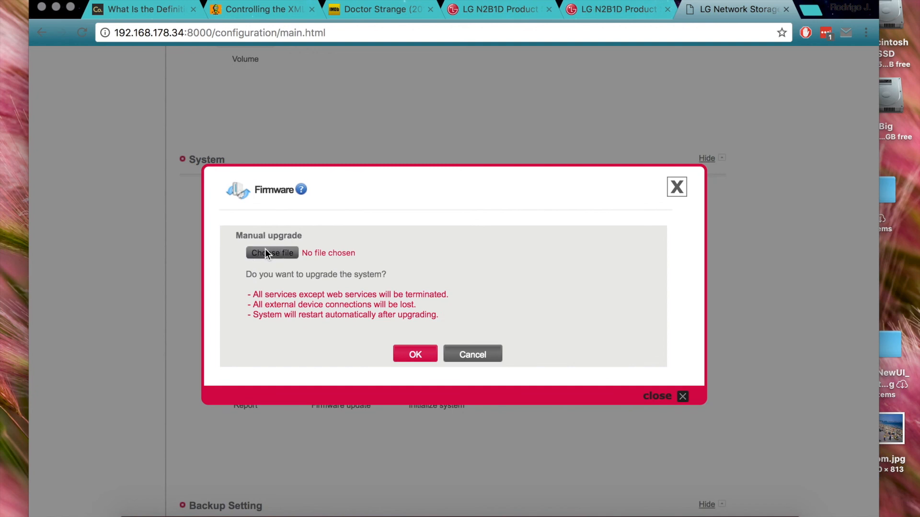
- Choose the 10124 firmware .bin file from the Desktop firmware folder for upload
{"action": "left_click", "coordinate": [271, 253]}
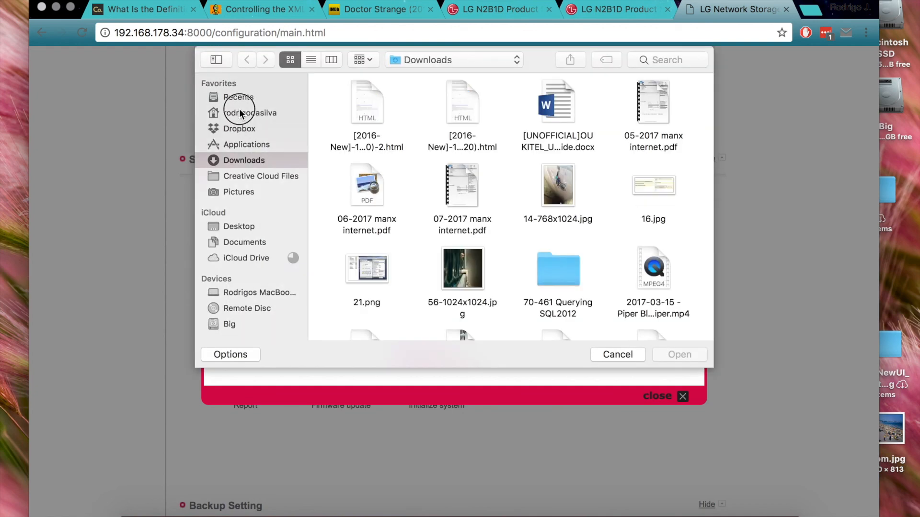
{"action": "left_click", "coordinate": [248, 113]}
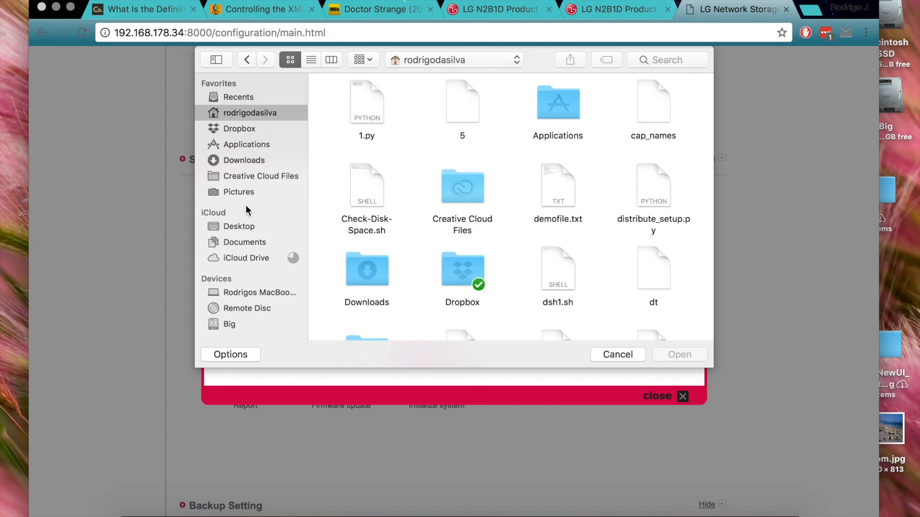
{"action": "left_click", "coordinate": [240, 227]}
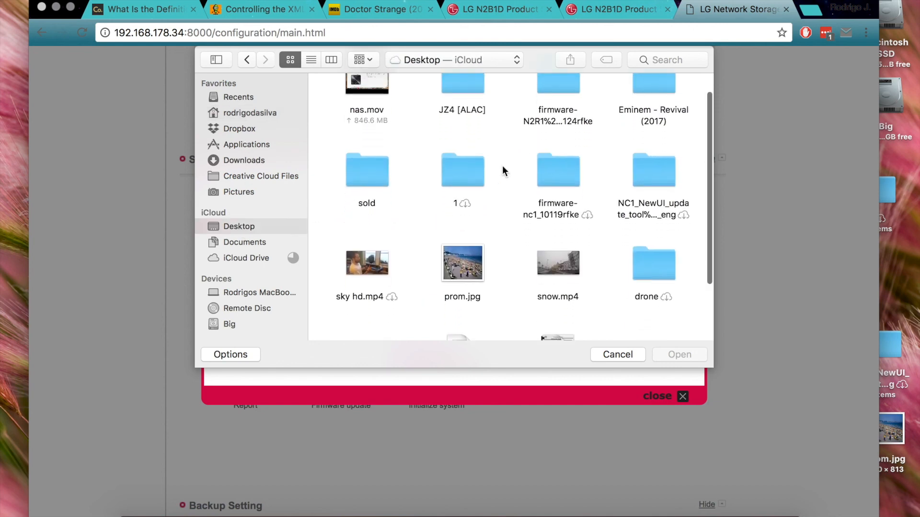
{"action": "left_click", "coordinate": [557, 170]}
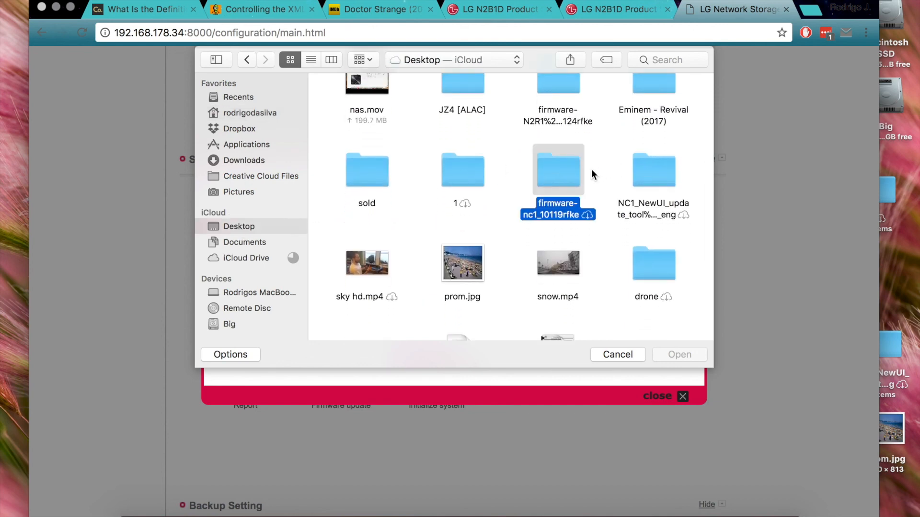
{"action": "scroll", "scroll_direction": "down", "scroll_amount": 3}
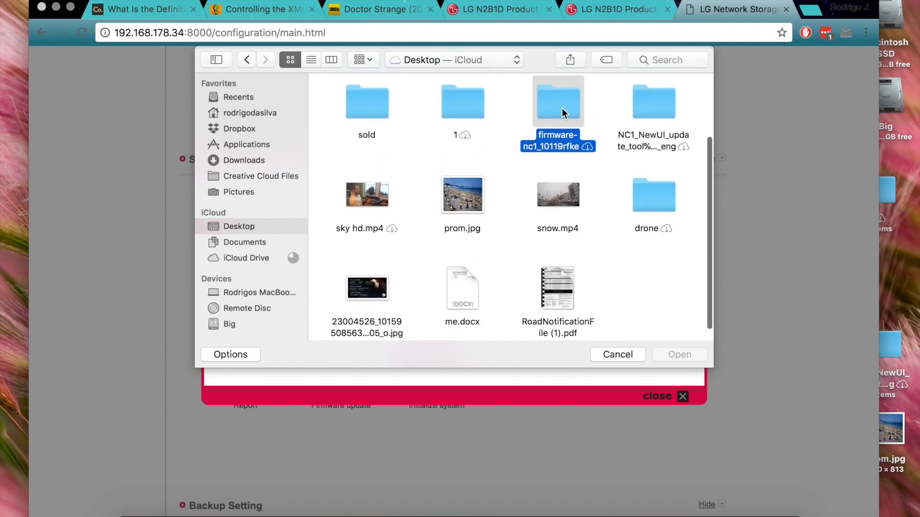
{"action": "double_click", "coordinate": [557, 102]}
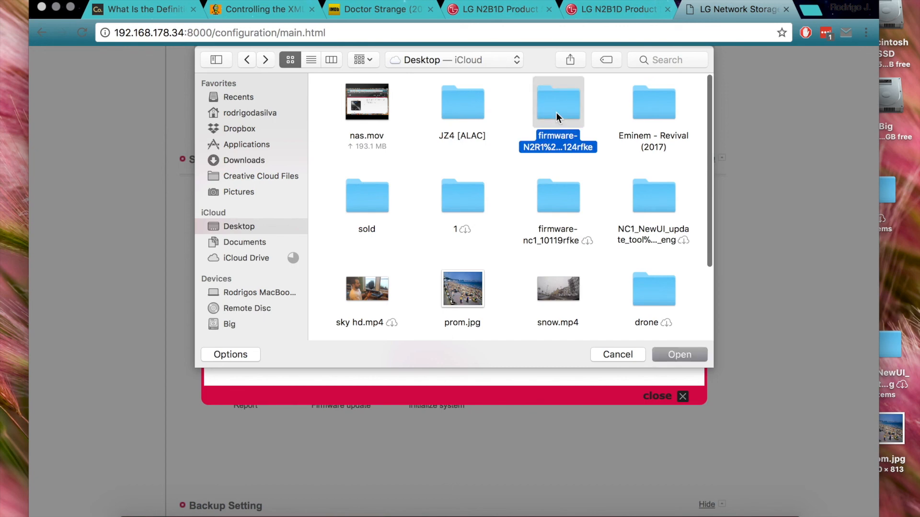
{"action": "double_click", "coordinate": [557, 102]}
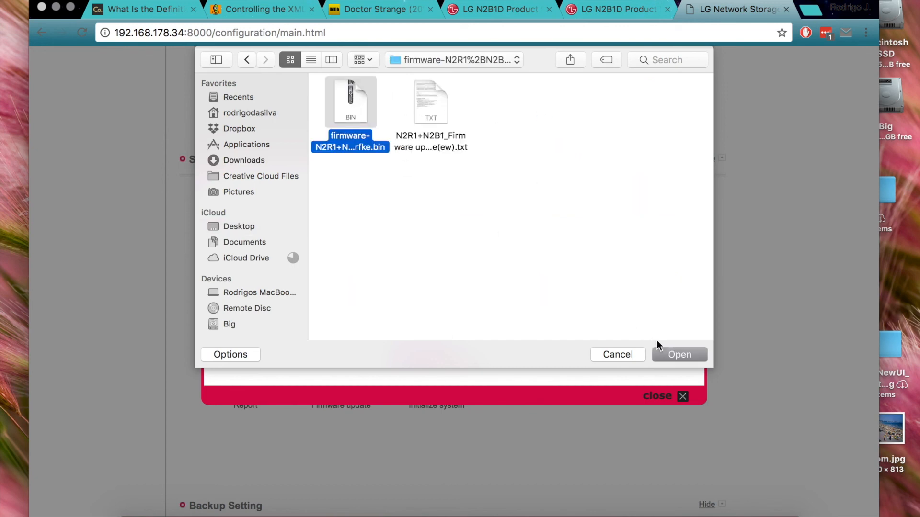
{"action": "left_click", "coordinate": [679, 354]}
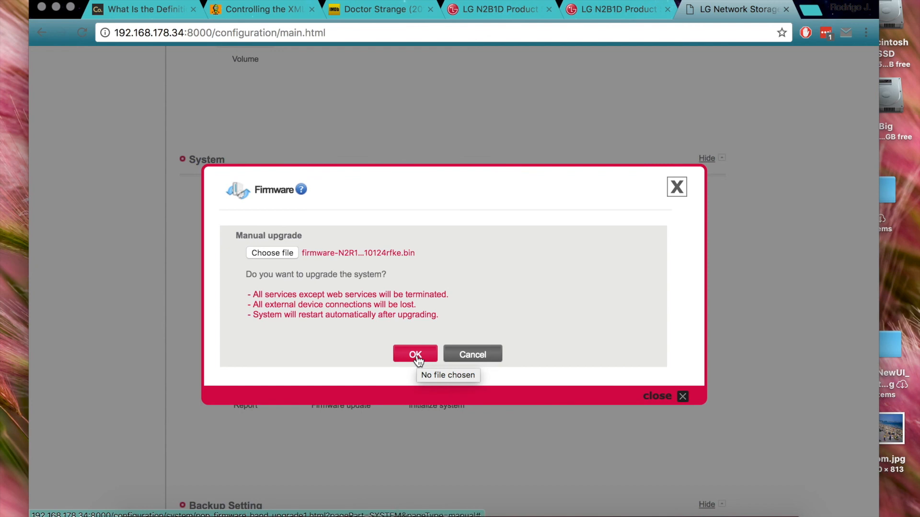
{"action": "mouse_move", "coordinate": [415, 355]}
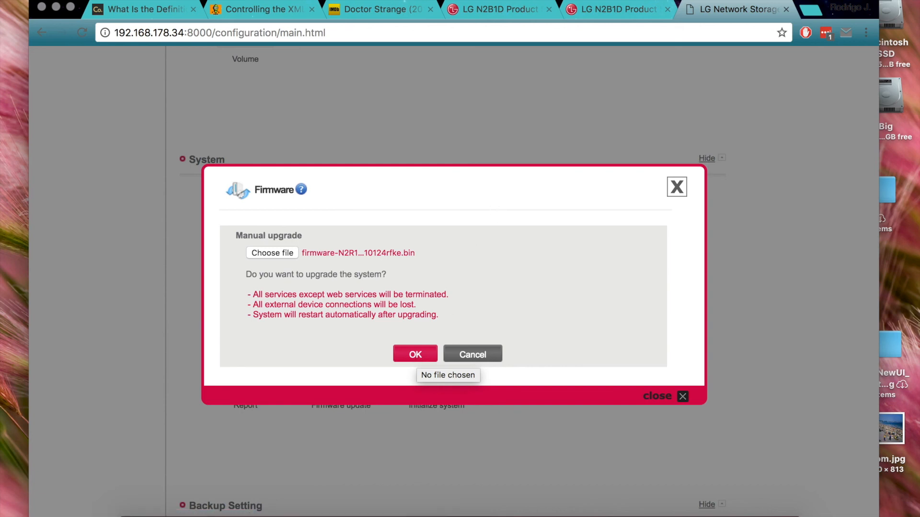